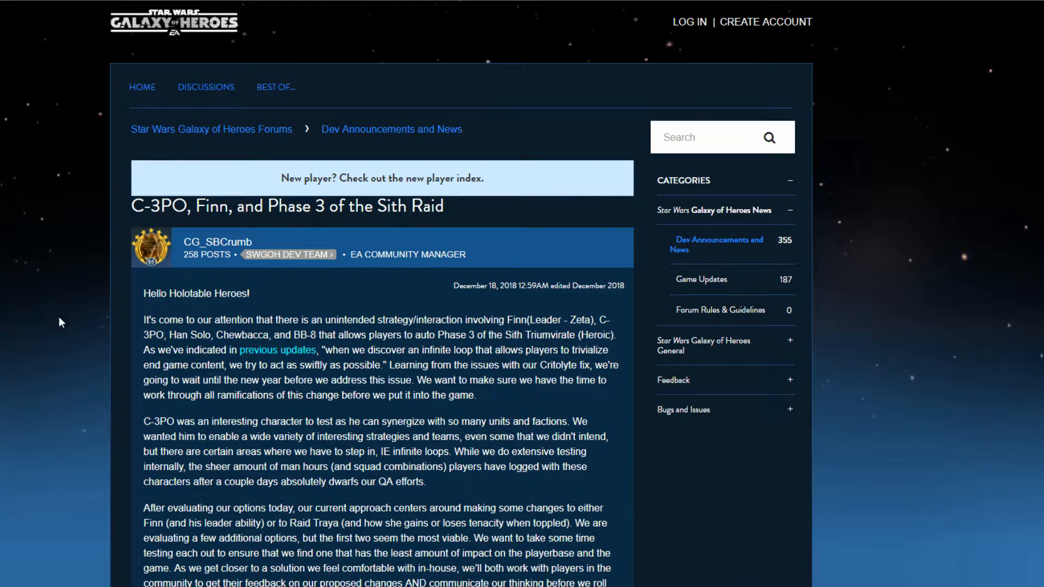
mouse_move(476, 305)
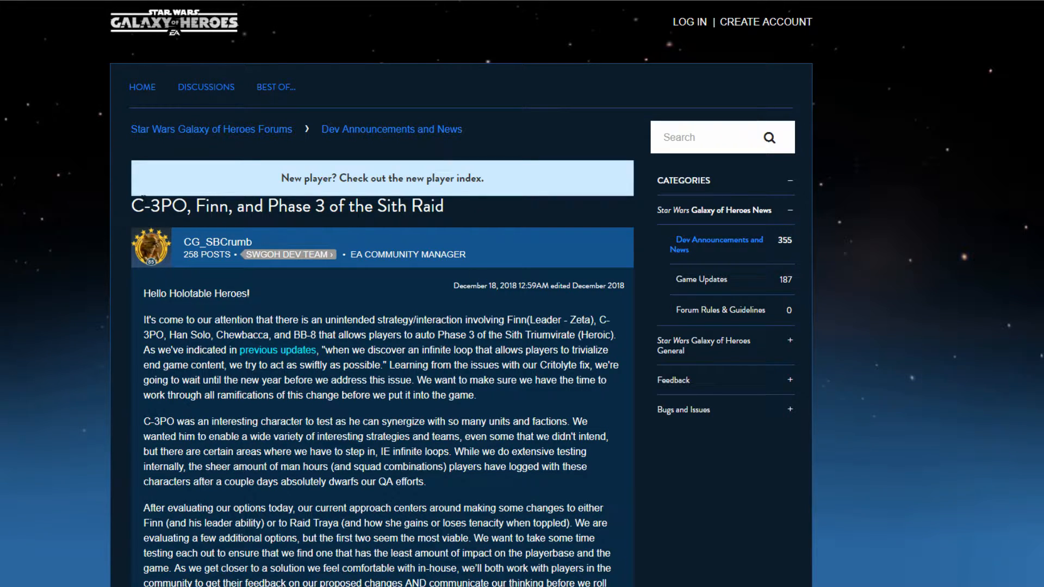
Highlight the 'C-3PO, Finn, and Phase 3' post title and look over the Cyborg Relations upgrade table
triple_click(286, 206)
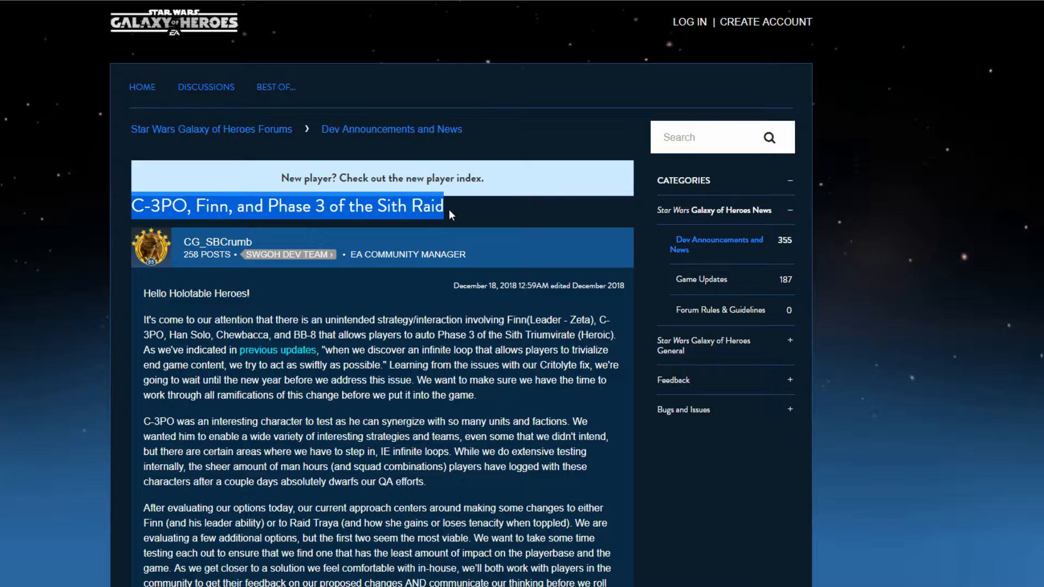
scroll("down", 3)
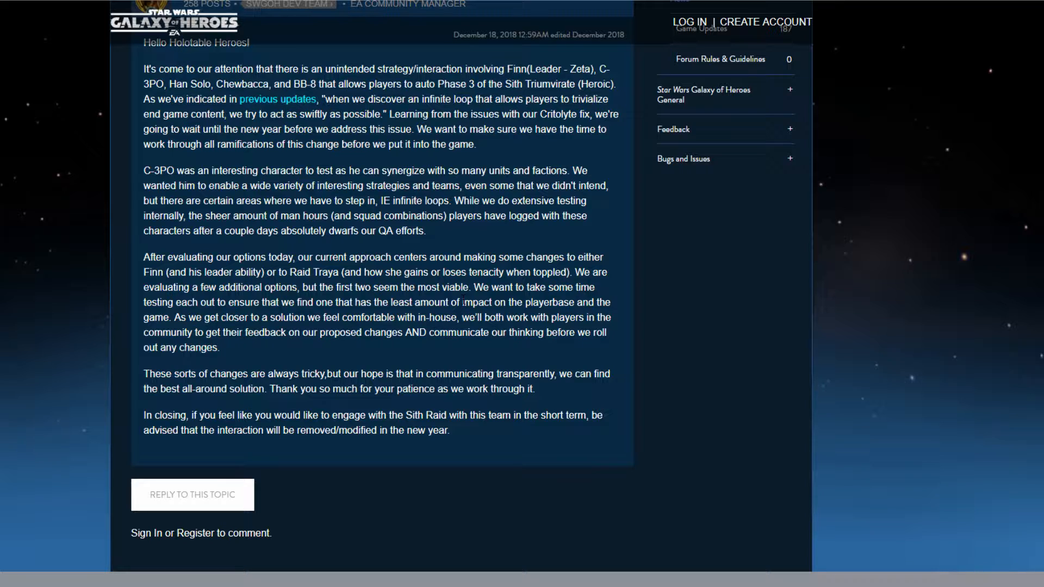
scroll("up", 3)
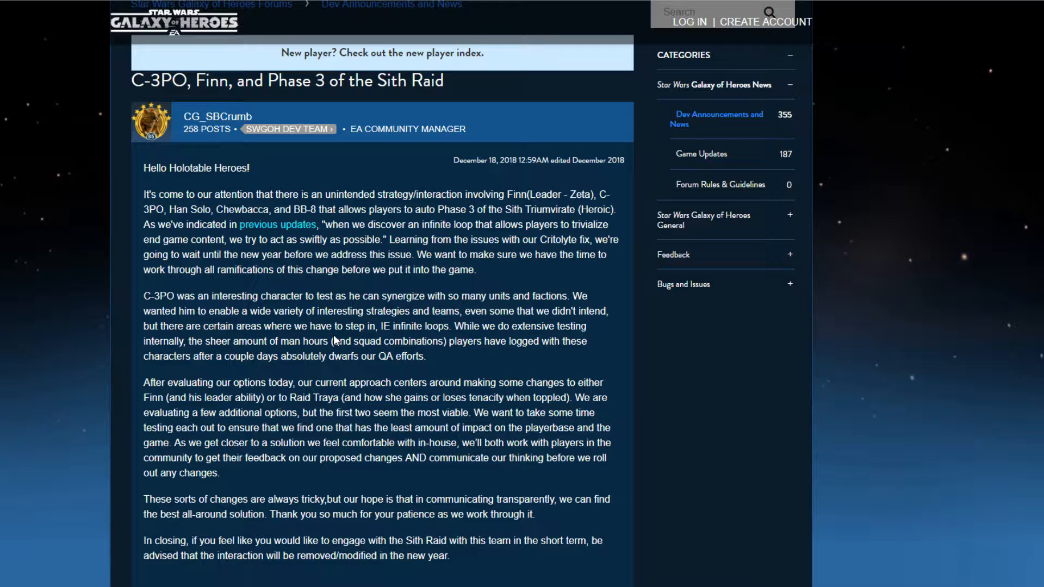
mouse_move(309, 284)
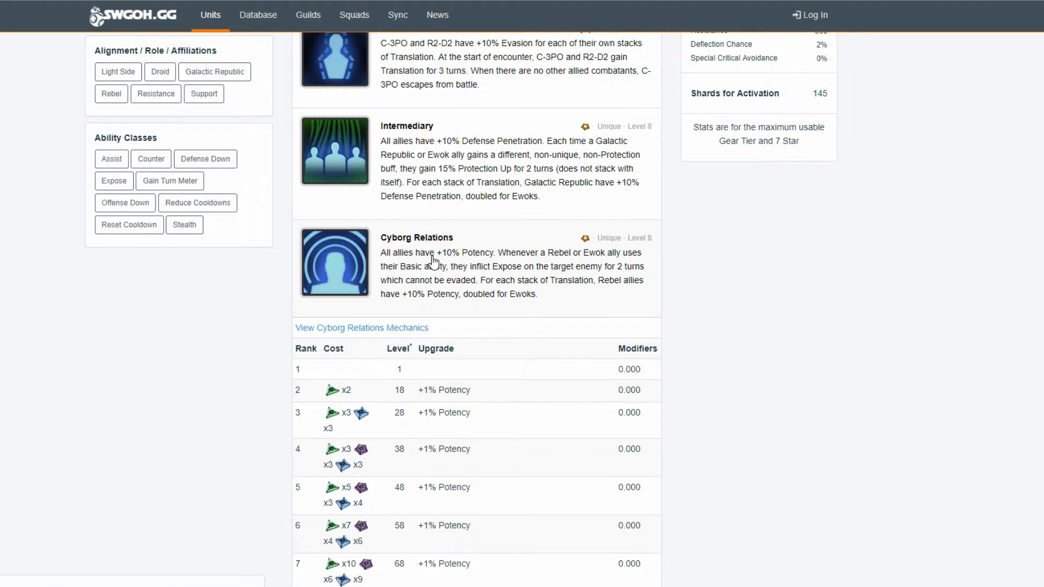
mouse_move(556, 266)
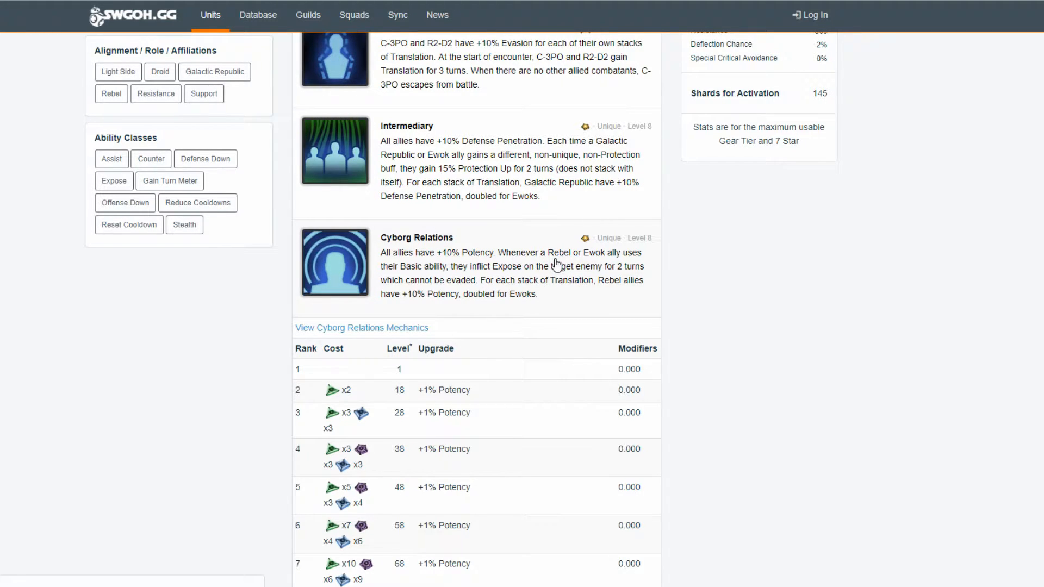
mouse_move(430, 273)
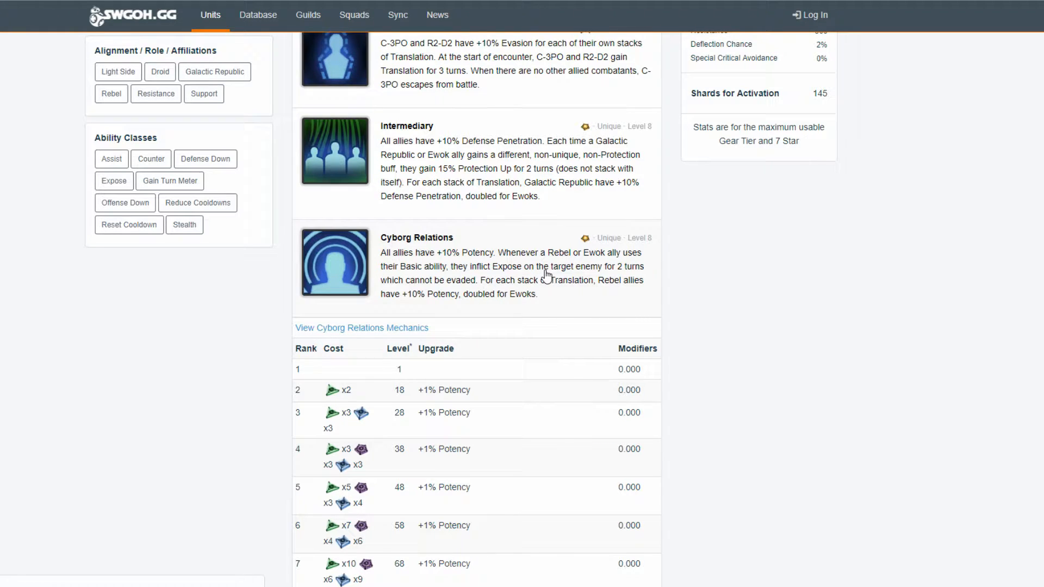
mouse_move(458, 286)
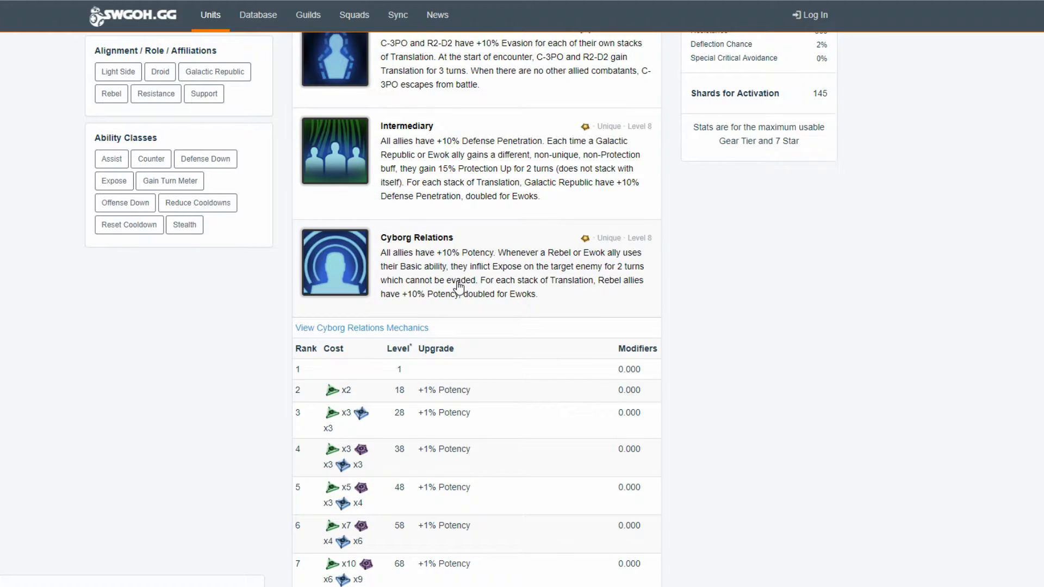
mouse_move(416, 286)
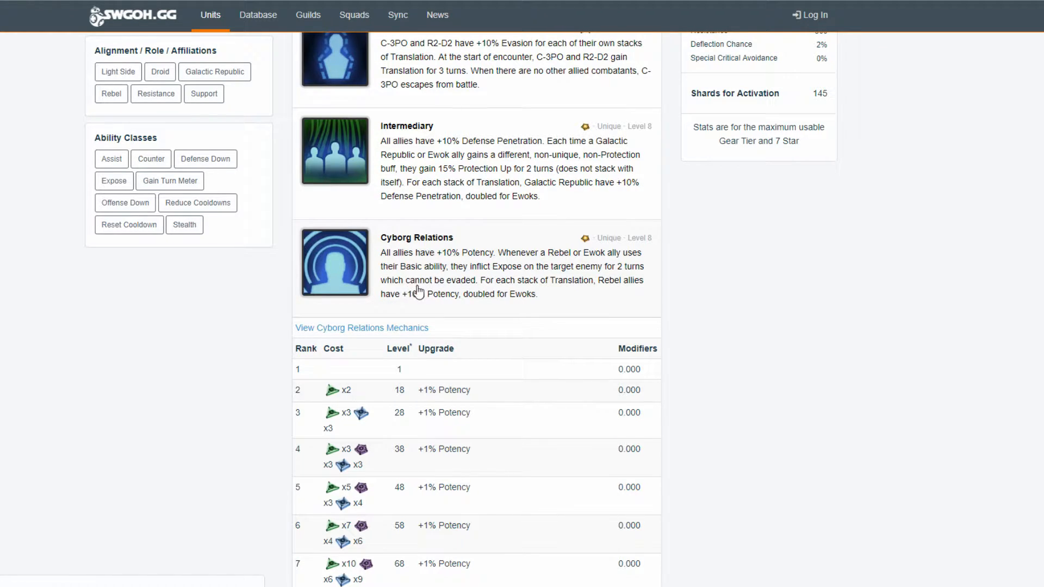
mouse_move(434, 288)
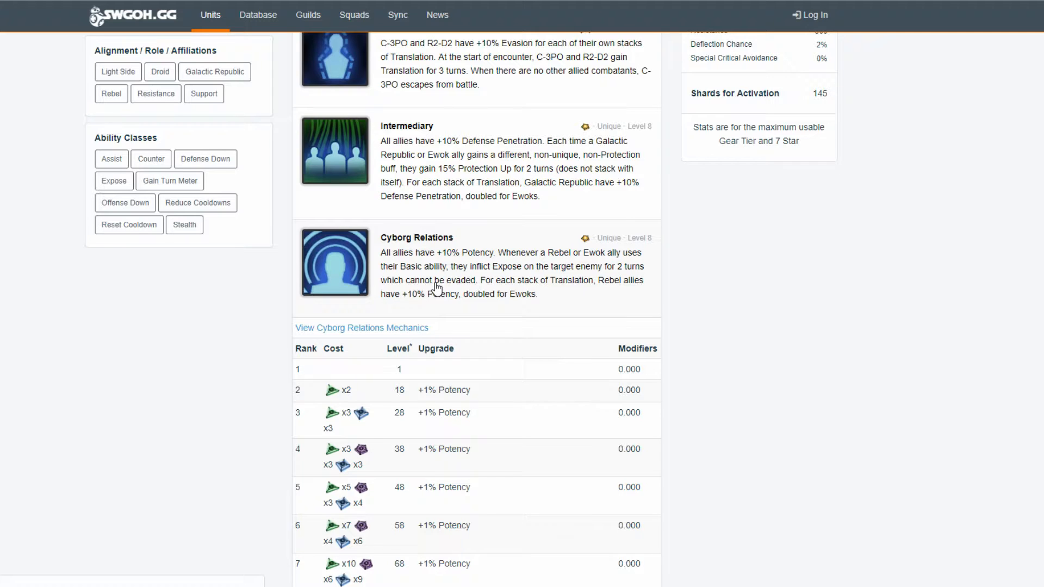
mouse_move(482, 286)
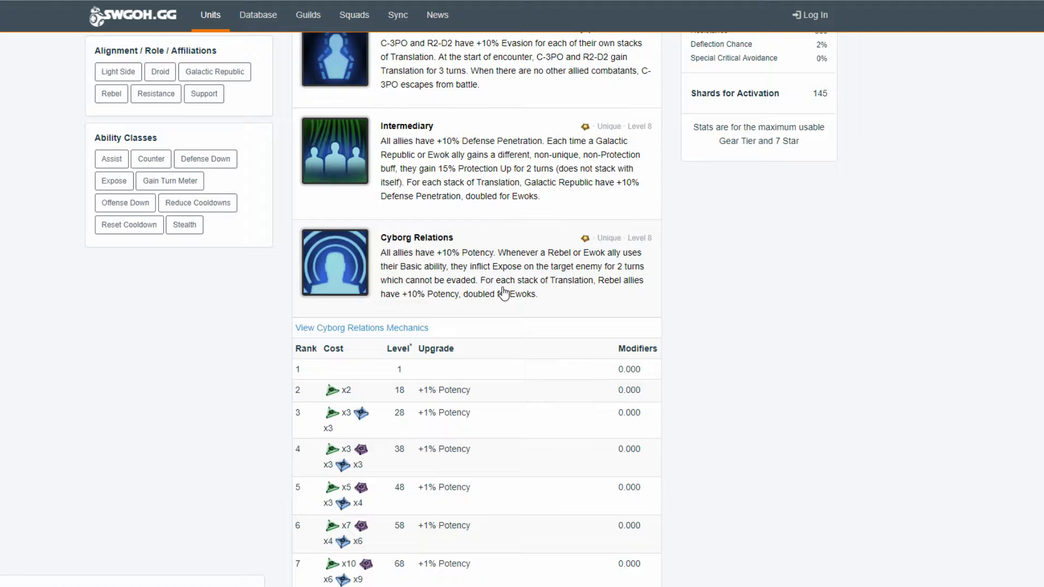
mouse_move(505, 283)
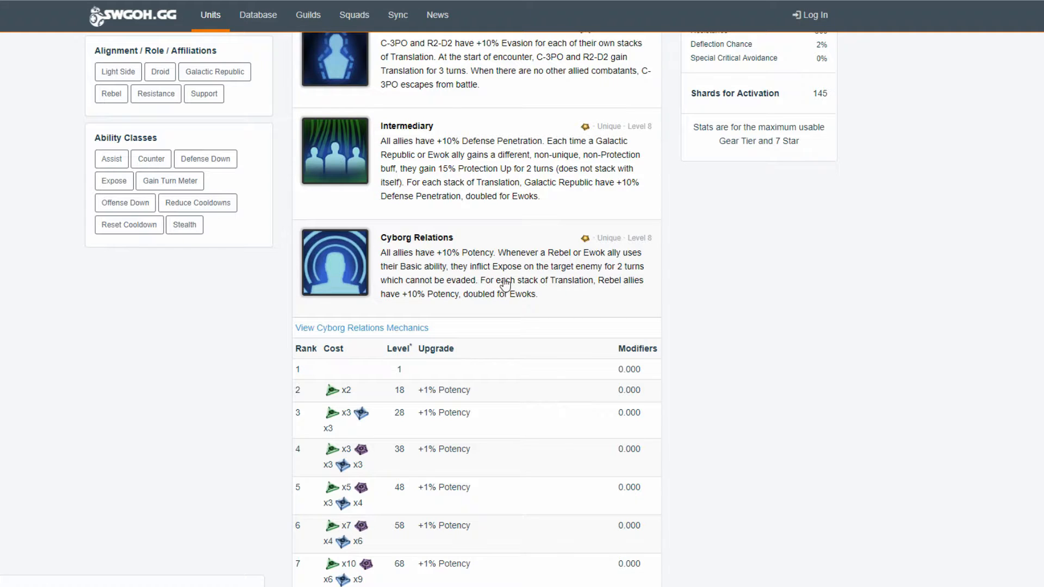
mouse_move(625, 295)
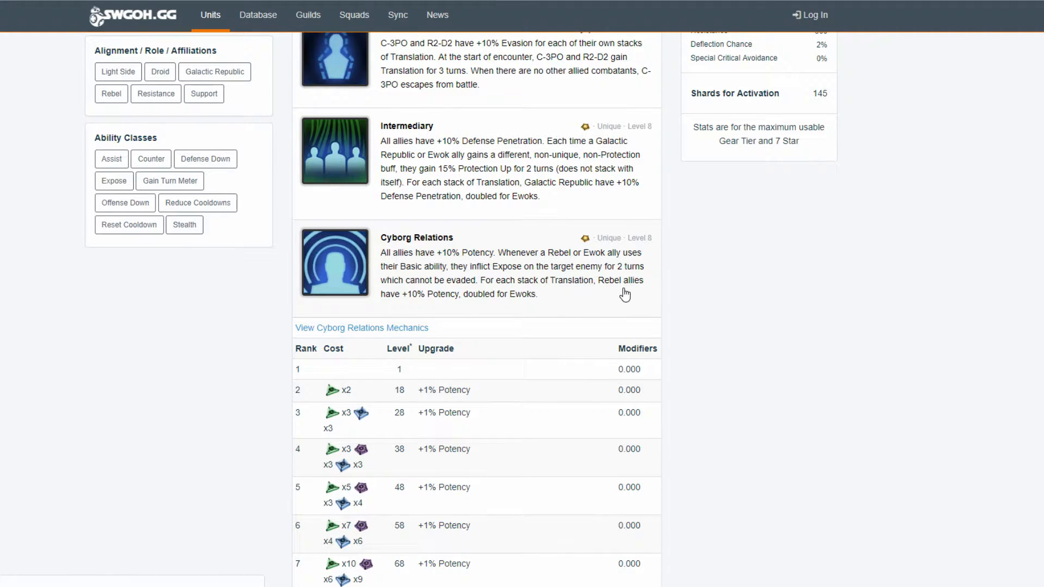
mouse_move(464, 311)
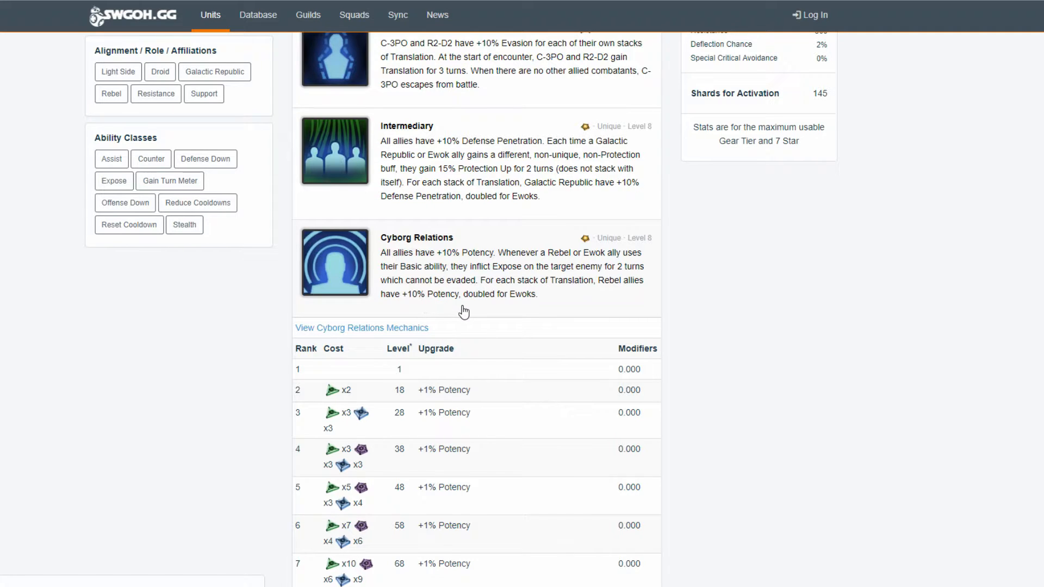
mouse_move(519, 308)
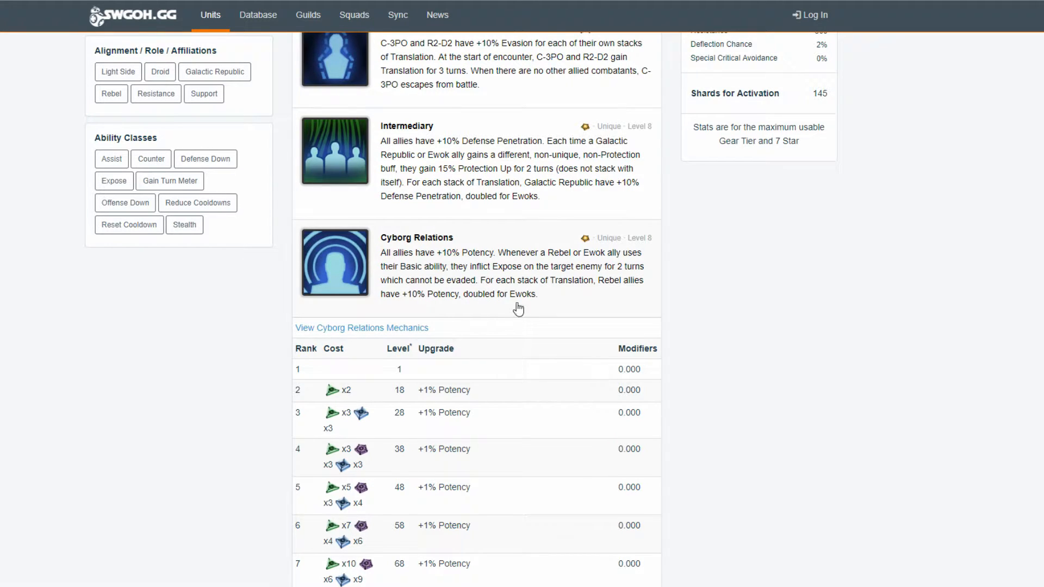
mouse_move(577, 295)
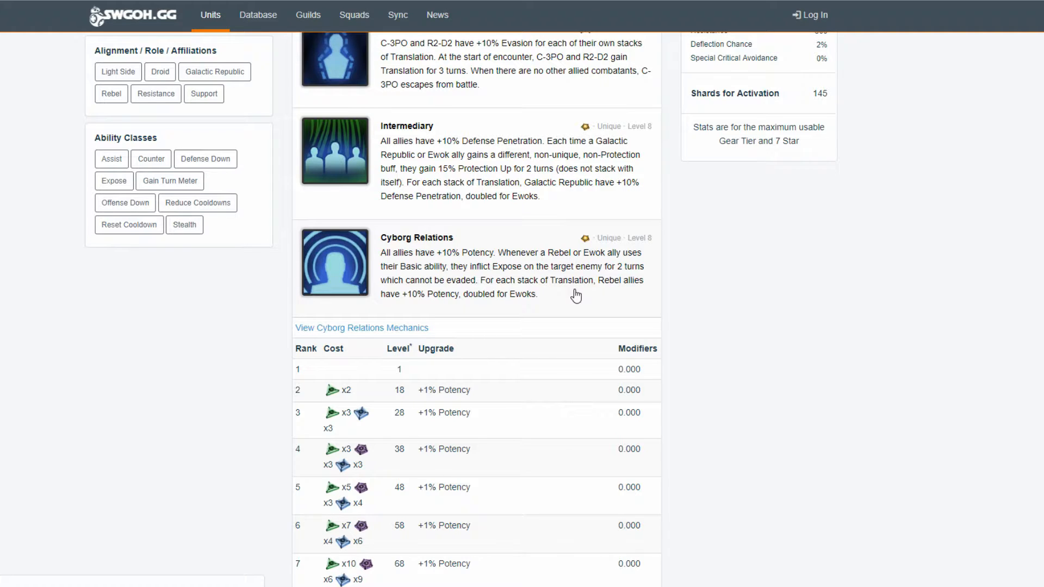
mouse_move(489, 273)
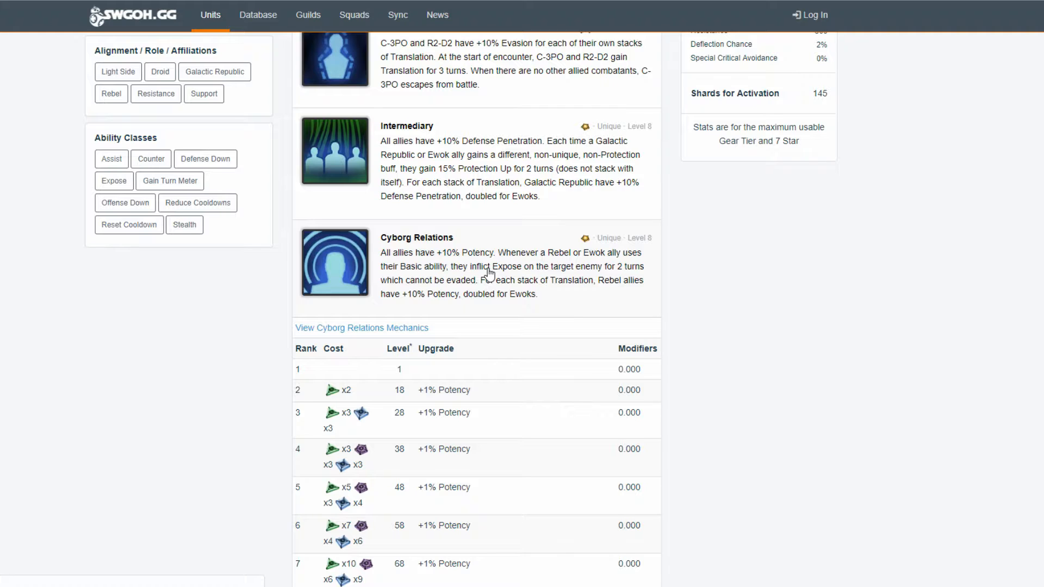
mouse_move(318, 251)
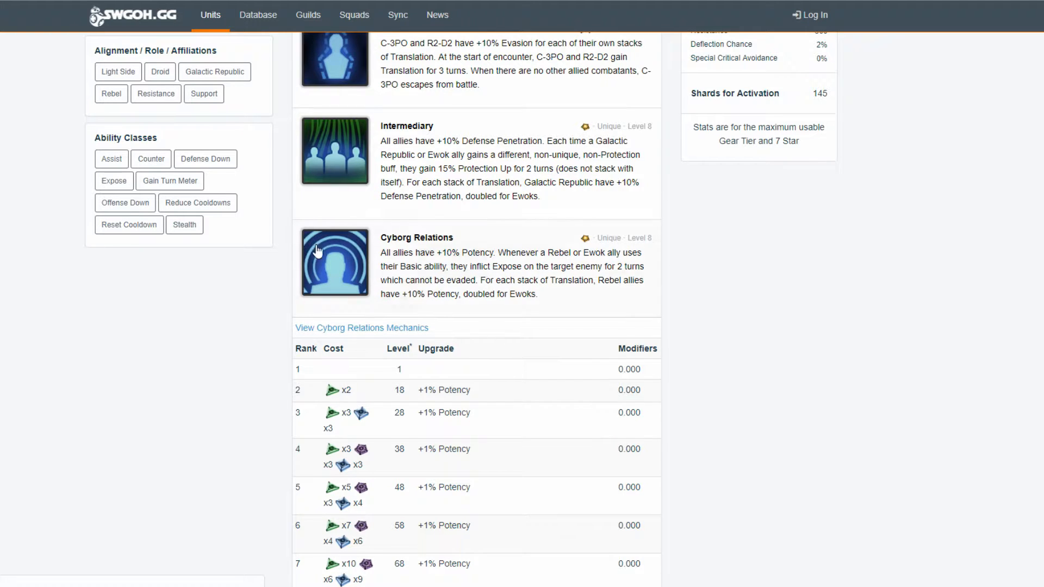
mouse_move(465, 313)
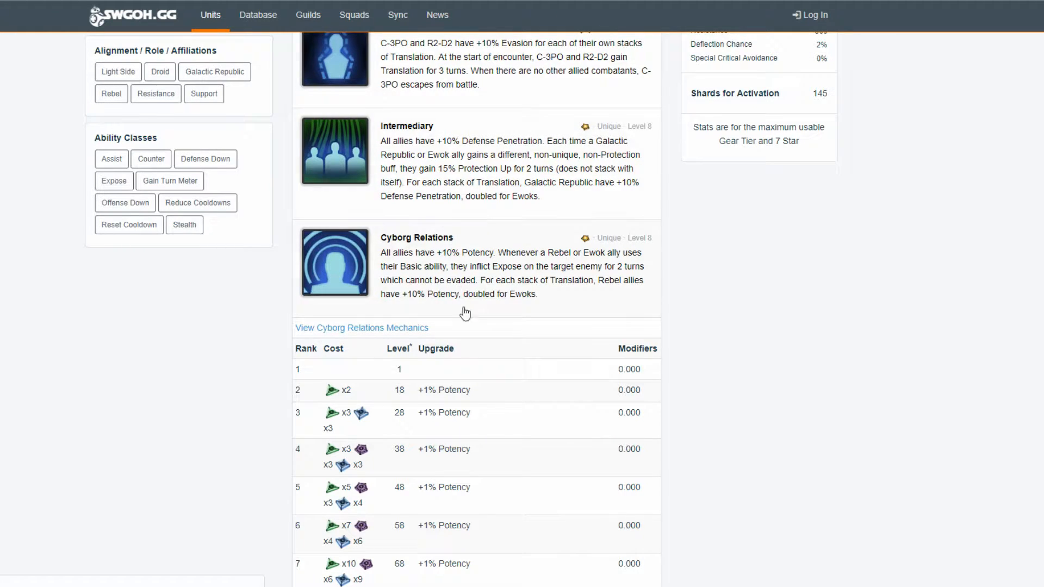
mouse_move(493, 280)
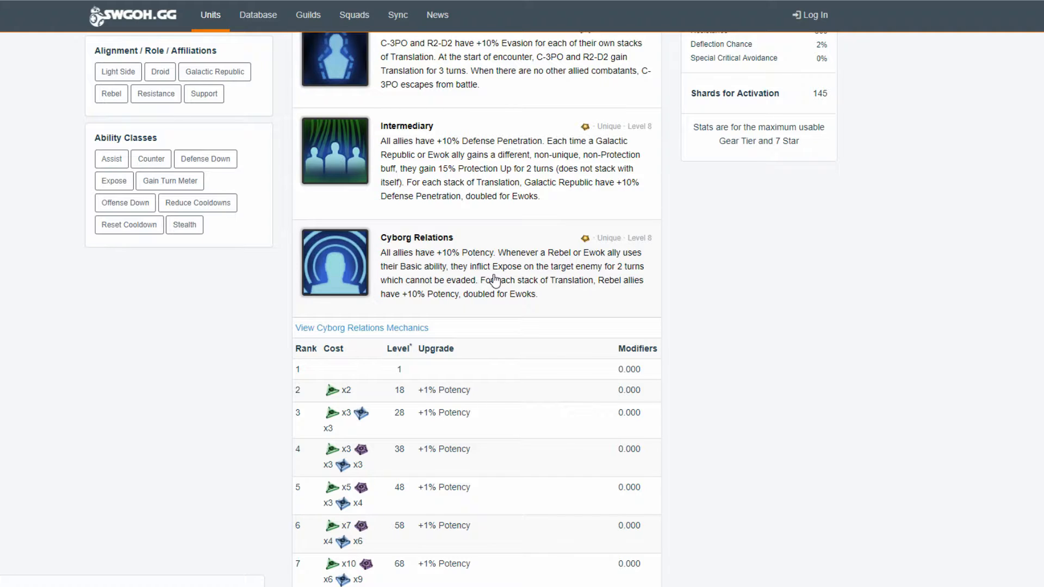
mouse_move(403, 307)
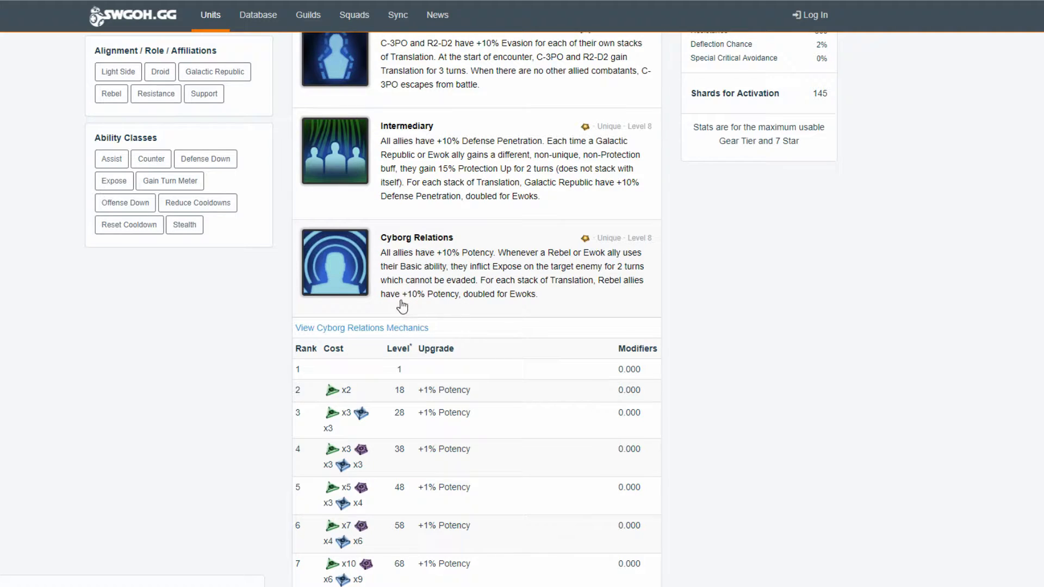
scroll("down", 3)
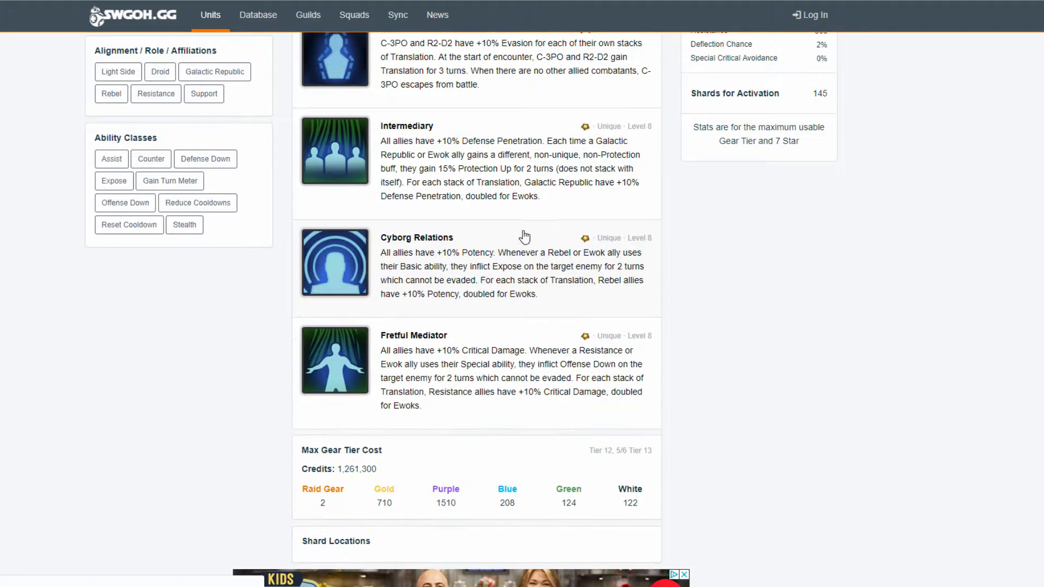
mouse_move(410, 276)
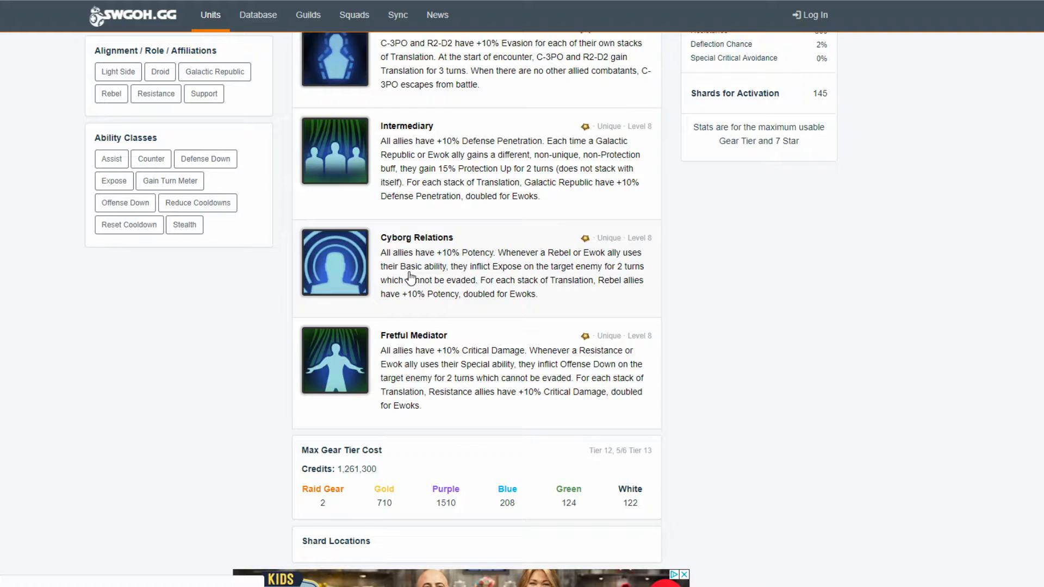
mouse_move(556, 234)
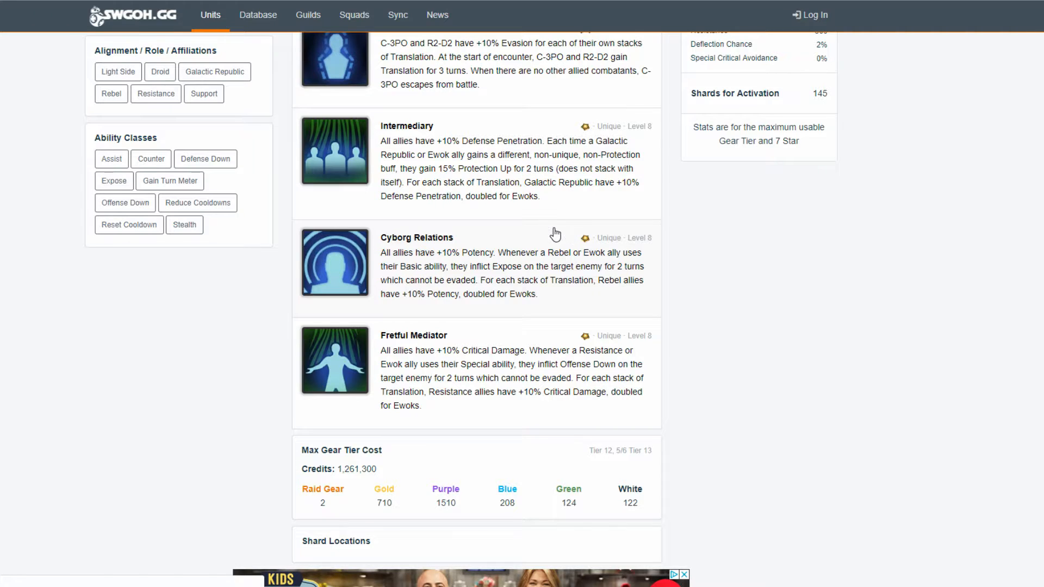
mouse_move(544, 243)
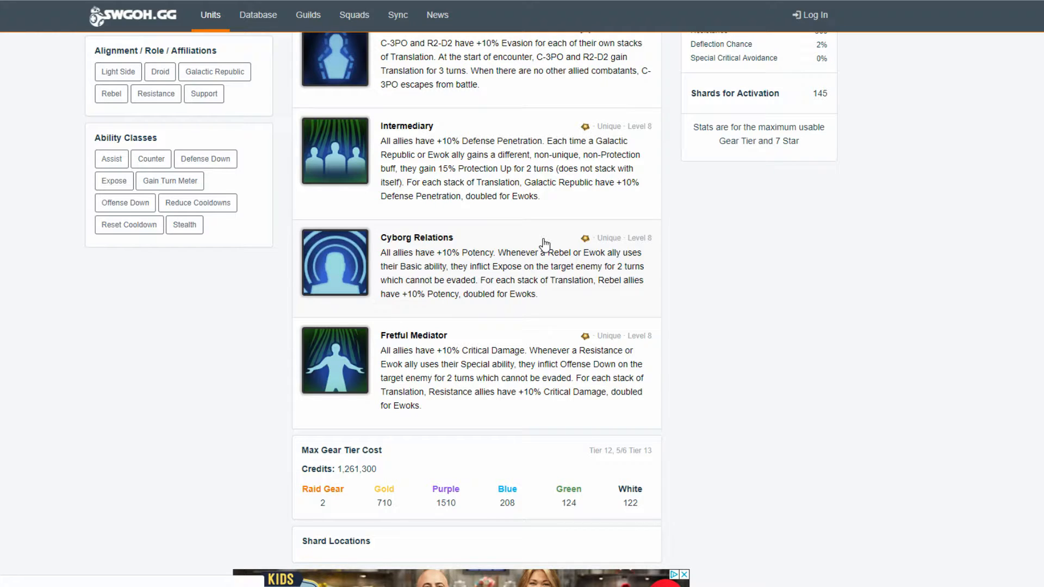
mouse_move(447, 264)
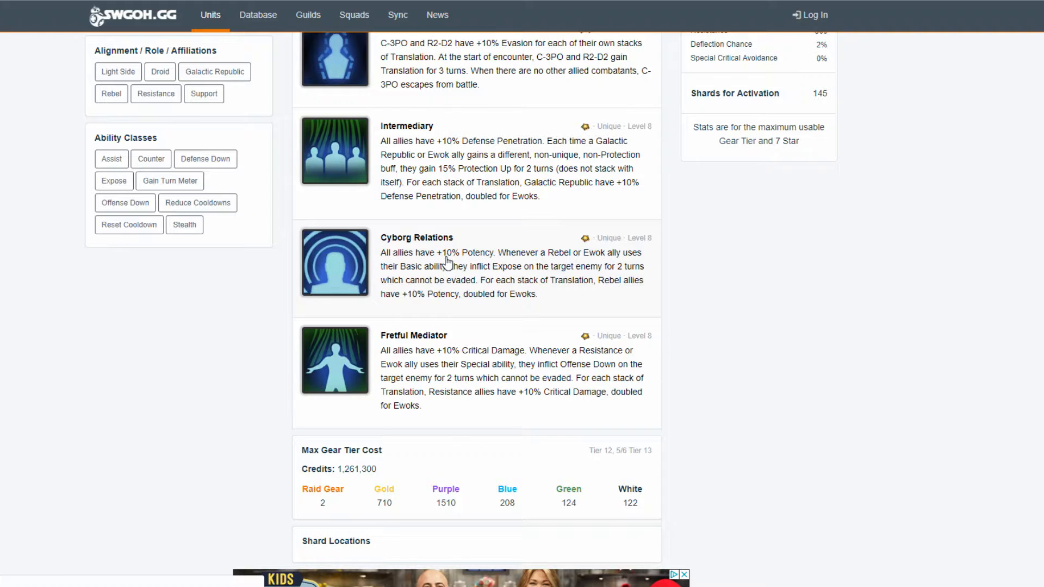
mouse_move(487, 260)
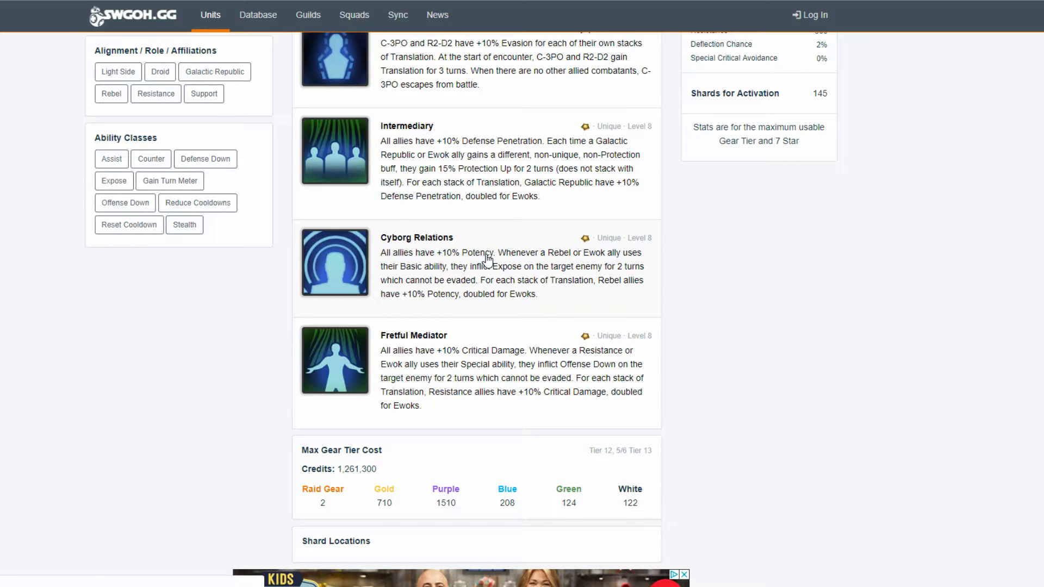
mouse_move(533, 310)
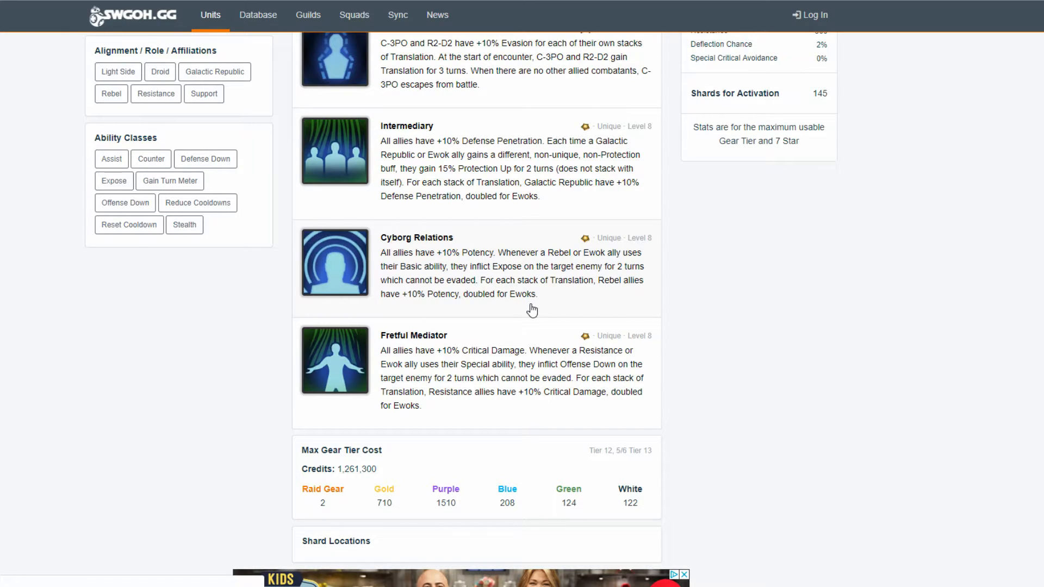
mouse_move(559, 269)
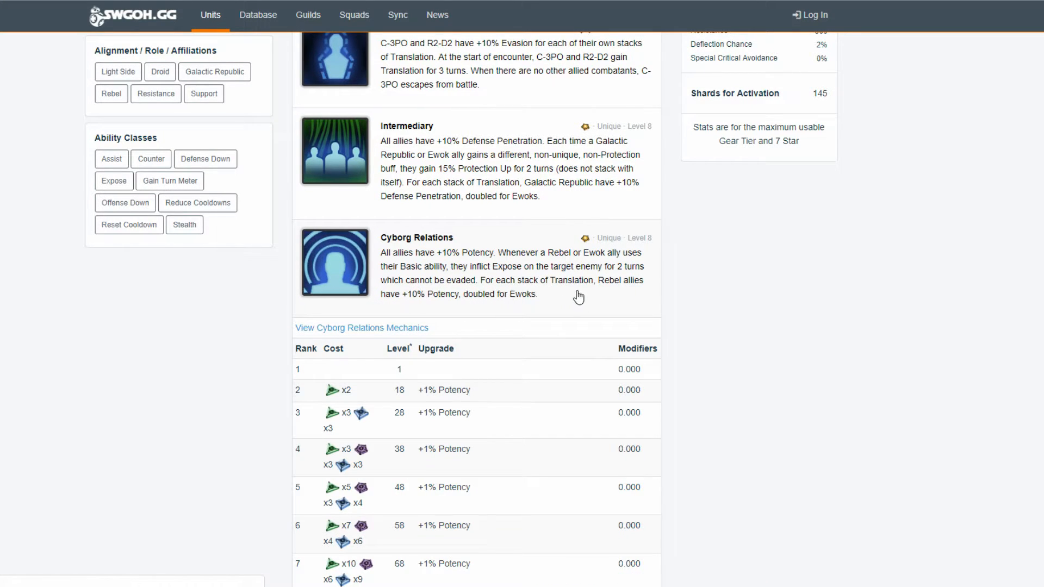
mouse_move(482, 289)
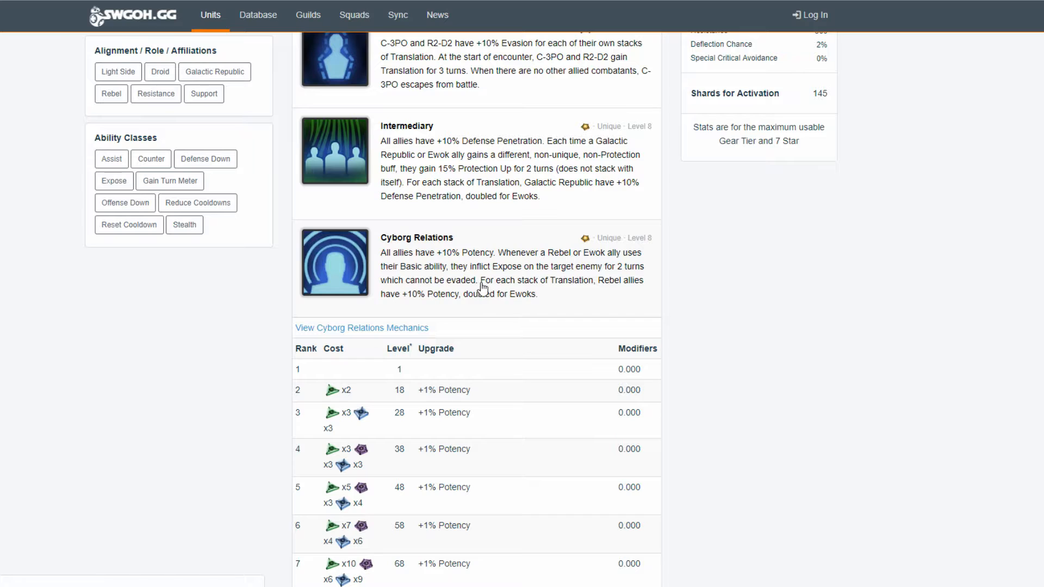
Collapse the Cyborg Relations rank table so Fretful Mediator follows directly
scroll("up", 3)
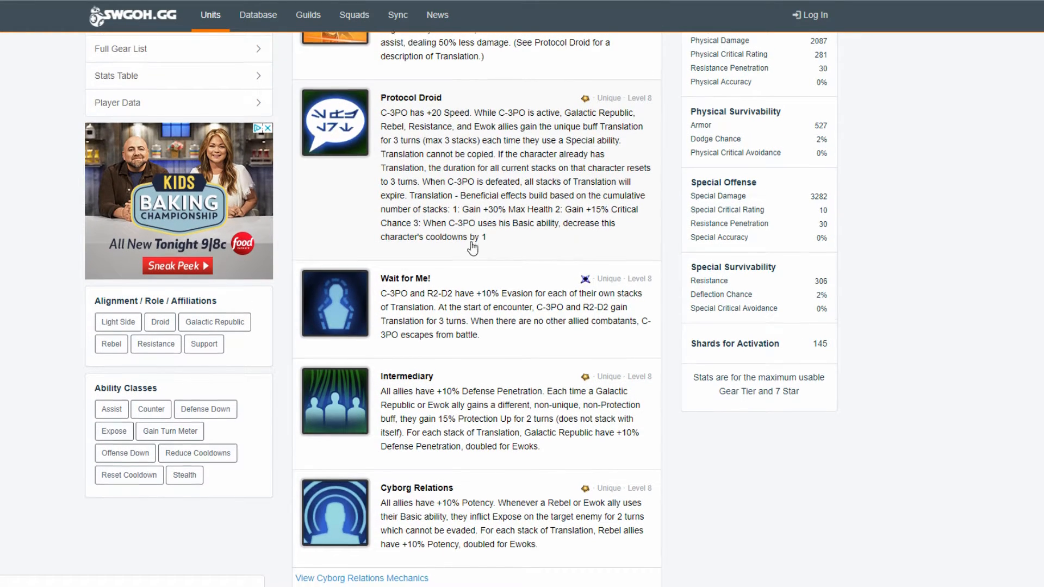
scroll("down", 3)
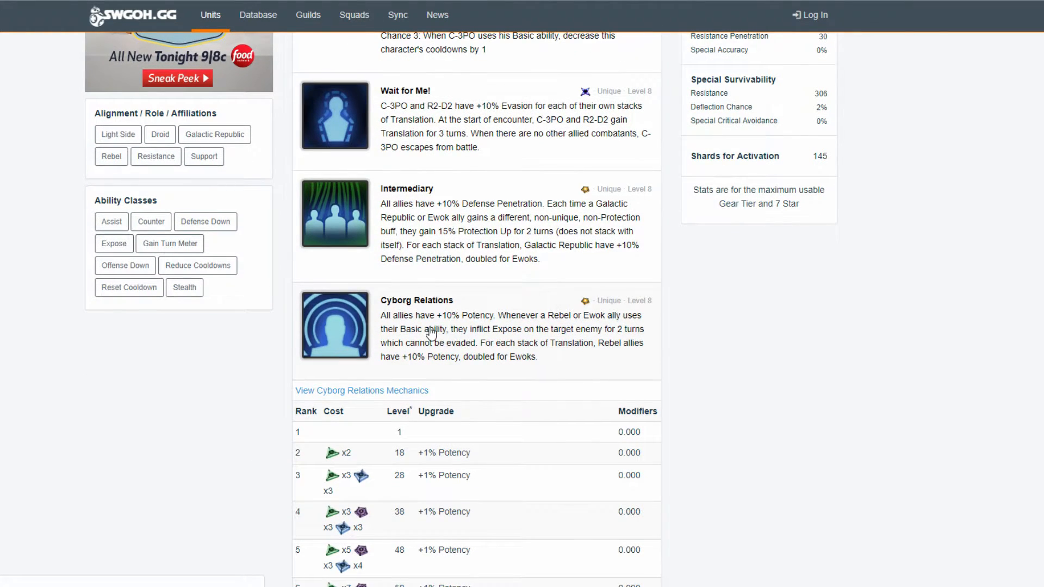
scroll("down", 3)
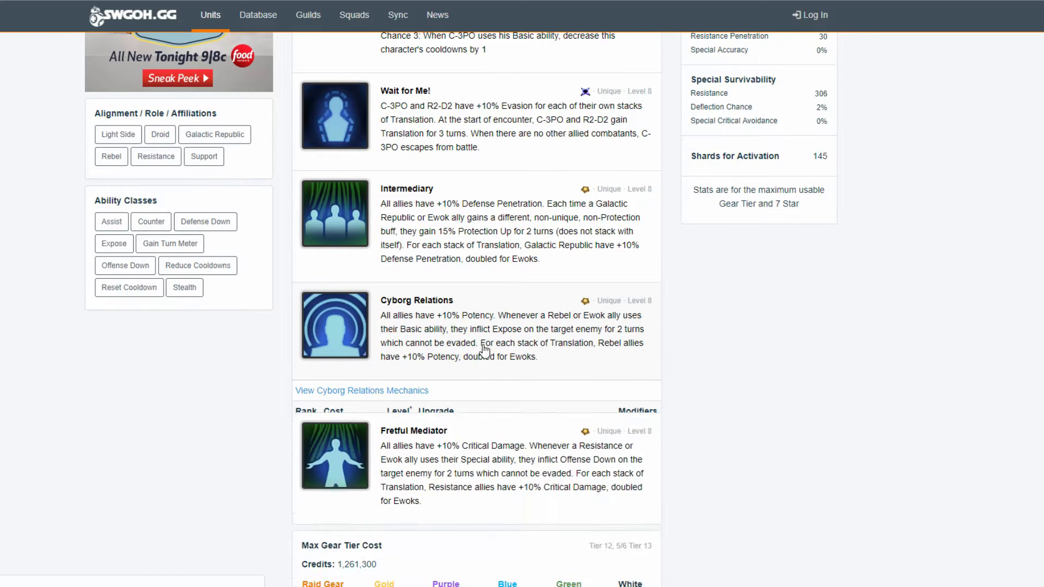
left_click(361, 391)
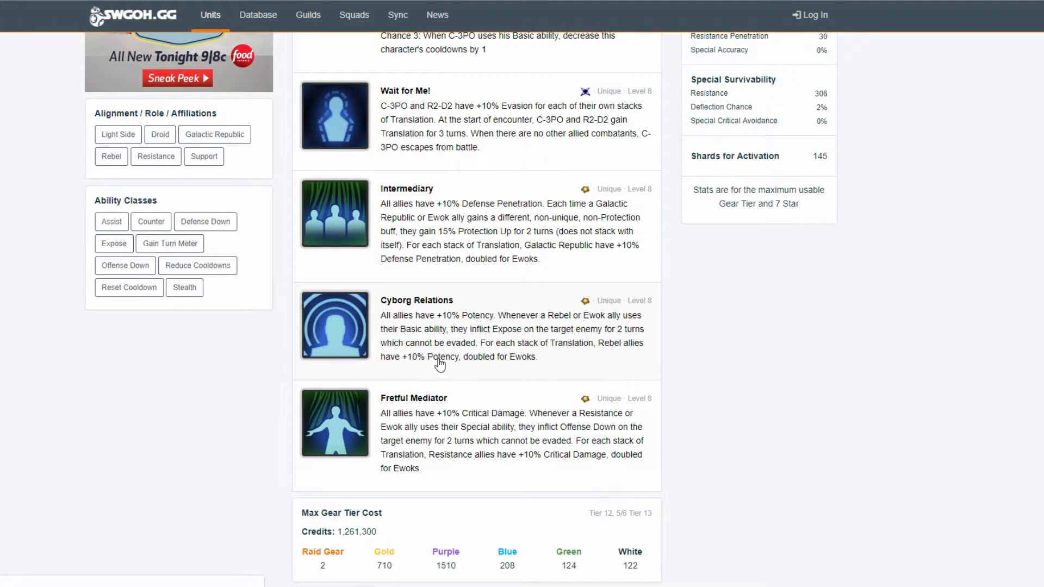
mouse_move(465, 366)
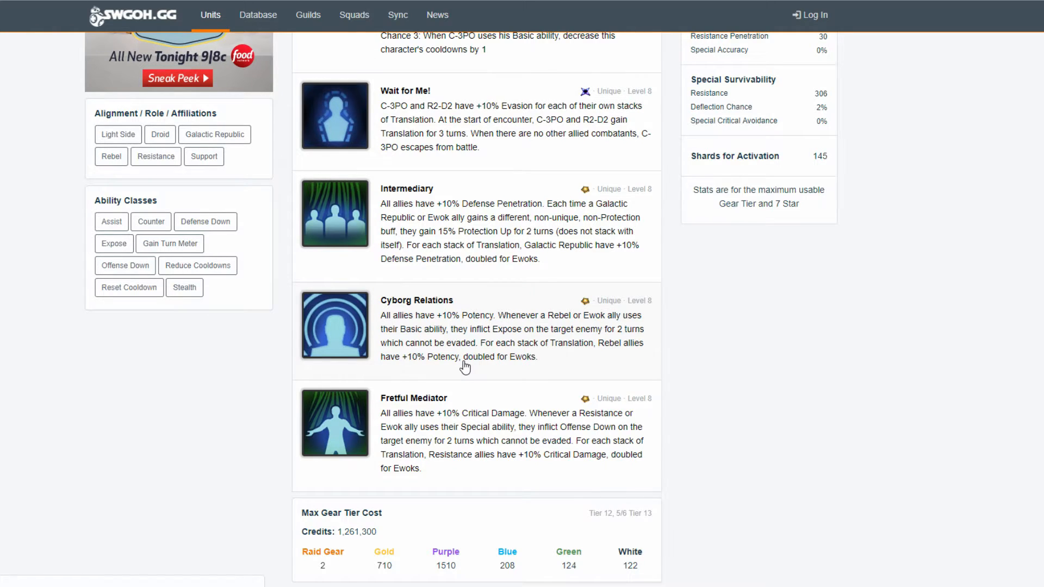
mouse_move(531, 307)
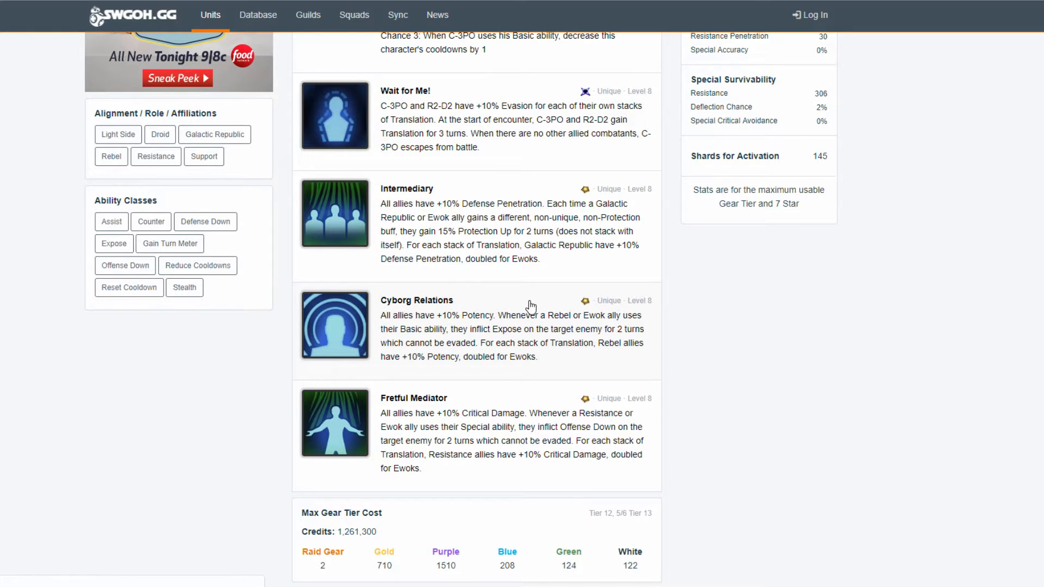
mouse_move(416, 335)
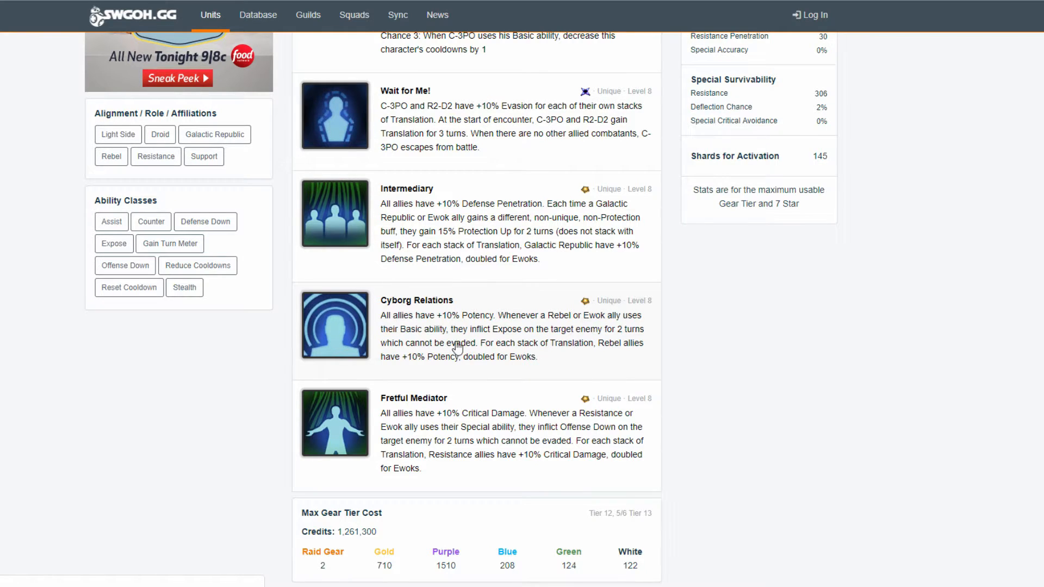
mouse_move(589, 349)
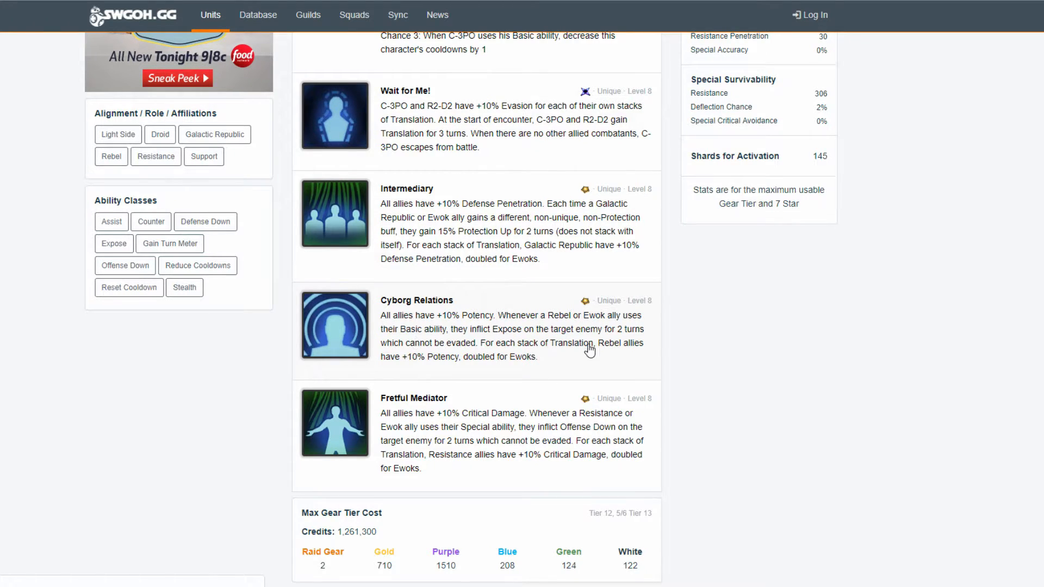
mouse_move(515, 364)
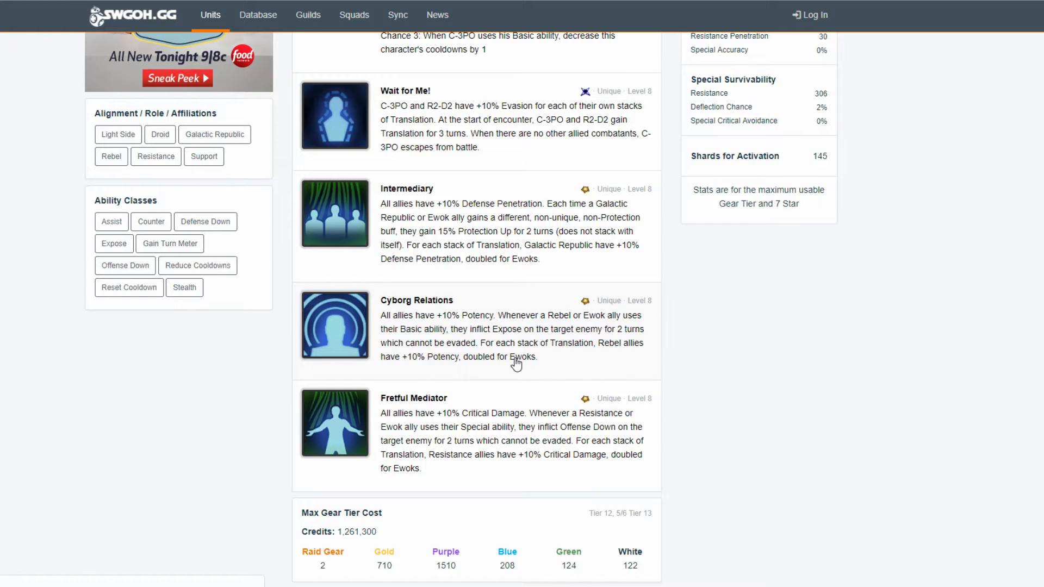
mouse_move(600, 369)
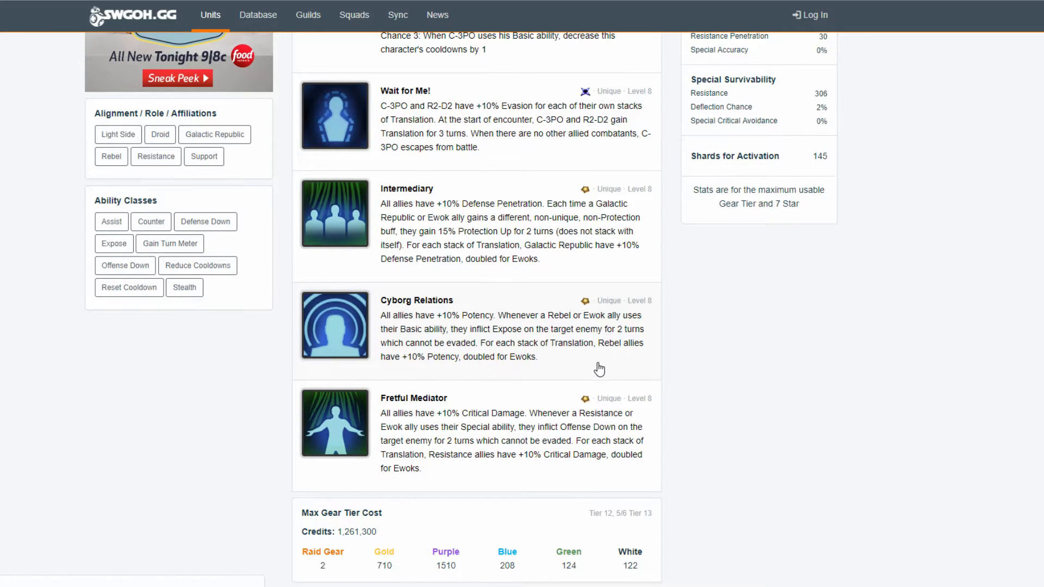
mouse_move(402, 315)
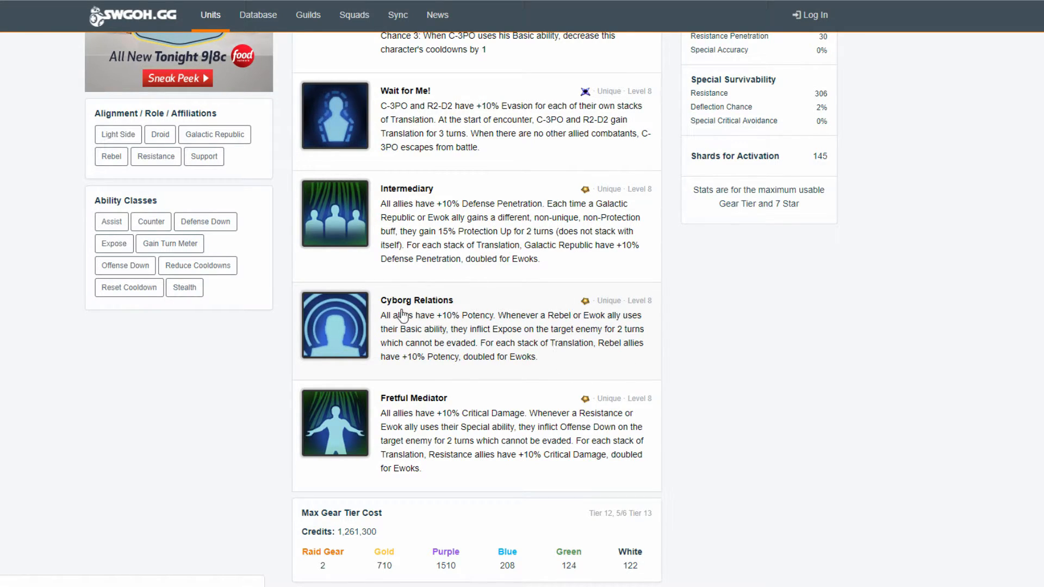
mouse_move(432, 351)
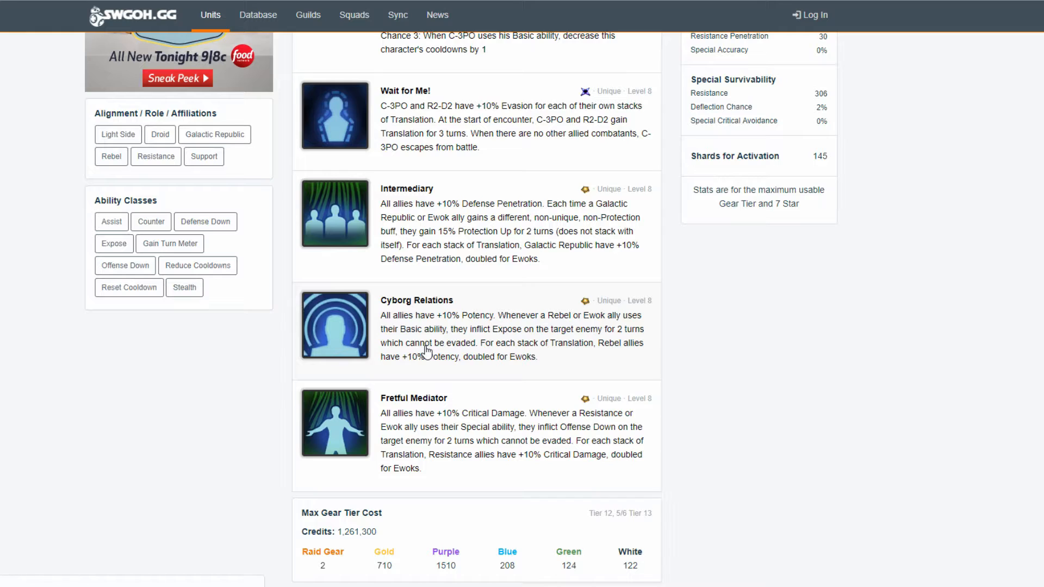
mouse_move(413, 354)
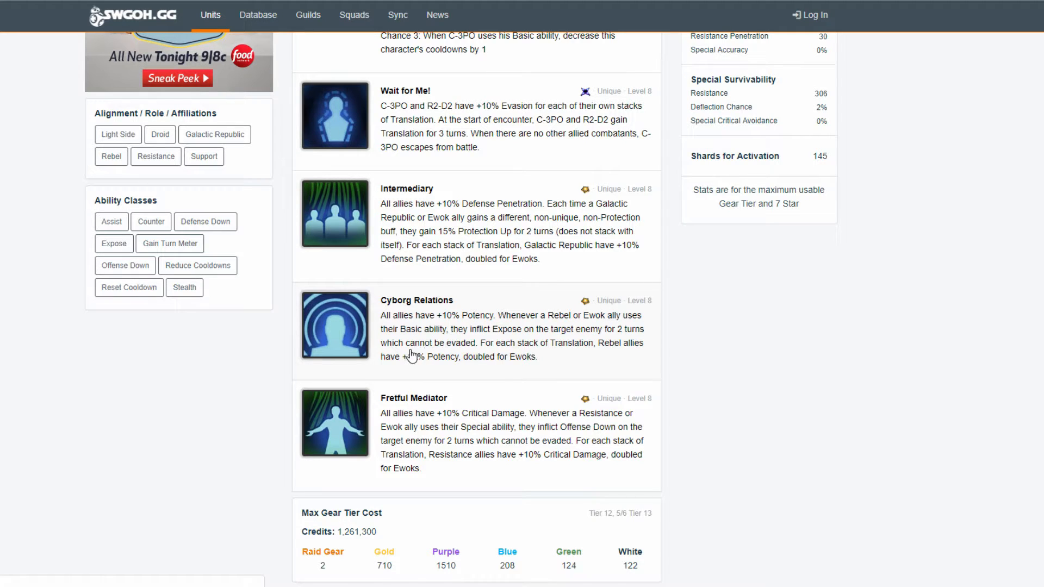
mouse_move(456, 342)
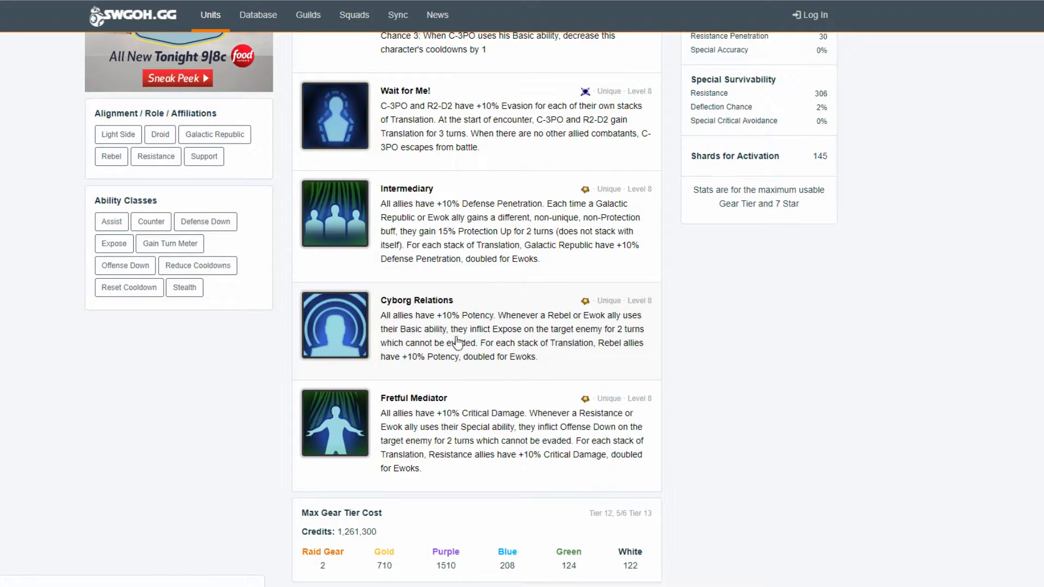
mouse_move(422, 361)
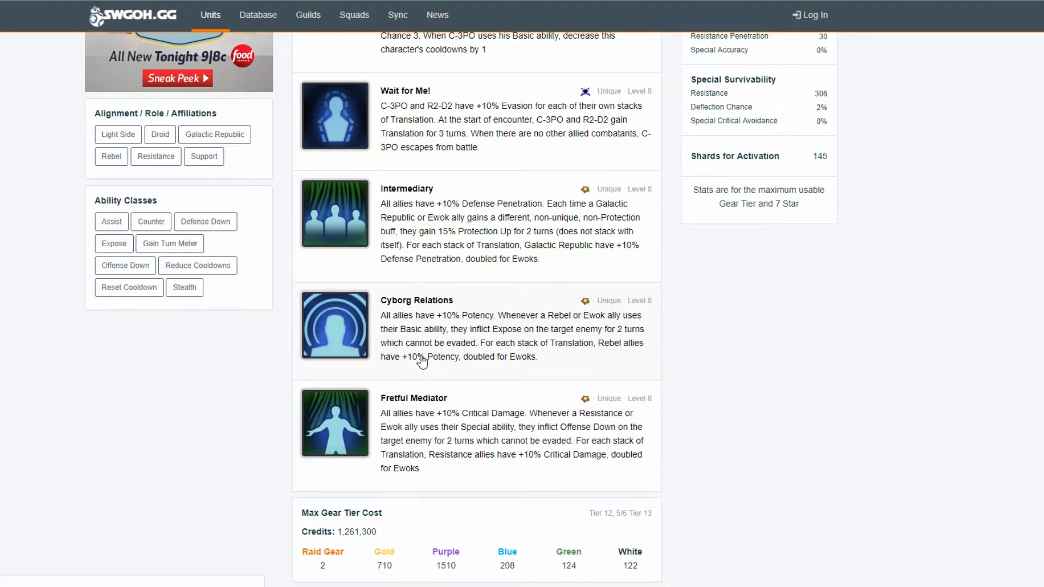
mouse_move(521, 404)
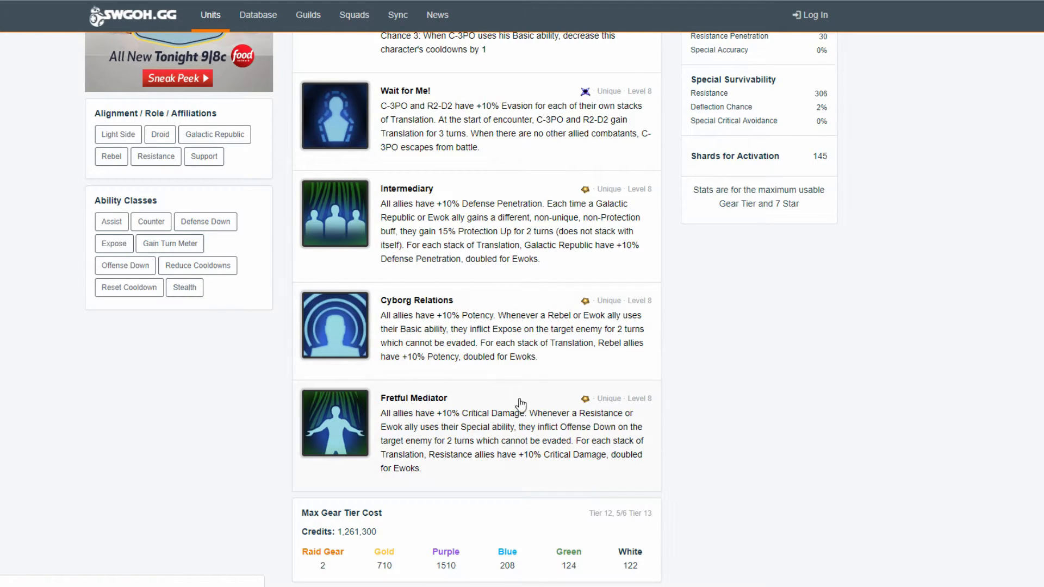
mouse_move(422, 385)
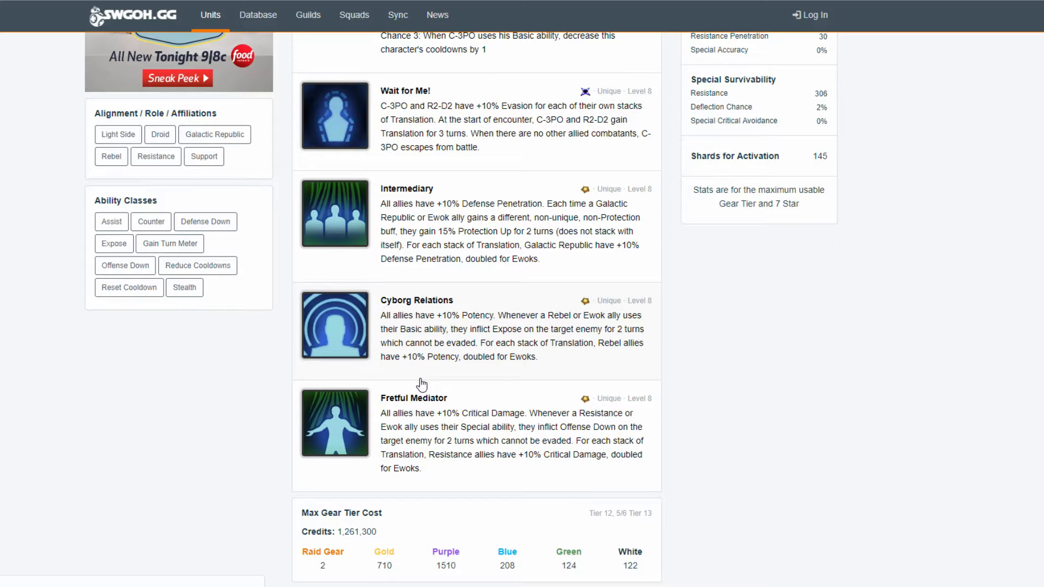
mouse_move(424, 340)
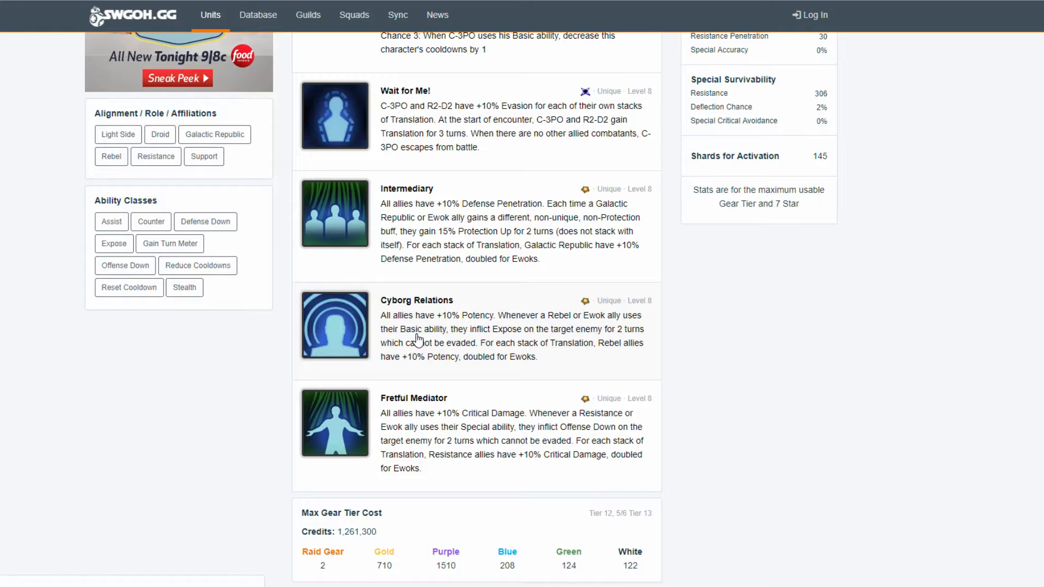
mouse_move(404, 324)
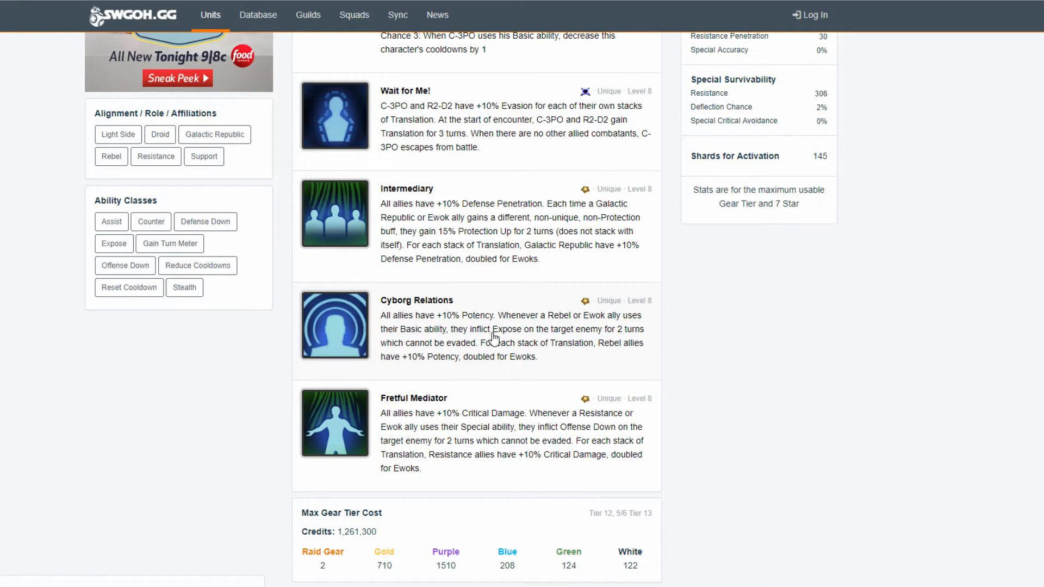
mouse_move(511, 324)
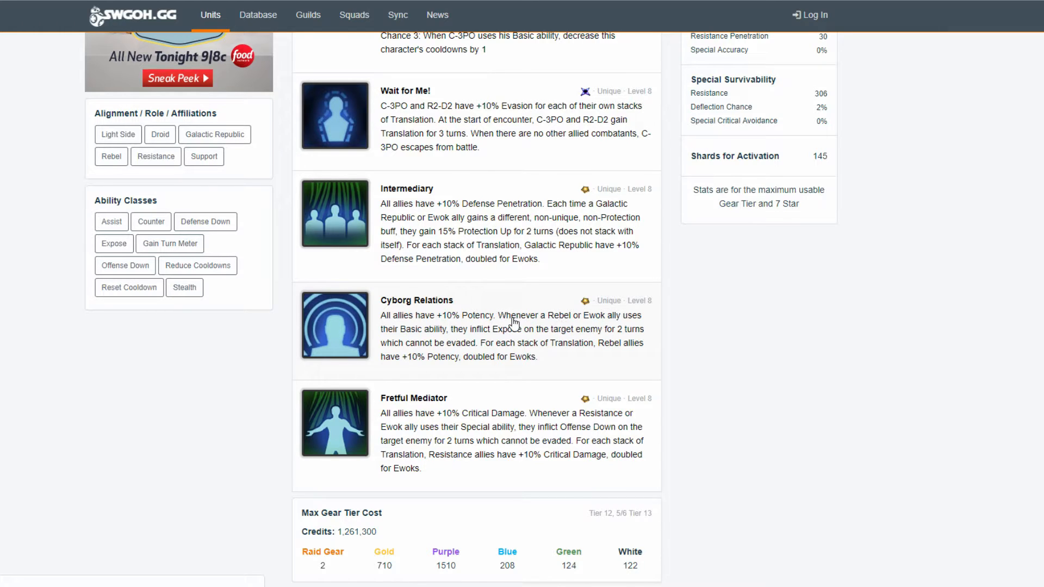
mouse_move(595, 344)
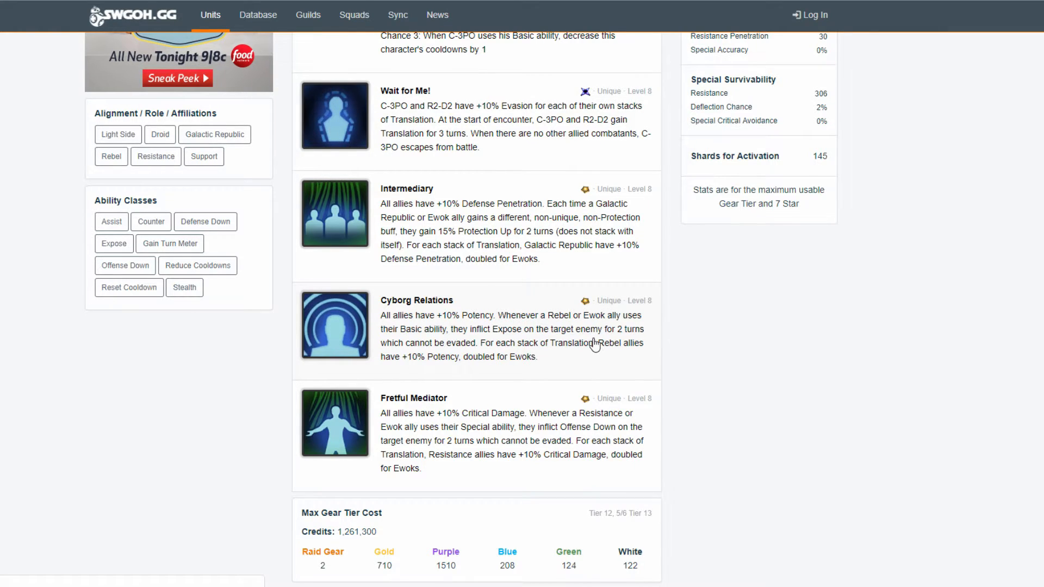
mouse_move(464, 464)
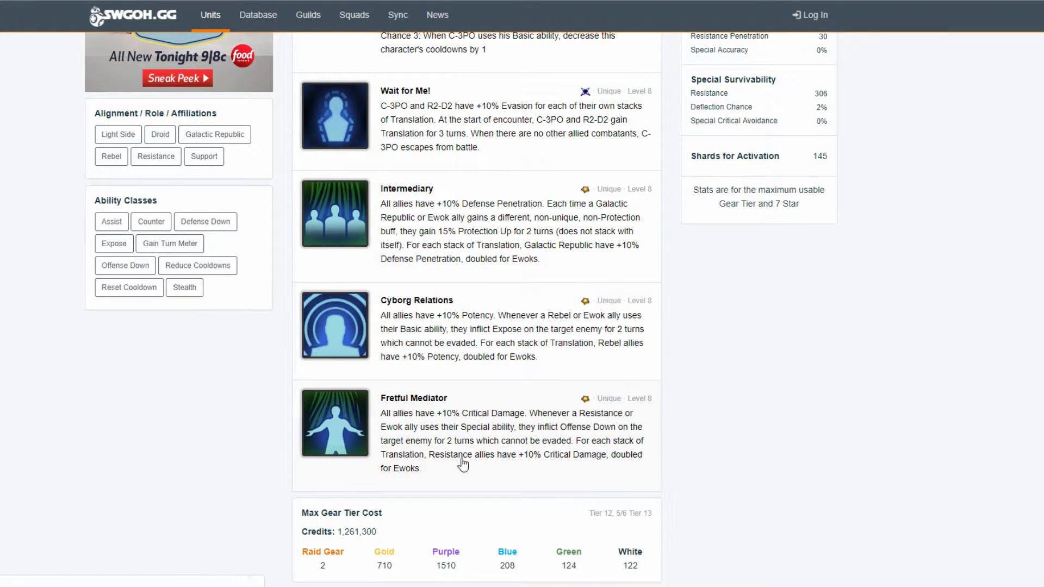
mouse_move(529, 435)
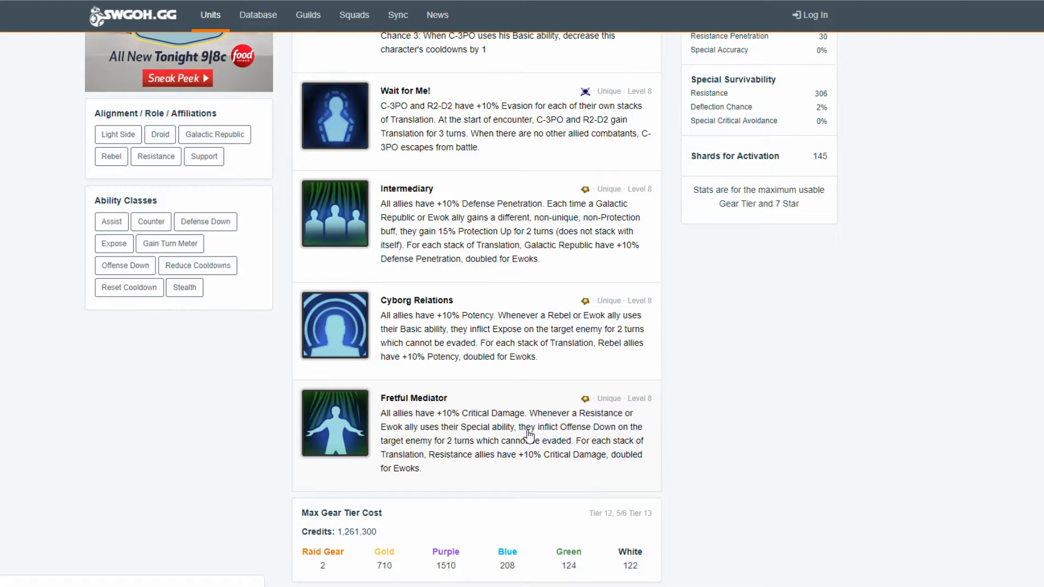
mouse_move(413, 446)
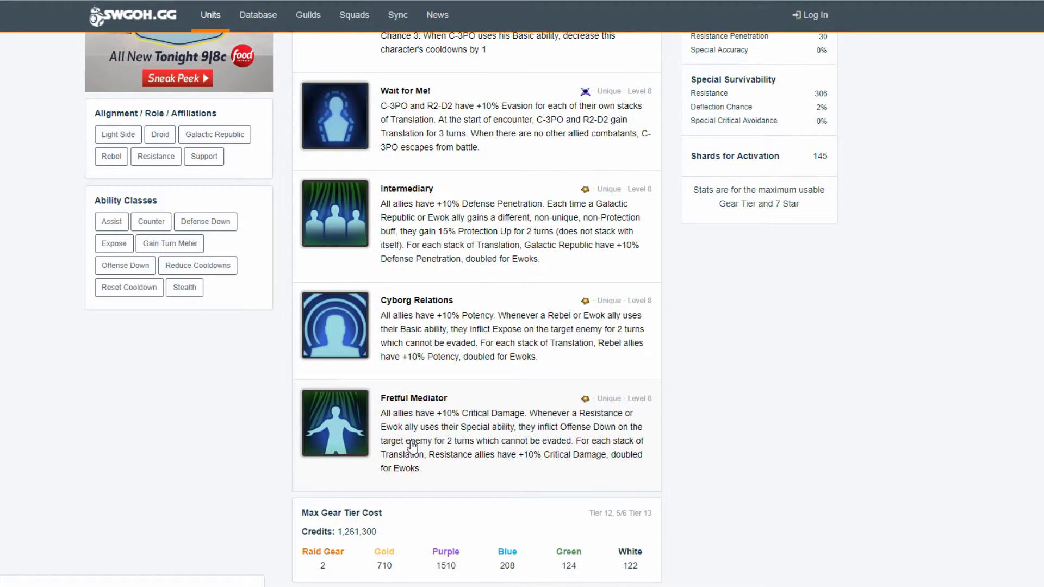
mouse_move(509, 440)
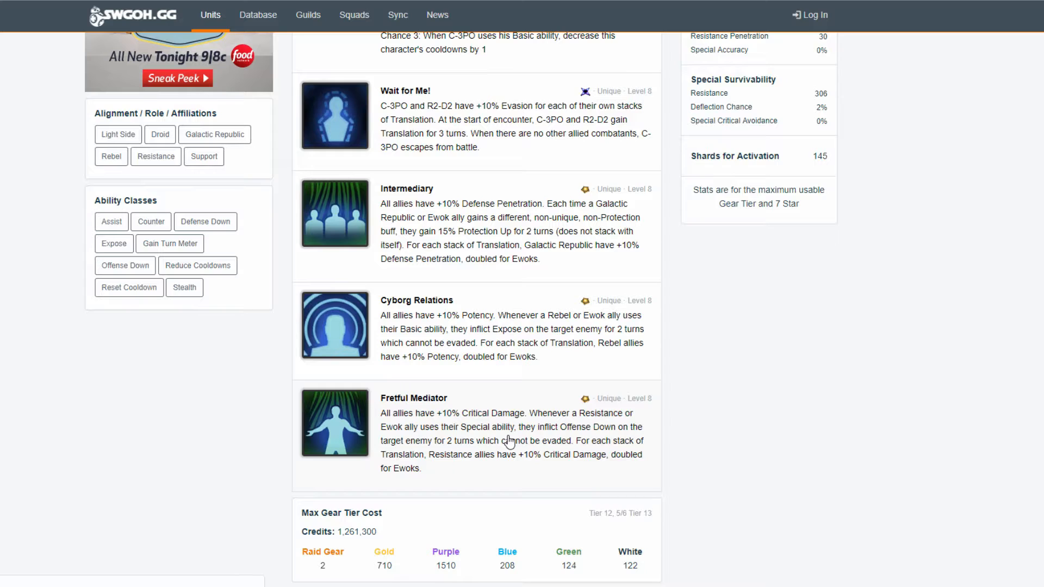
mouse_move(411, 437)
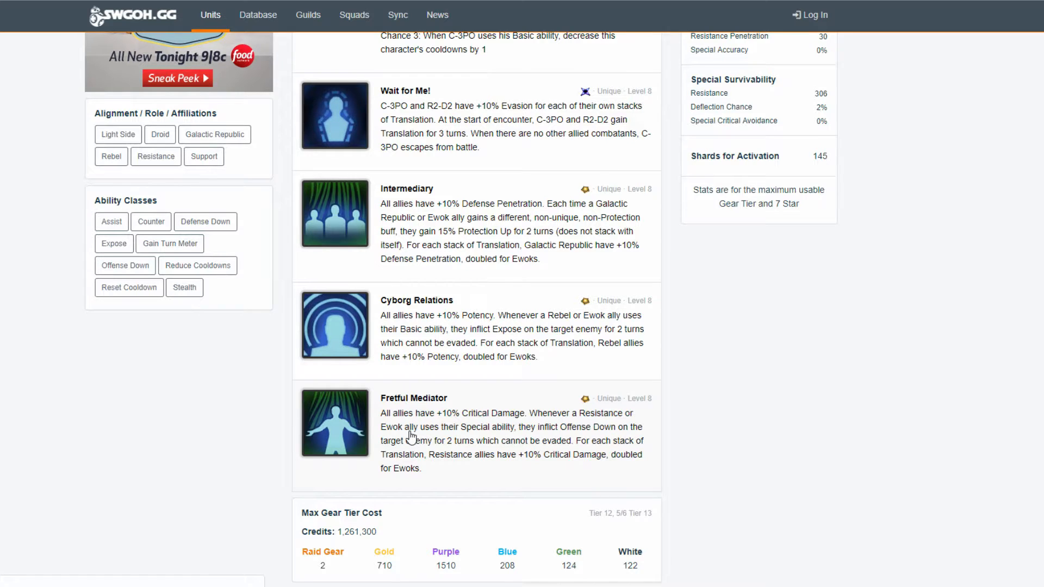
mouse_move(273, 458)
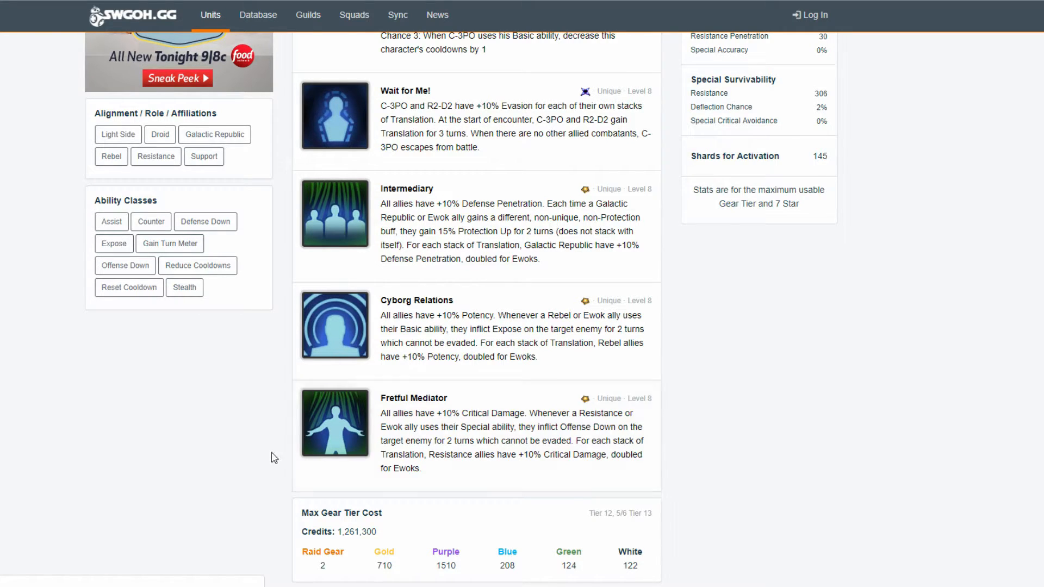
mouse_move(588, 455)
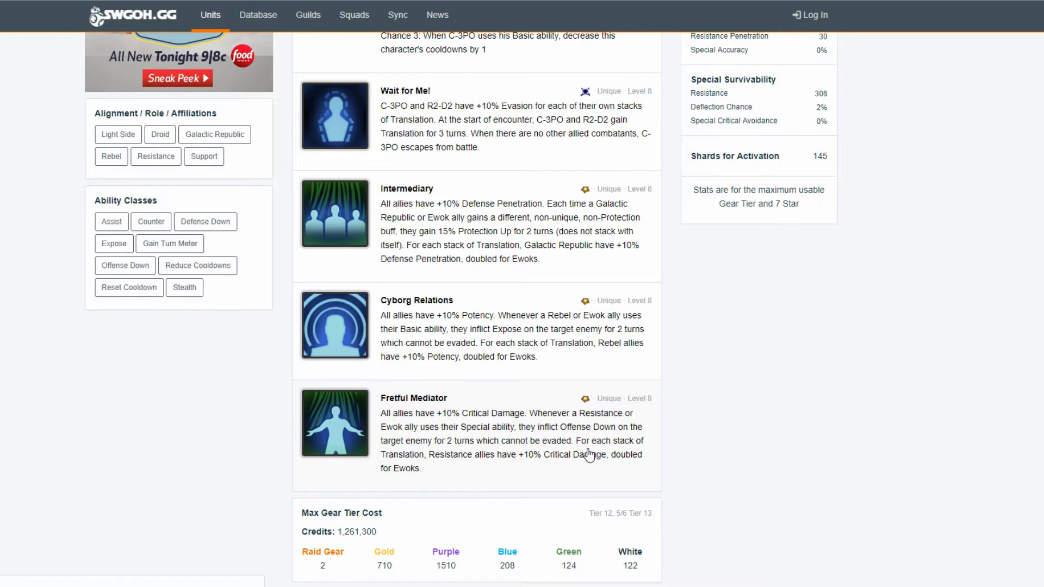
mouse_move(411, 459)
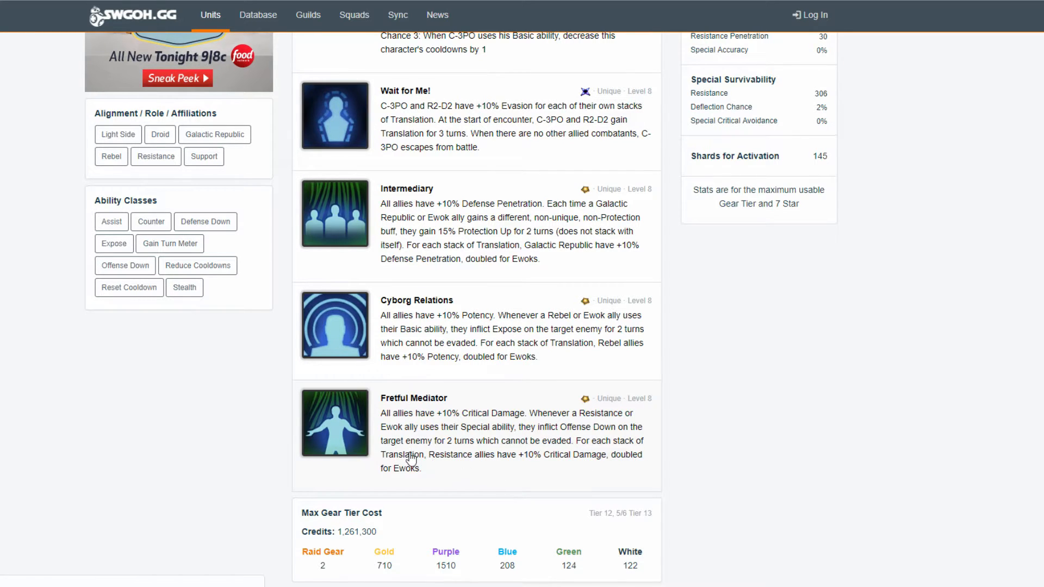
mouse_move(503, 471)
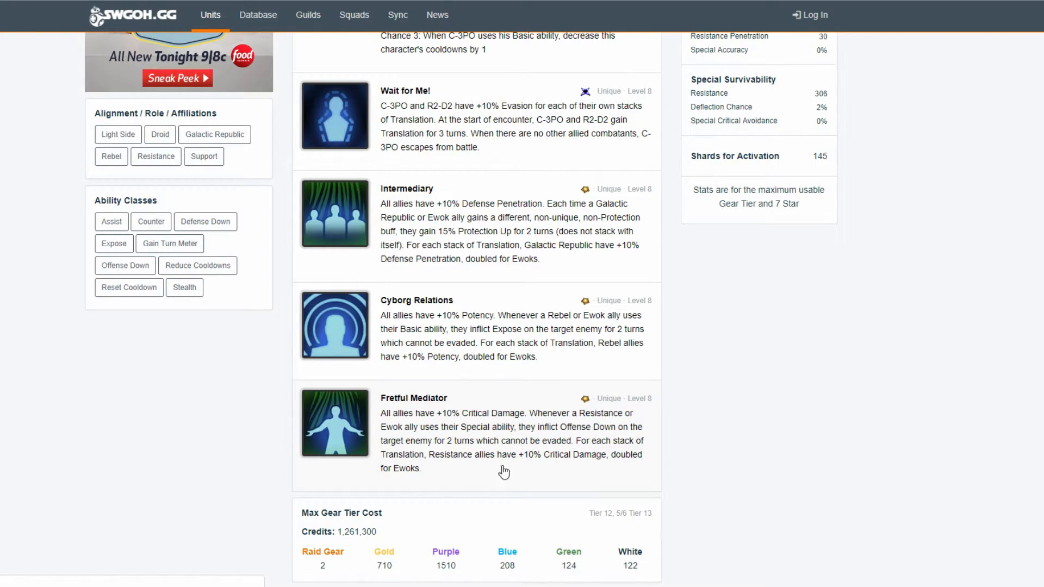
mouse_move(512, 467)
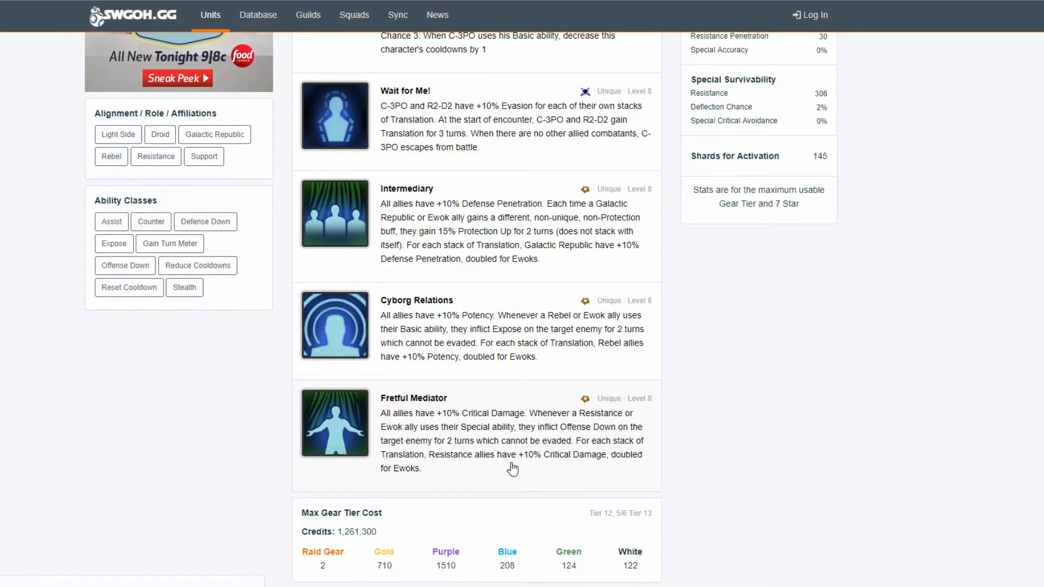
mouse_move(477, 505)
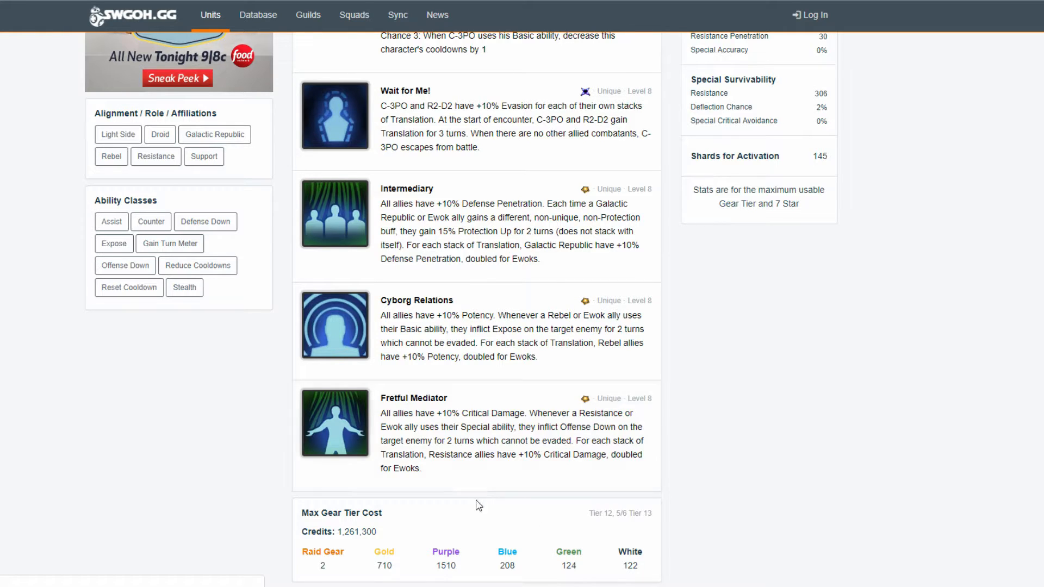
mouse_move(541, 319)
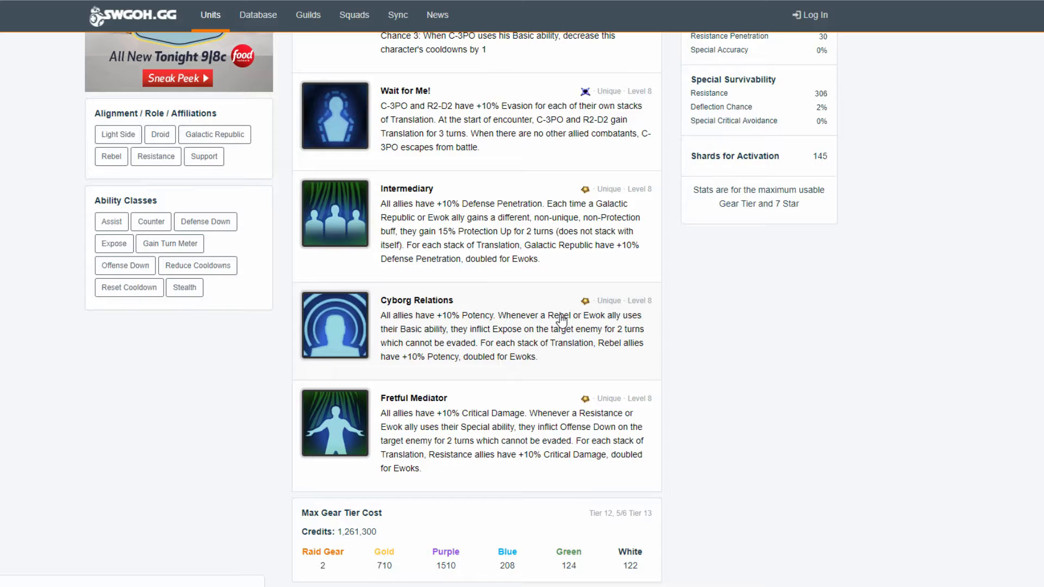
mouse_move(450, 312)
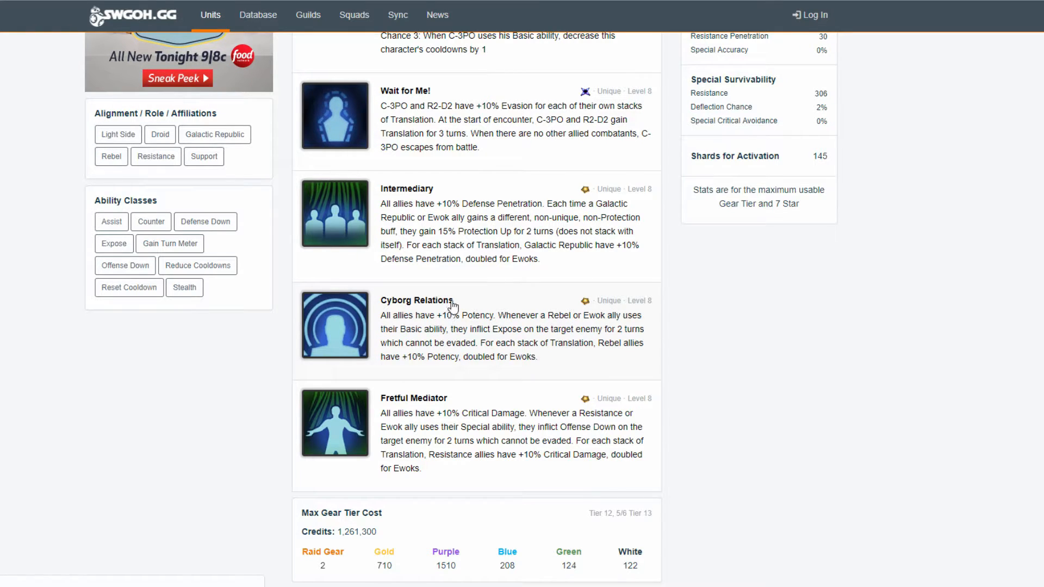
mouse_move(433, 345)
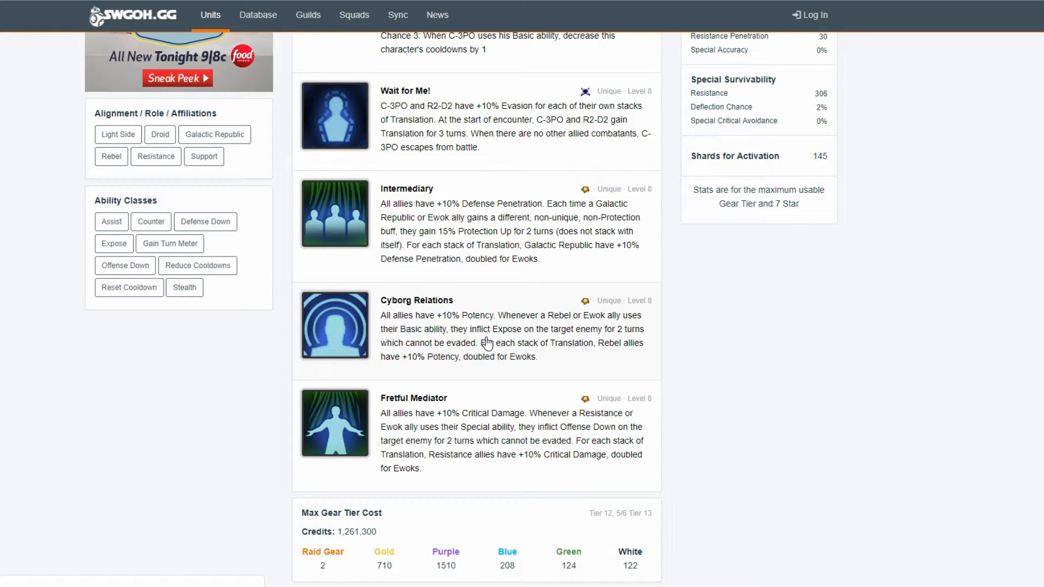
mouse_move(570, 329)
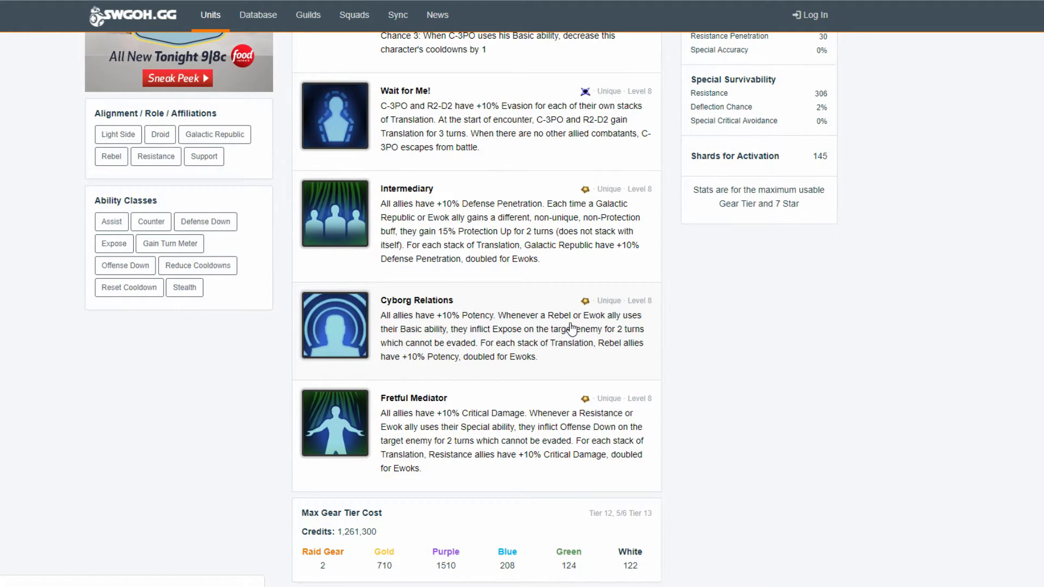
mouse_move(408, 367)
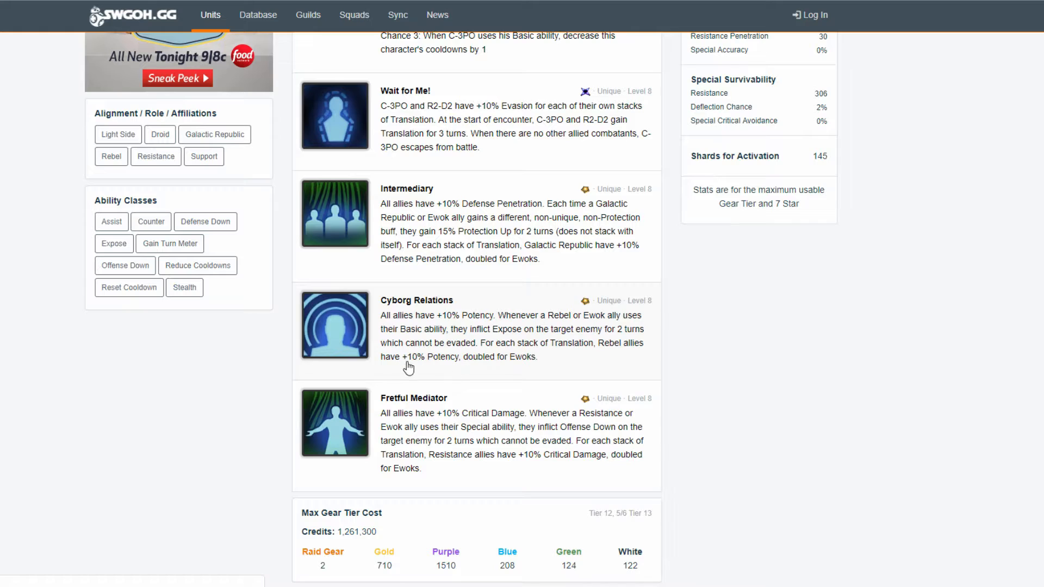
mouse_move(414, 368)
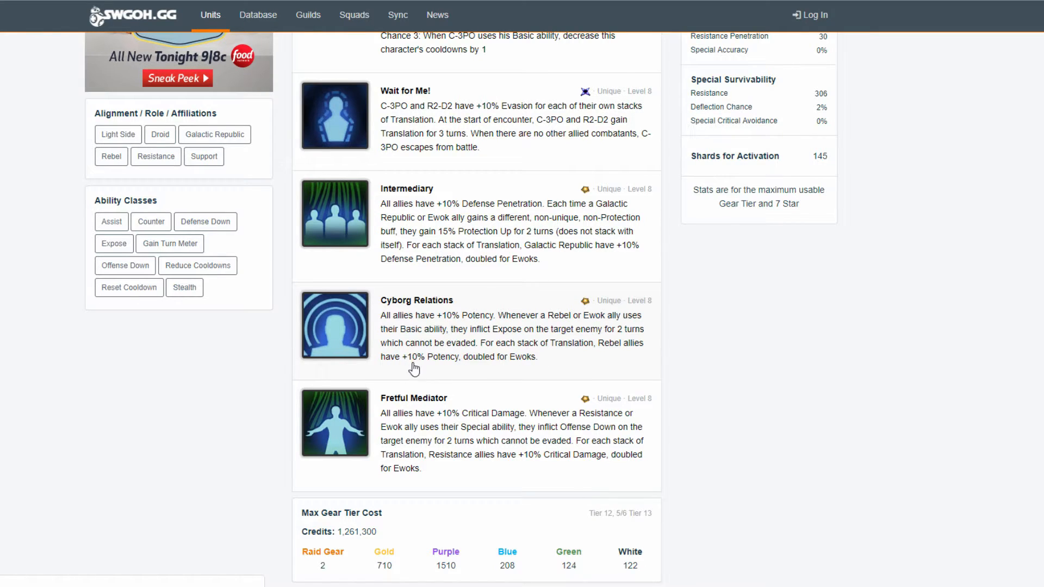
mouse_move(580, 353)
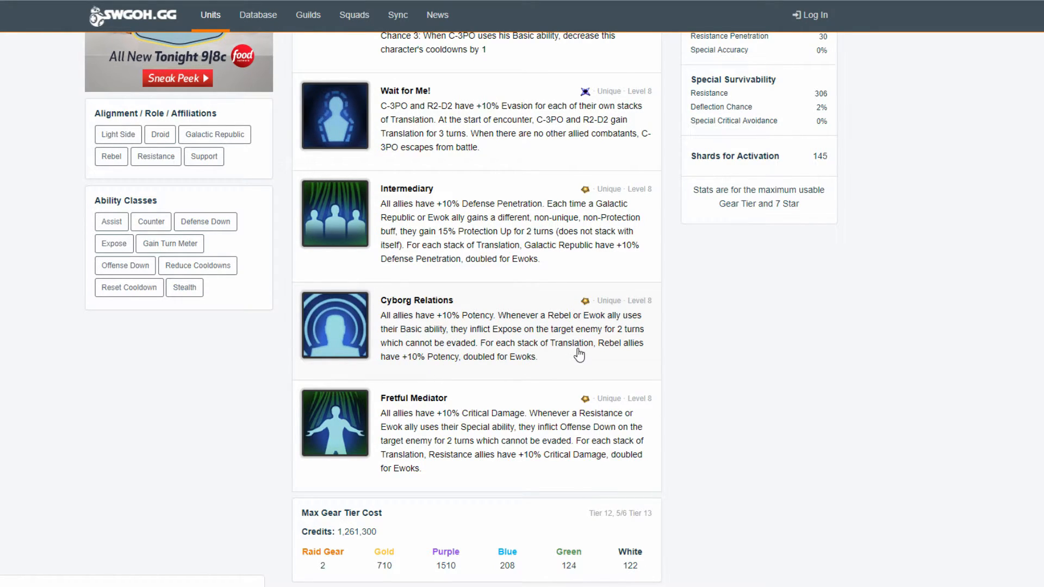
mouse_move(548, 337)
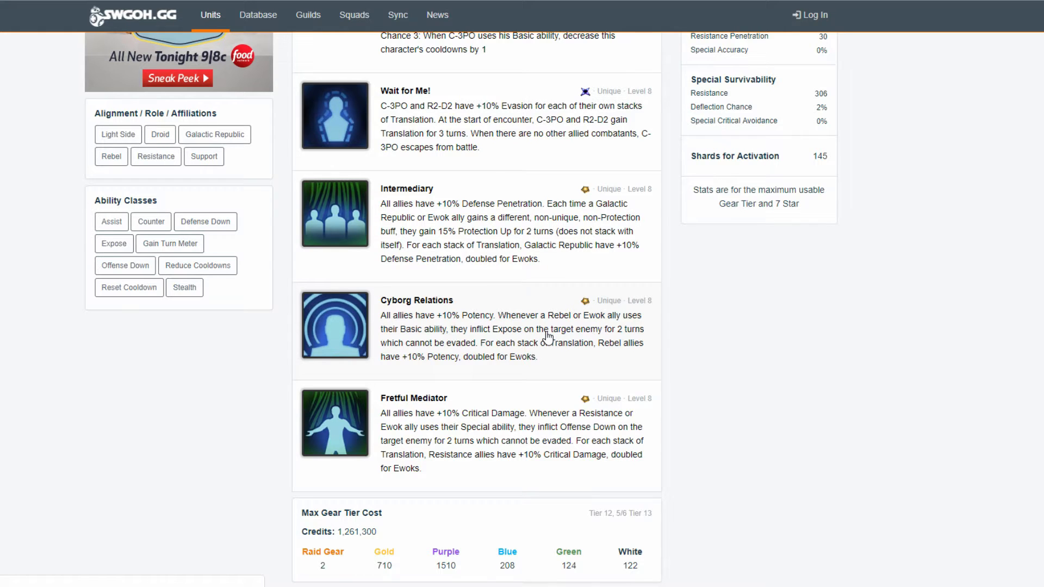
mouse_move(479, 351)
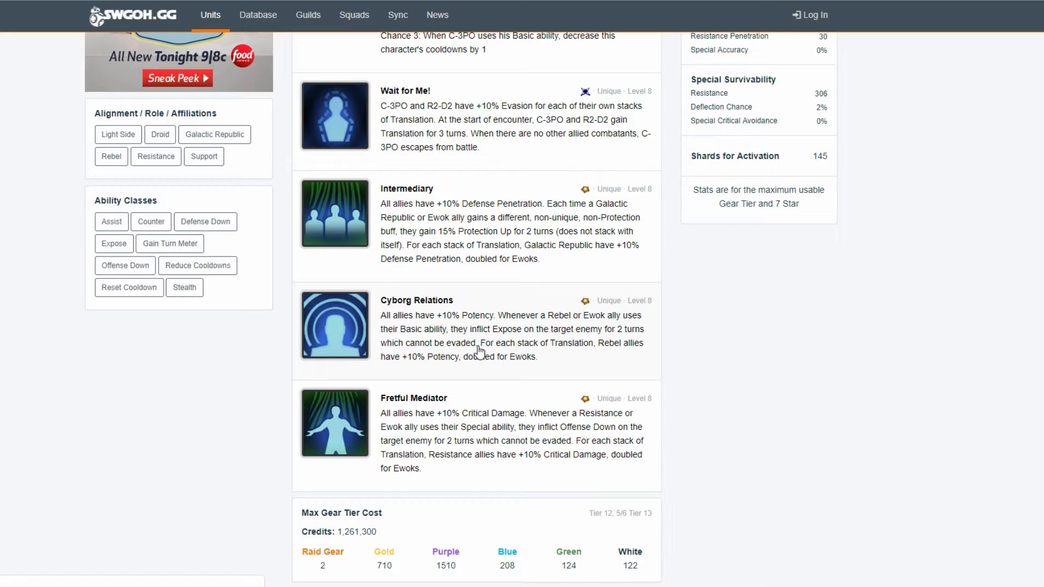
mouse_move(344, 307)
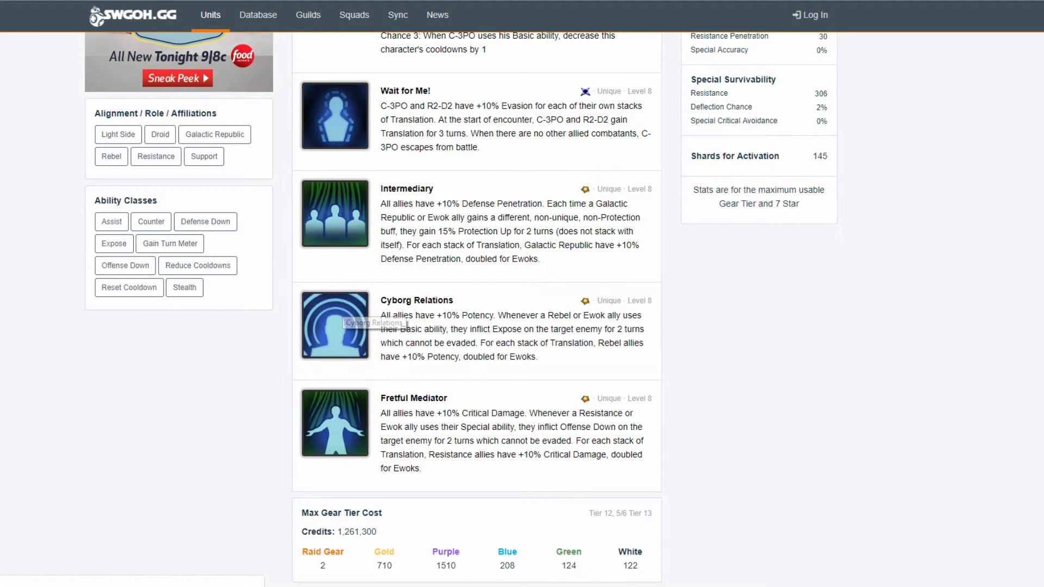
mouse_move(485, 313)
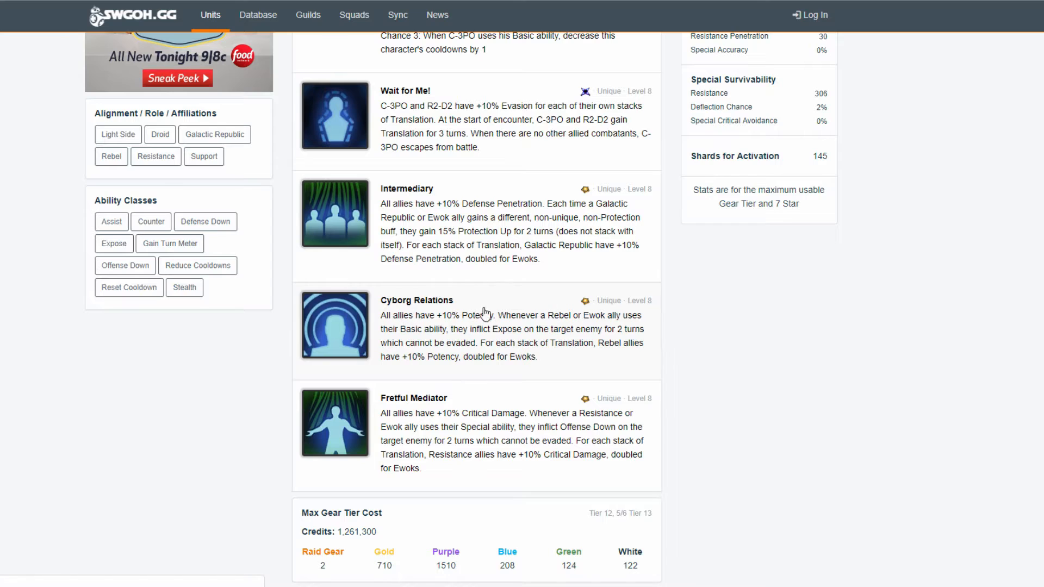
mouse_move(499, 338)
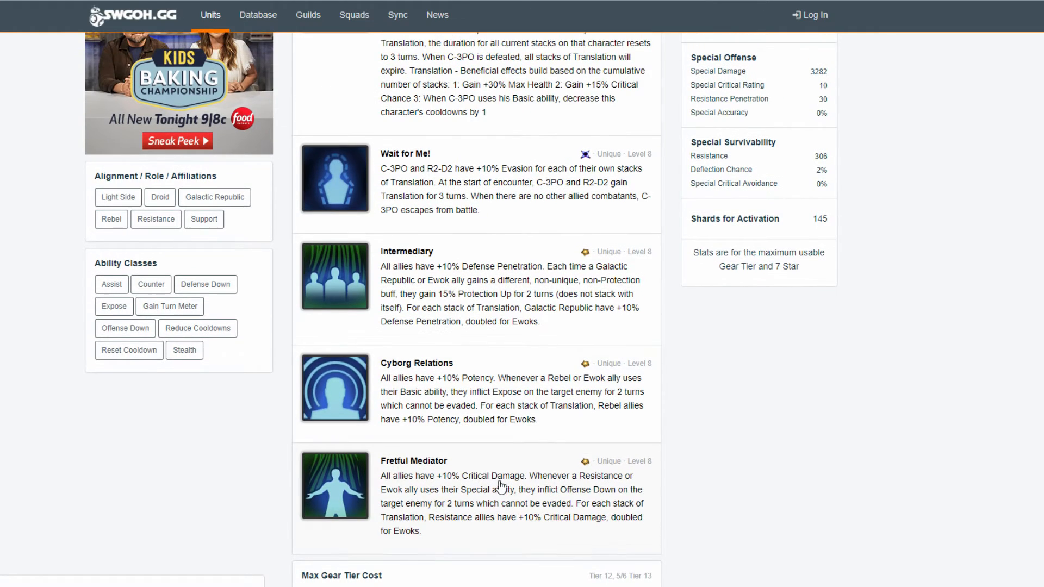
scroll("down", 3)
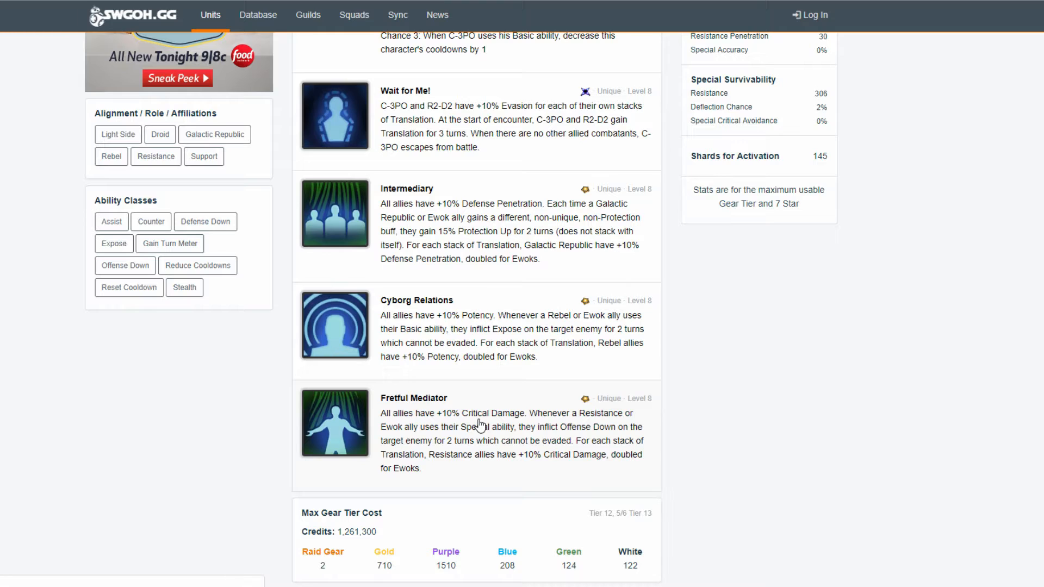
mouse_move(476, 418)
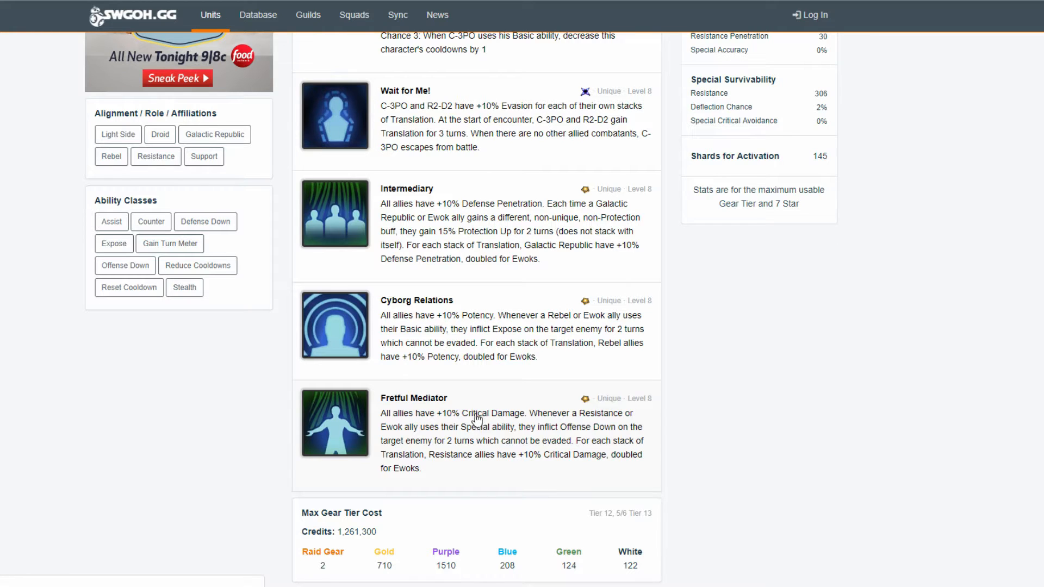
mouse_move(423, 371)
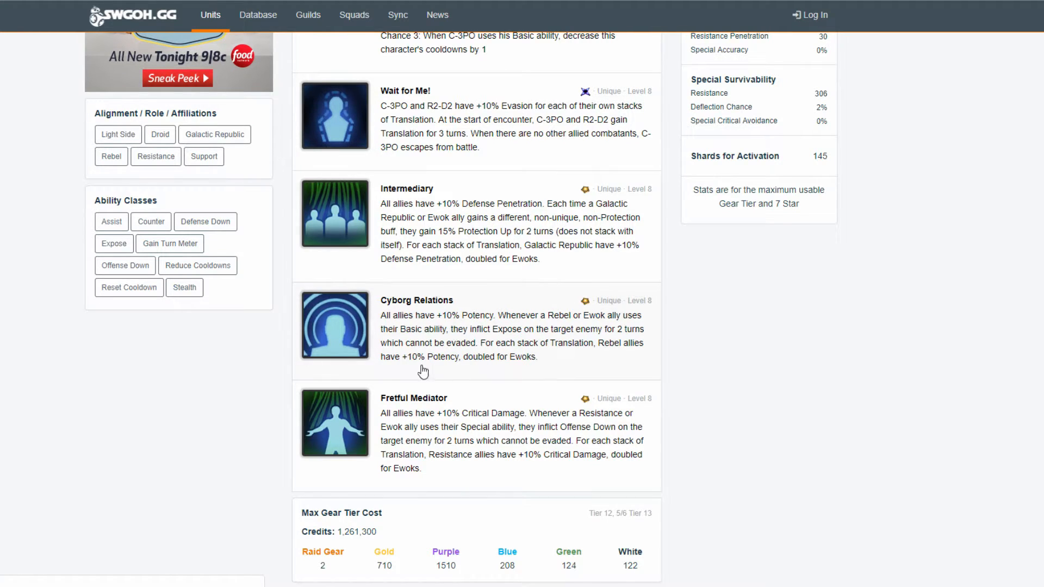
mouse_move(368, 349)
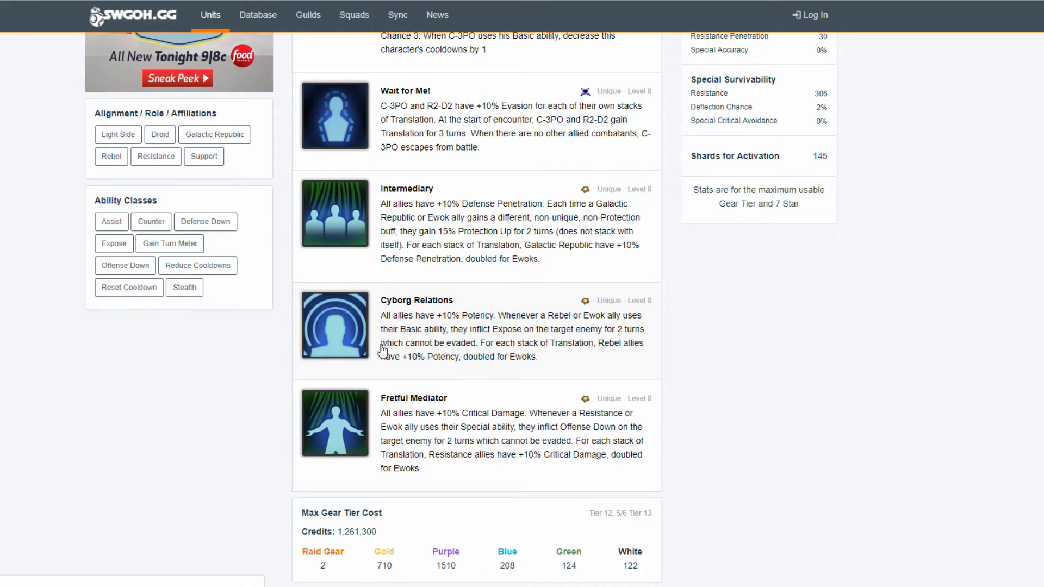
mouse_move(495, 421)
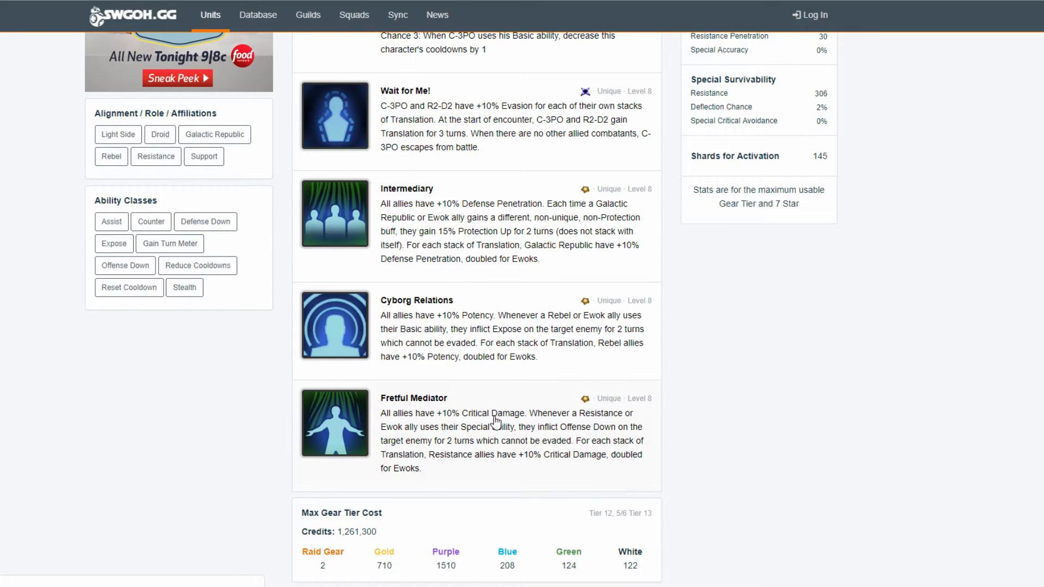
mouse_move(478, 466)
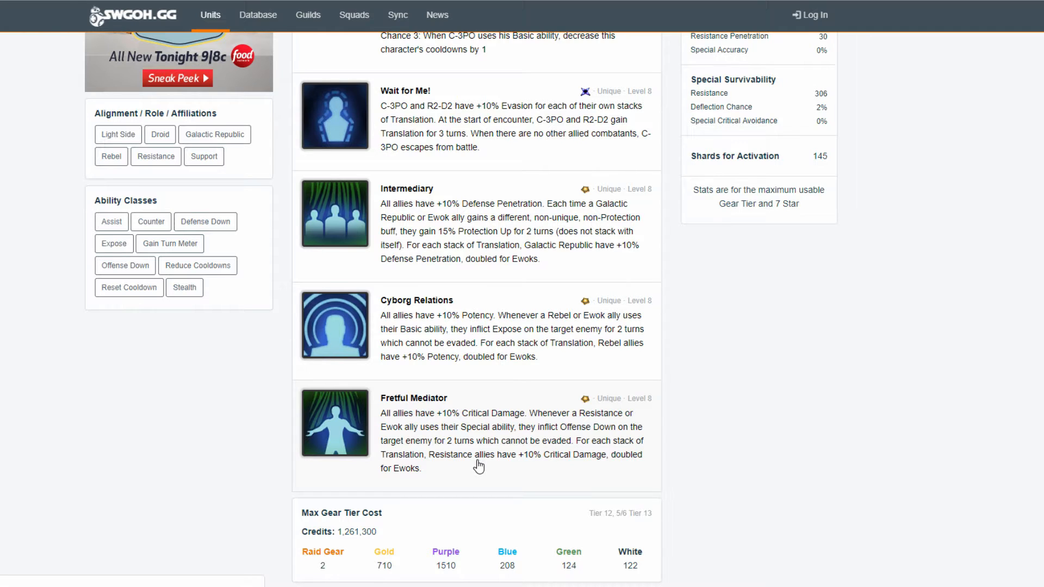
mouse_move(463, 302)
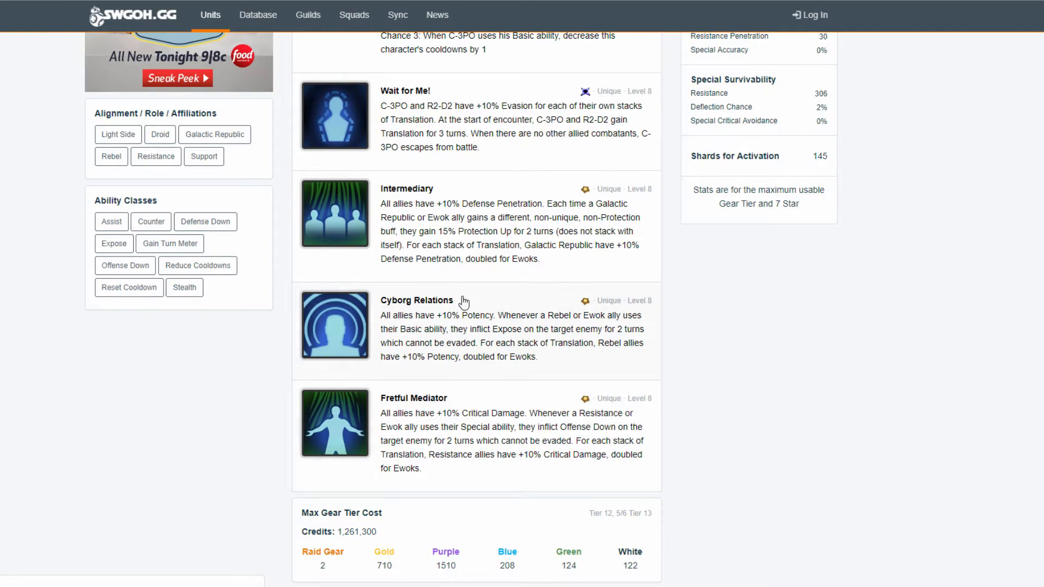
mouse_move(453, 336)
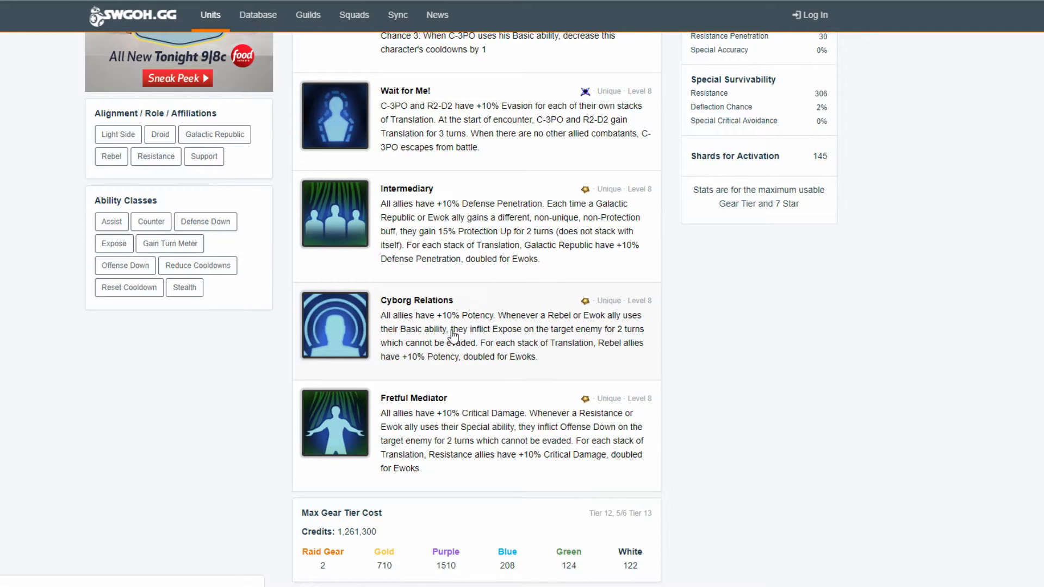
mouse_move(489, 340)
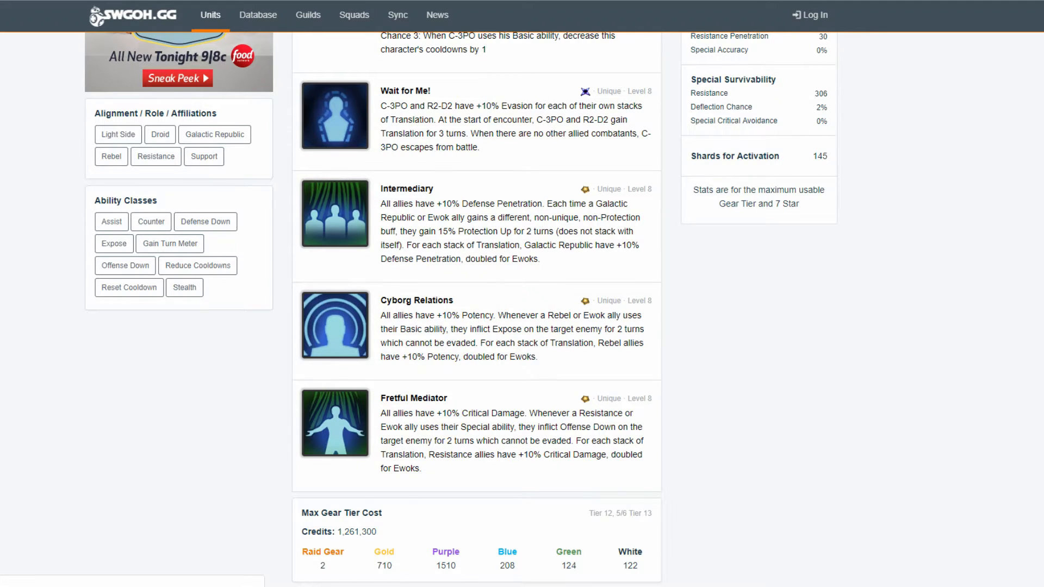
Return to the Squad Creator showing Jyn Erso leading C-3PO, Chirrut, Baze and Cassian
left_click(353, 14)
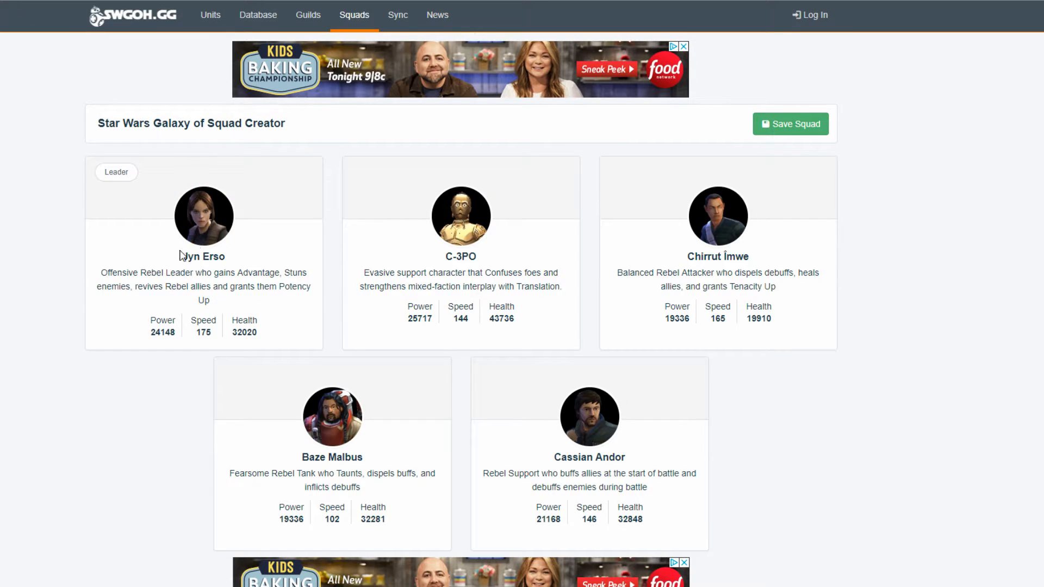
mouse_move(417, 221)
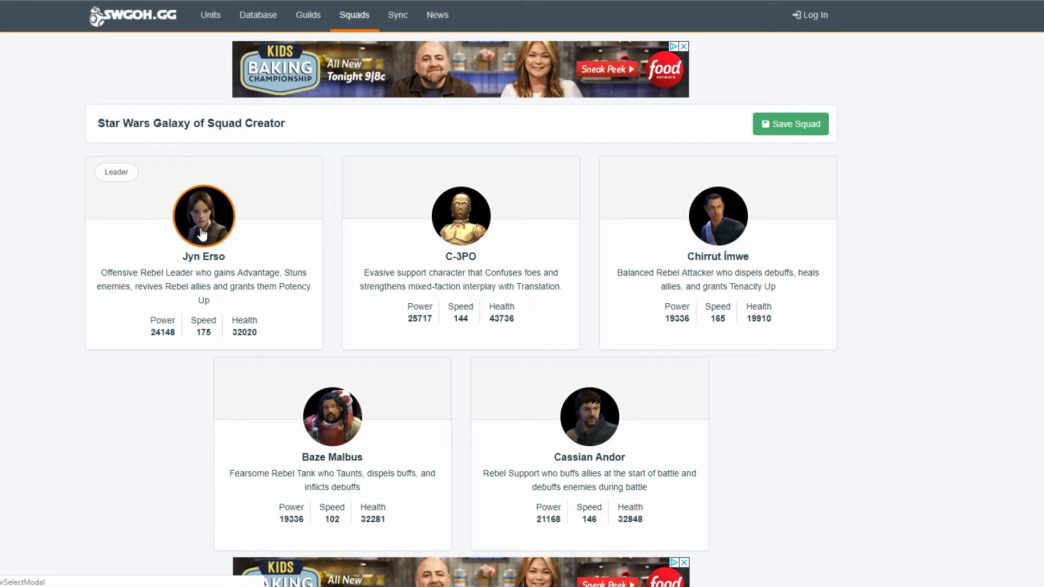
mouse_move(706, 128)
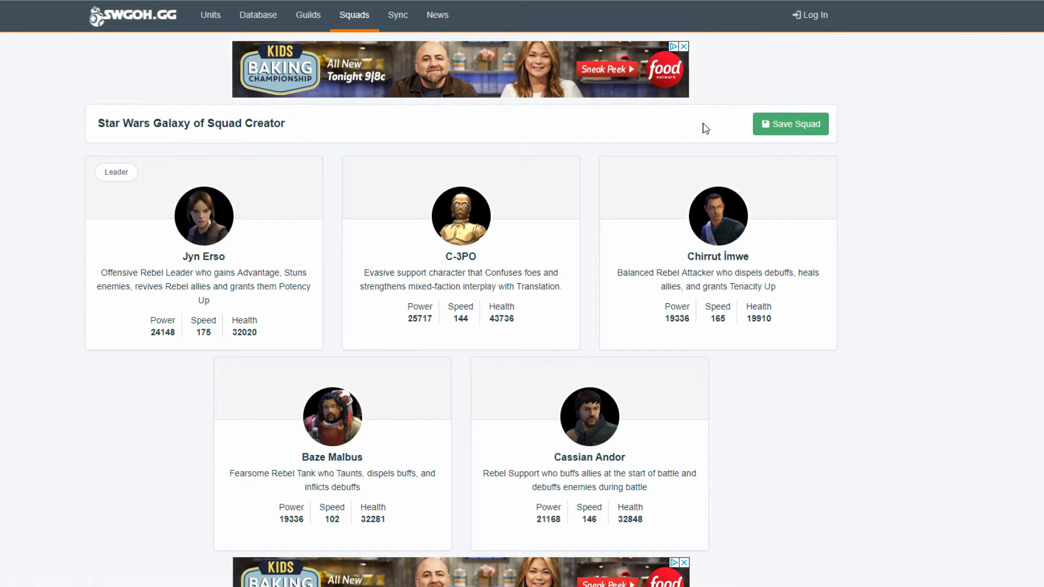
mouse_move(173, 246)
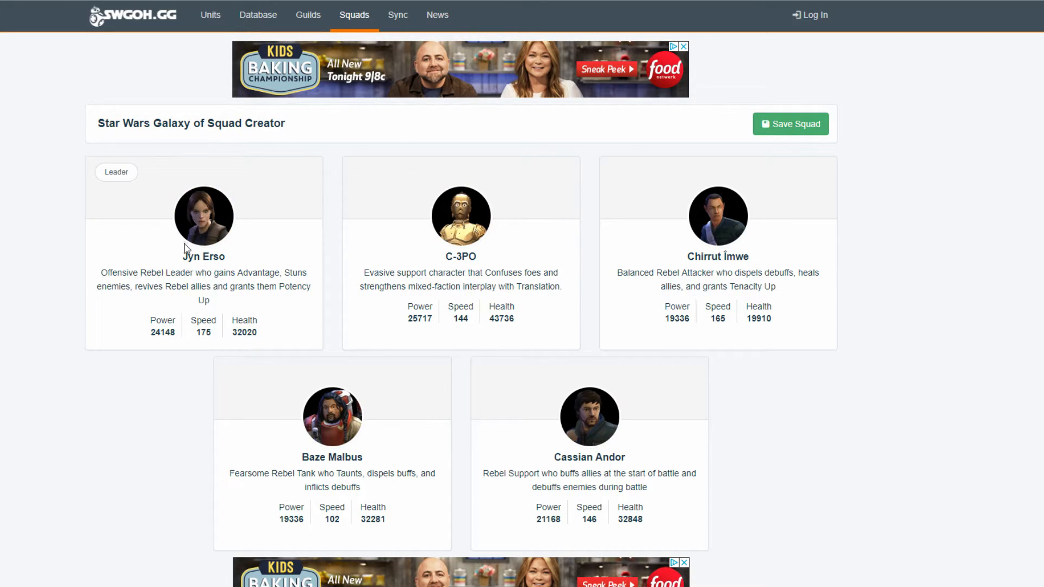
mouse_move(204, 215)
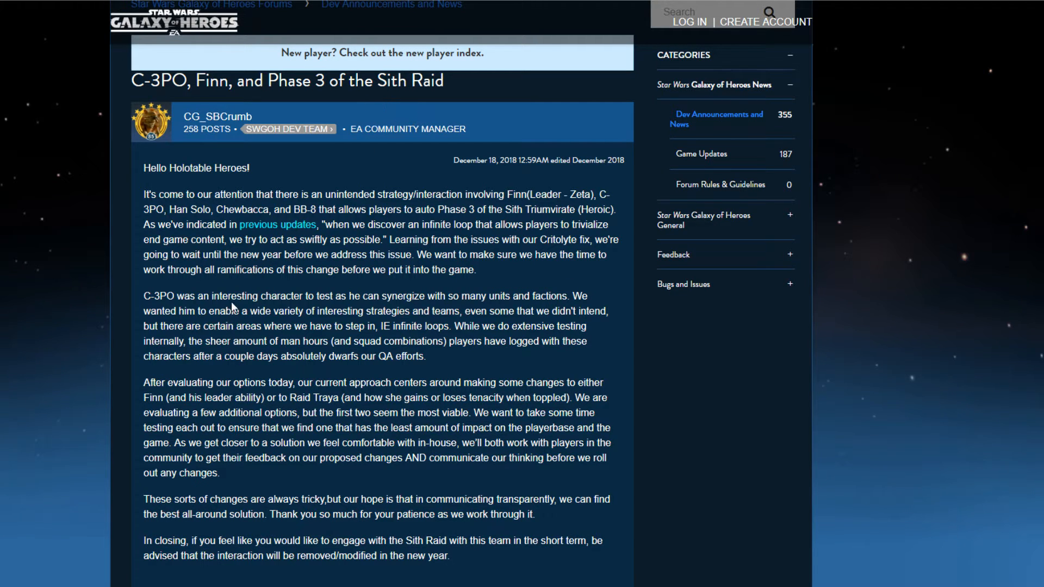
mouse_move(293, 236)
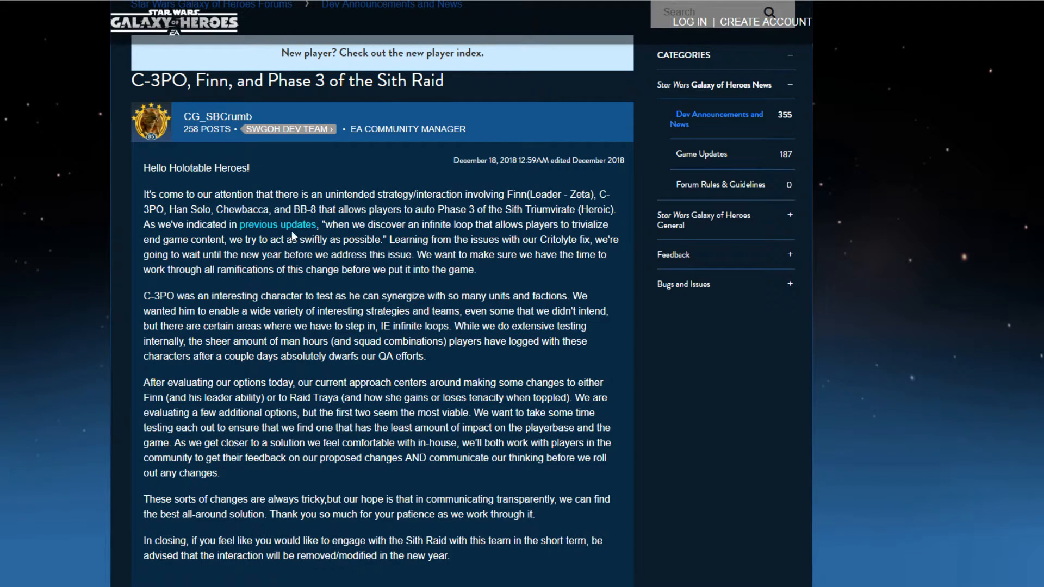
Switch from the Sith Raid forum post back to the Squad Creator tab
double_click(210, 80)
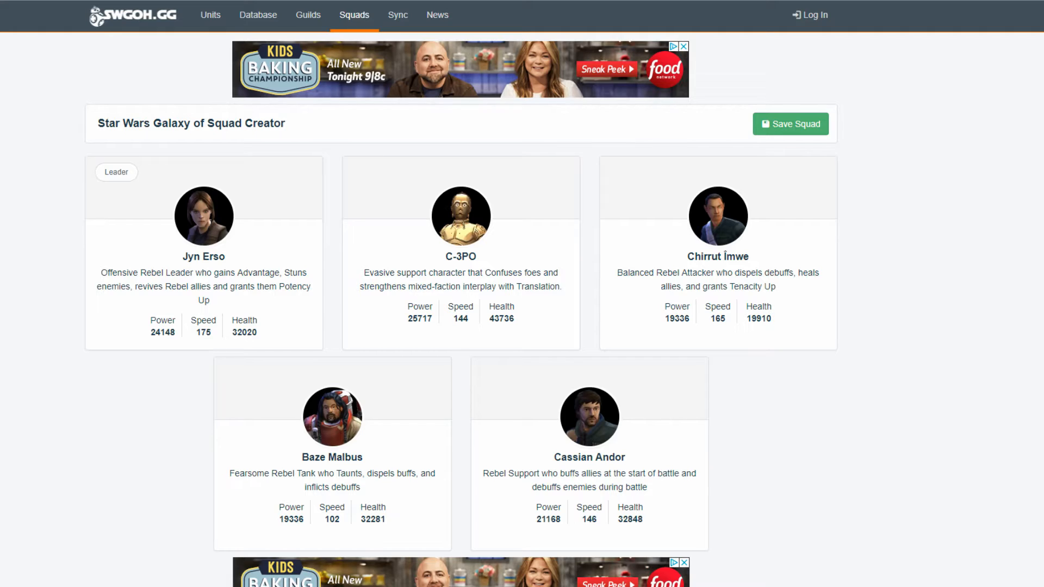
left_click(460, 215)
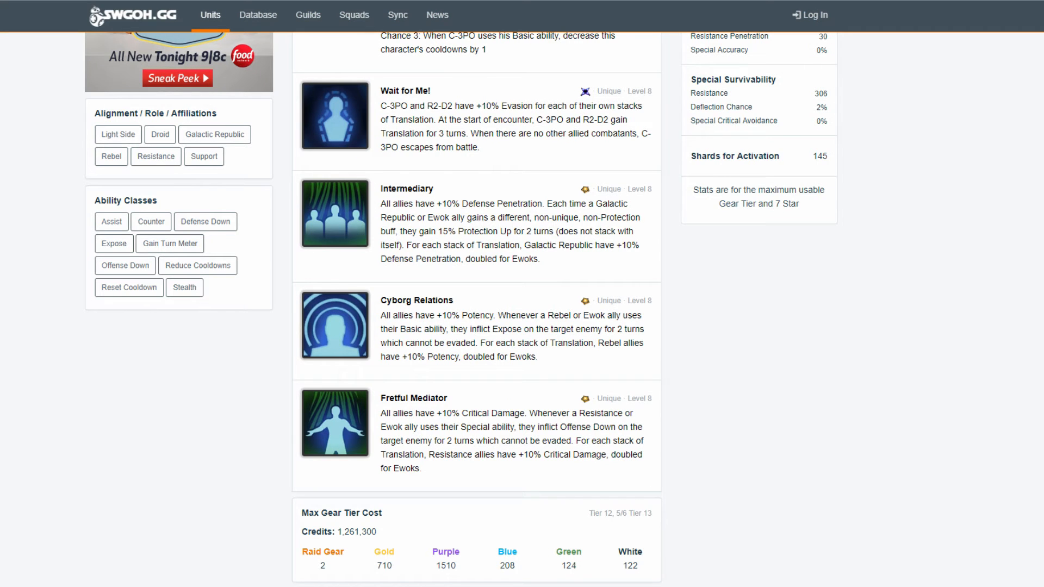
mouse_move(358, 189)
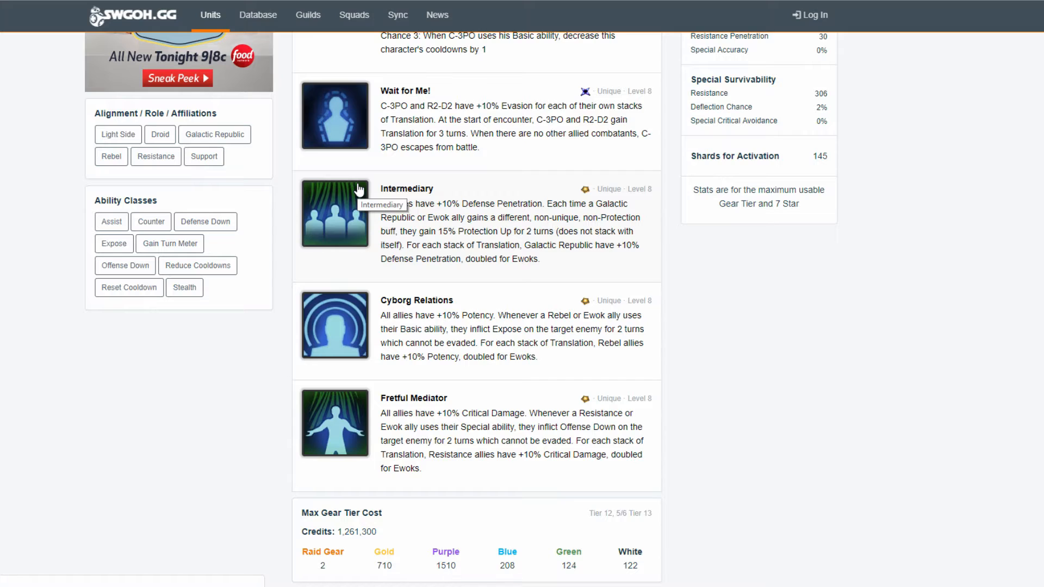
mouse_move(395, 310)
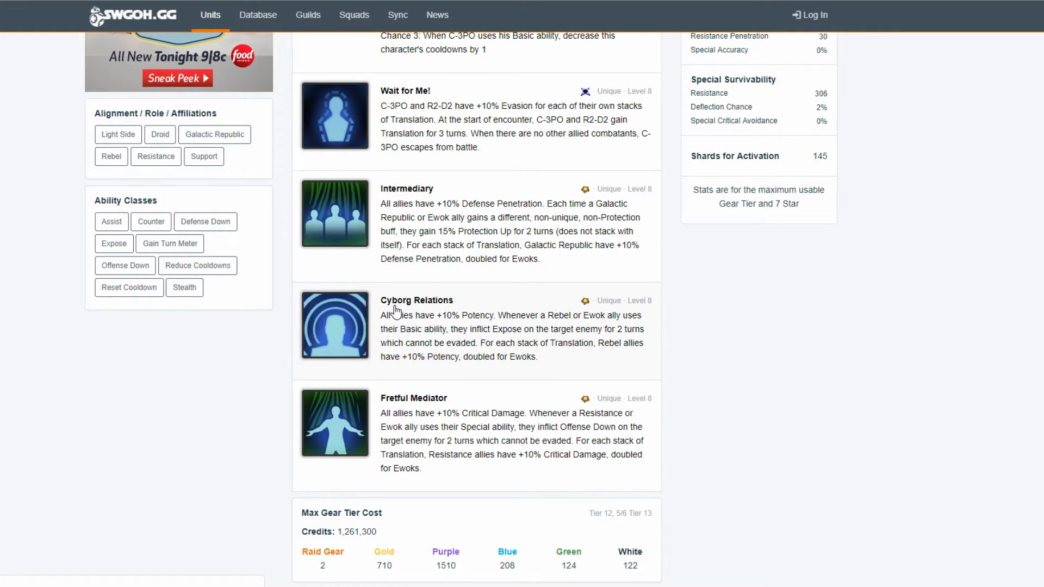
scroll("up", 3)
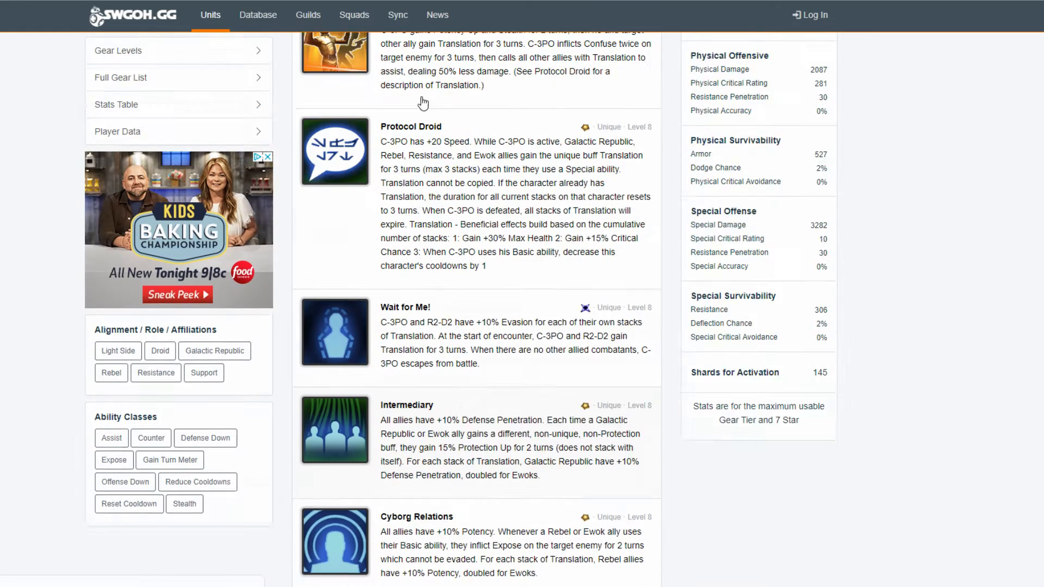
left_click(354, 15)
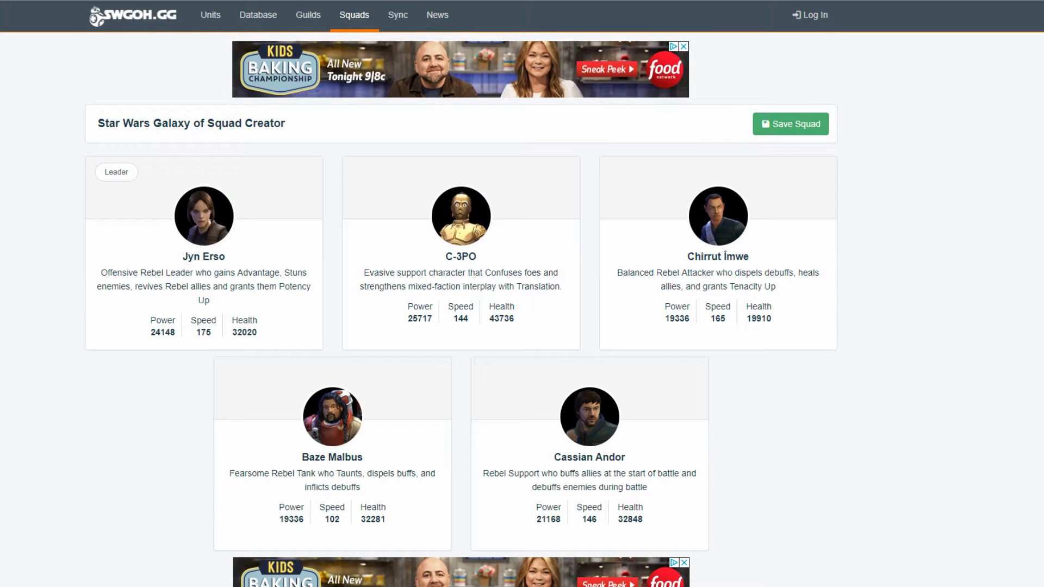
mouse_move(298, 310)
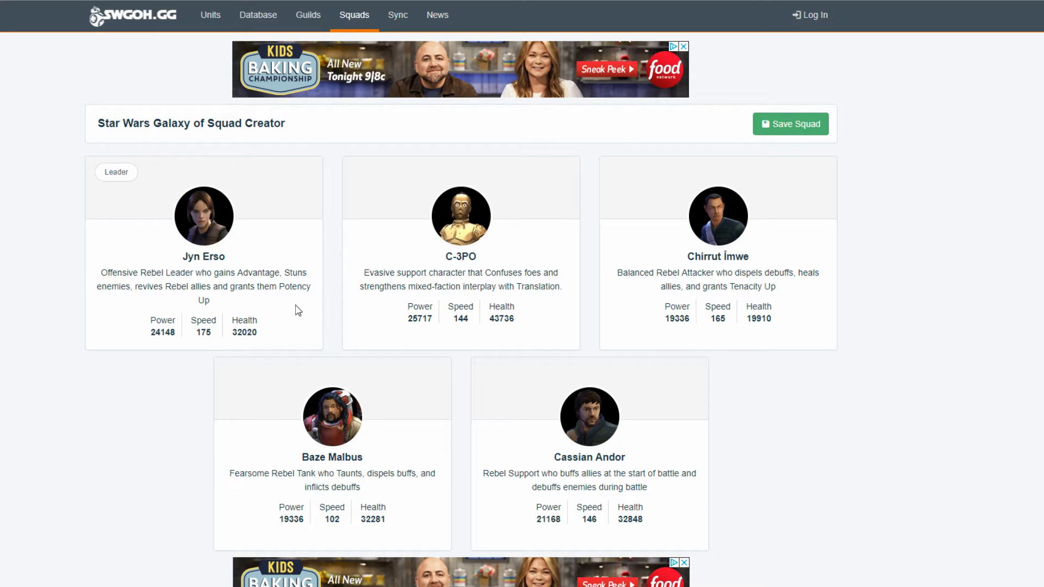
Move down the Squad Creator page past the Jyn Erso-led Rogue One squad
scroll("down", 3)
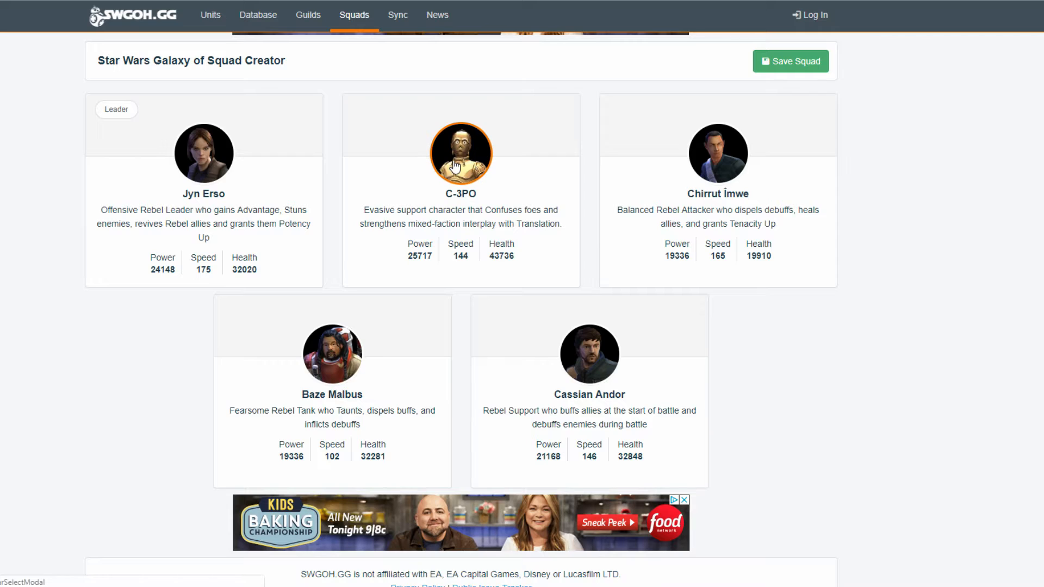
mouse_move(331, 354)
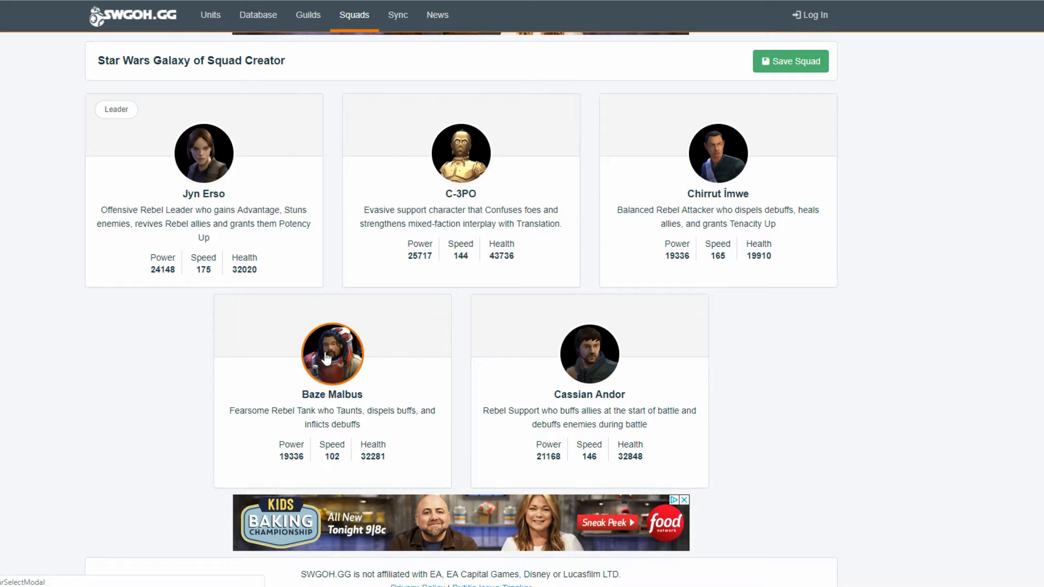
mouse_move(718, 153)
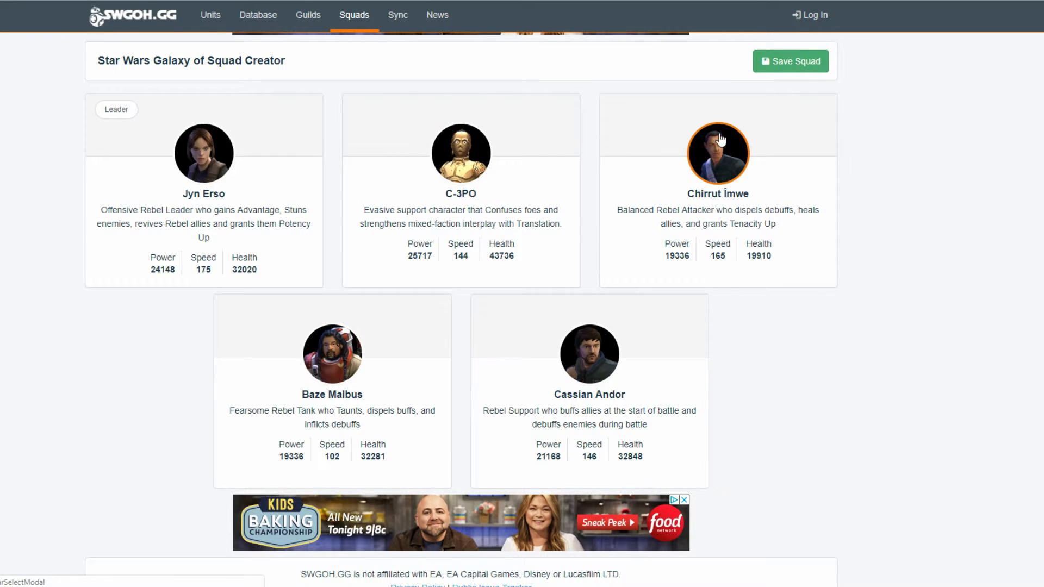
mouse_move(741, 147)
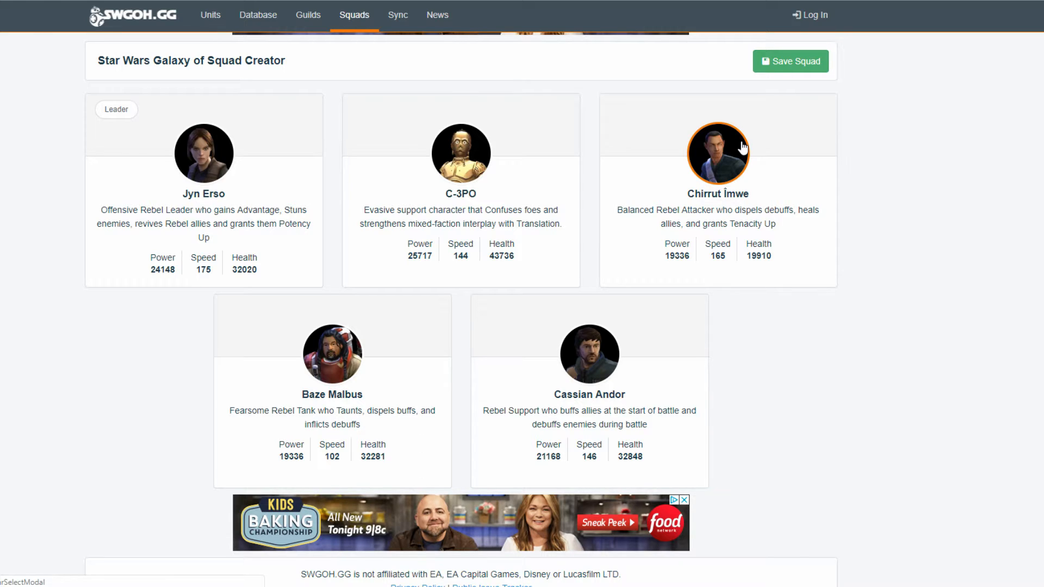
mouse_move(436, 422)
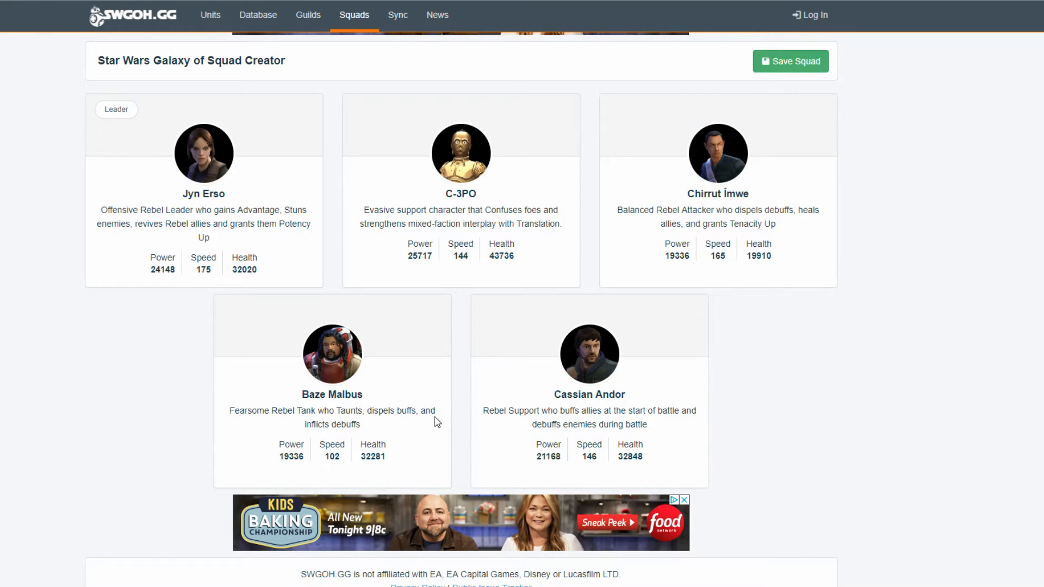
mouse_move(677, 81)
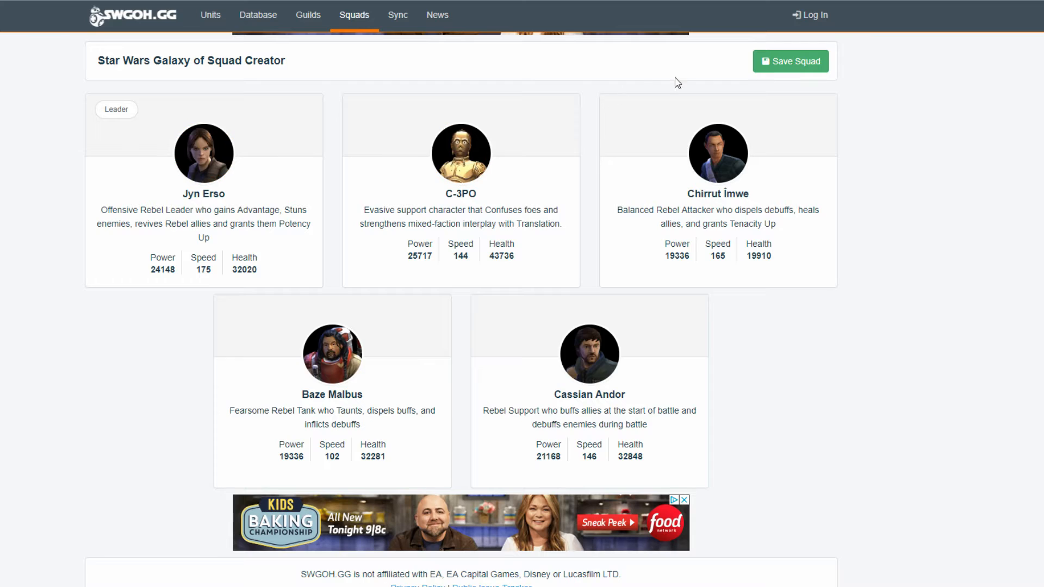
mouse_move(287, 411)
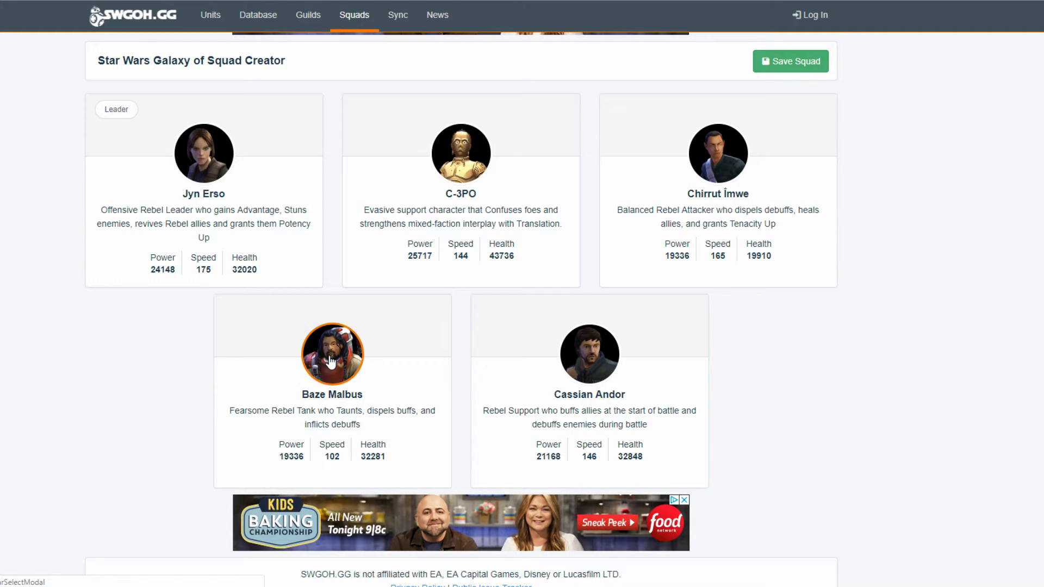
mouse_move(718, 153)
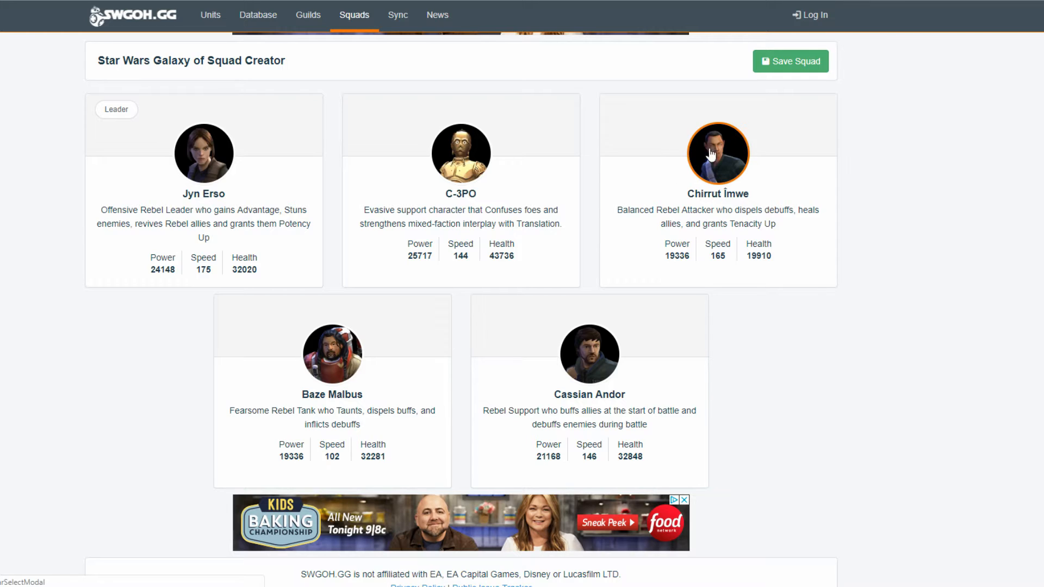
mouse_move(281, 367)
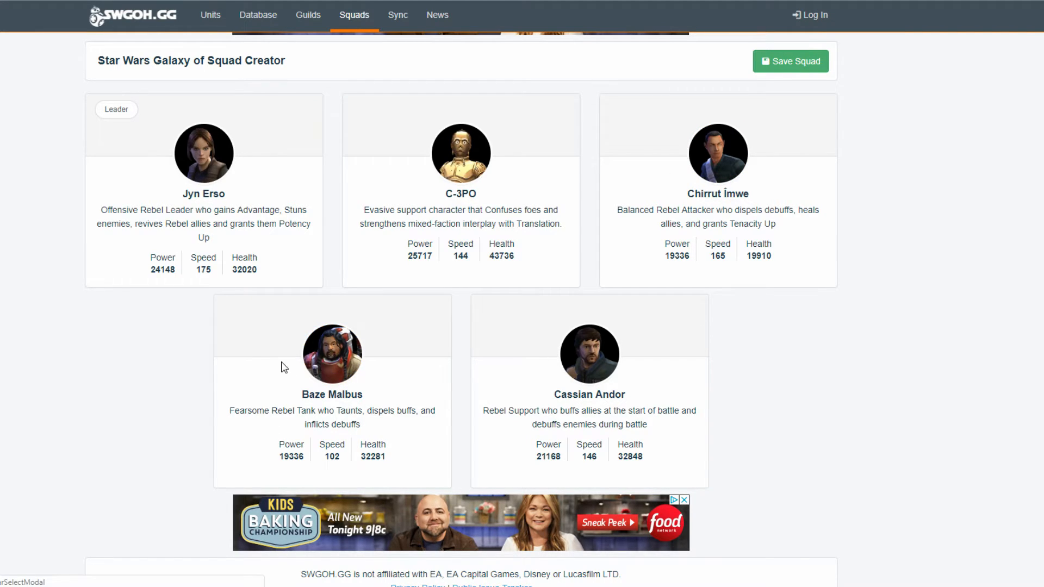
mouse_move(333, 353)
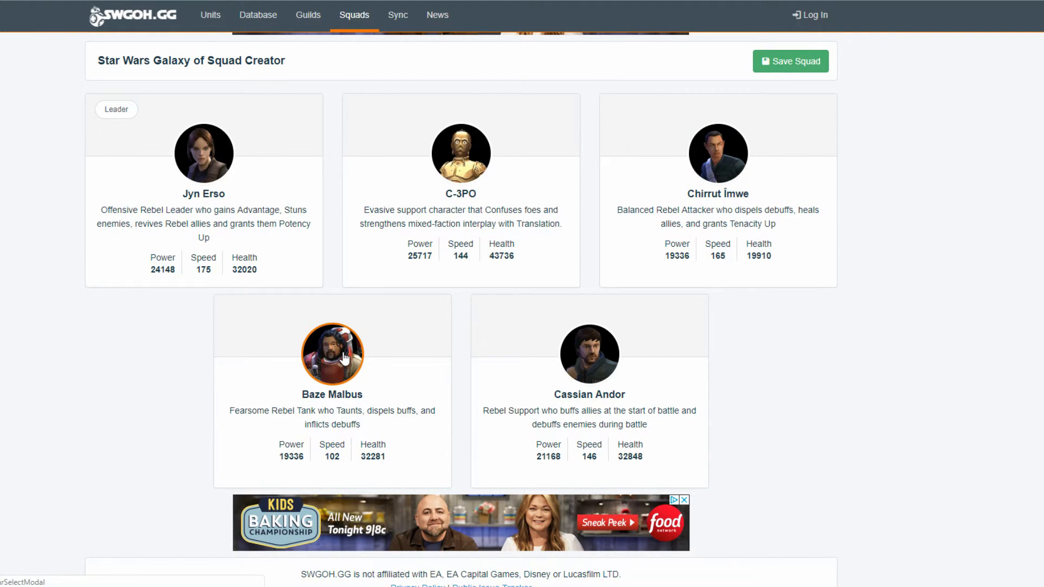
mouse_move(313, 365)
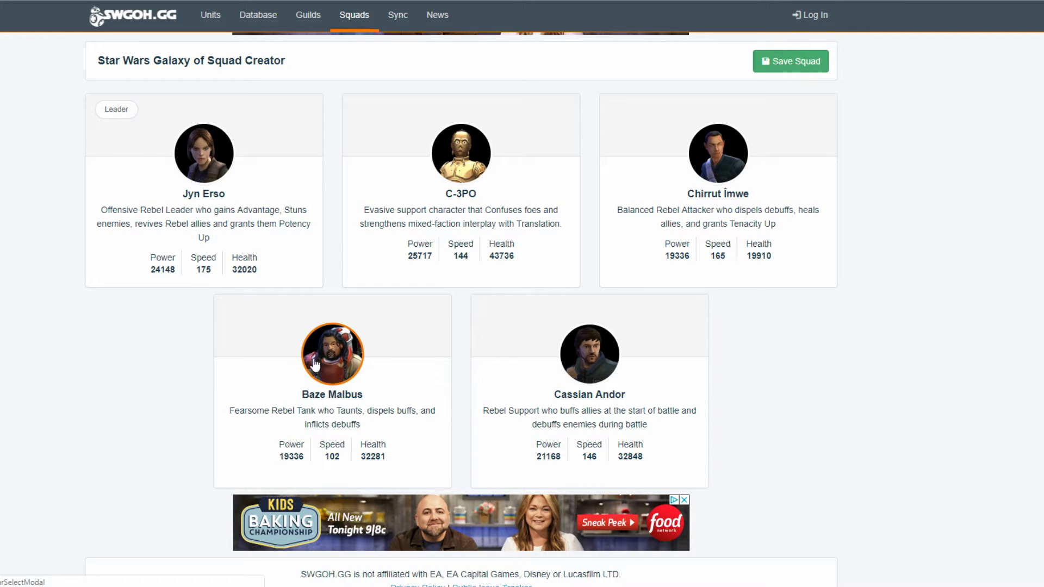
mouse_move(341, 364)
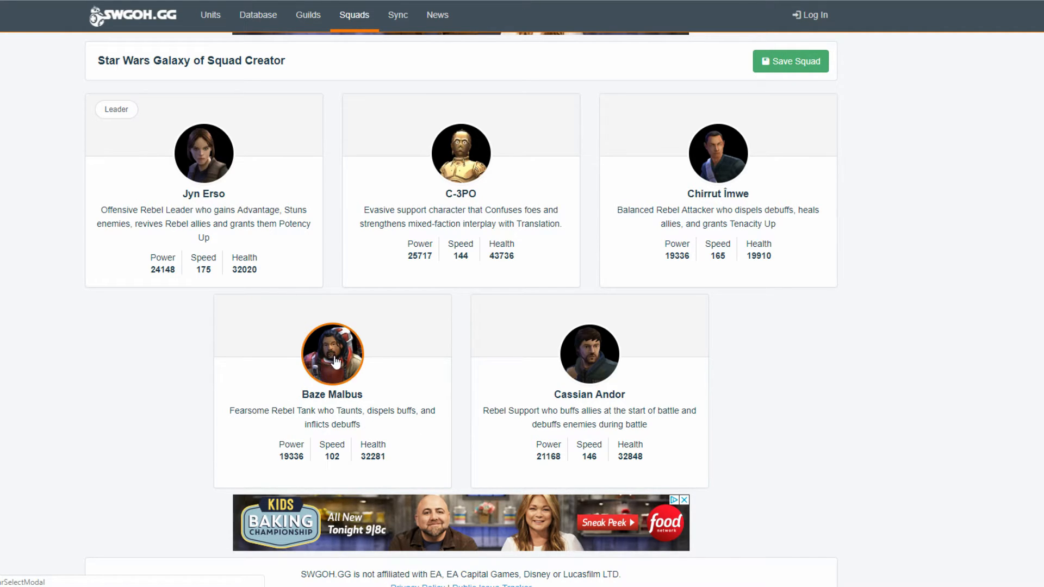
mouse_move(364, 344)
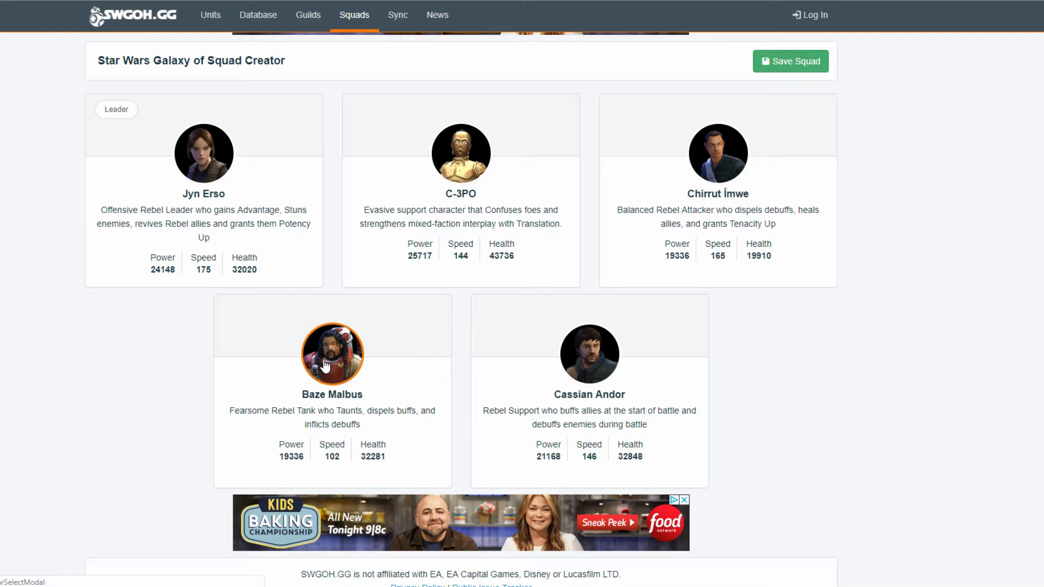
mouse_move(308, 480)
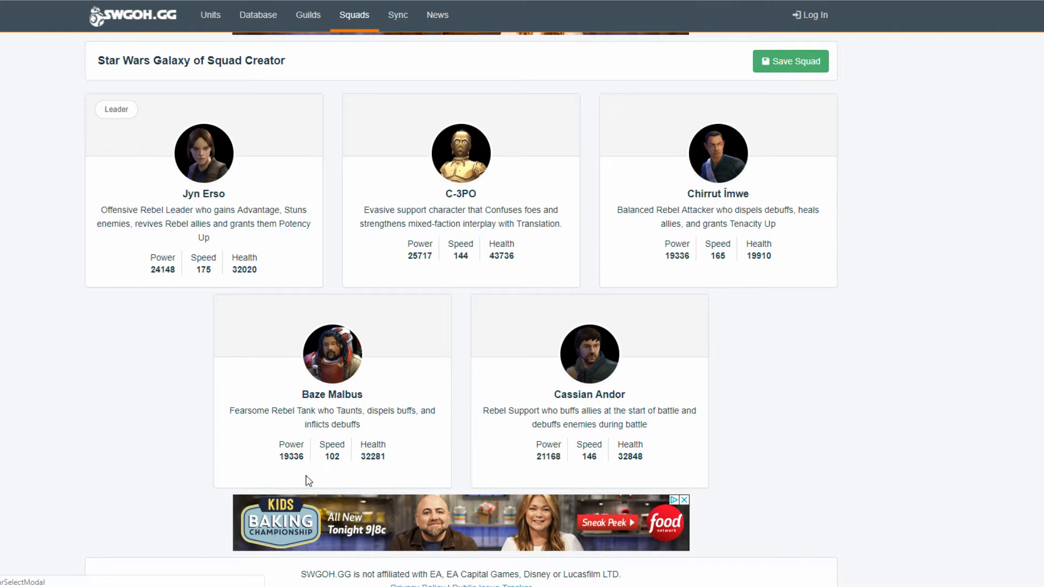
mouse_move(261, 215)
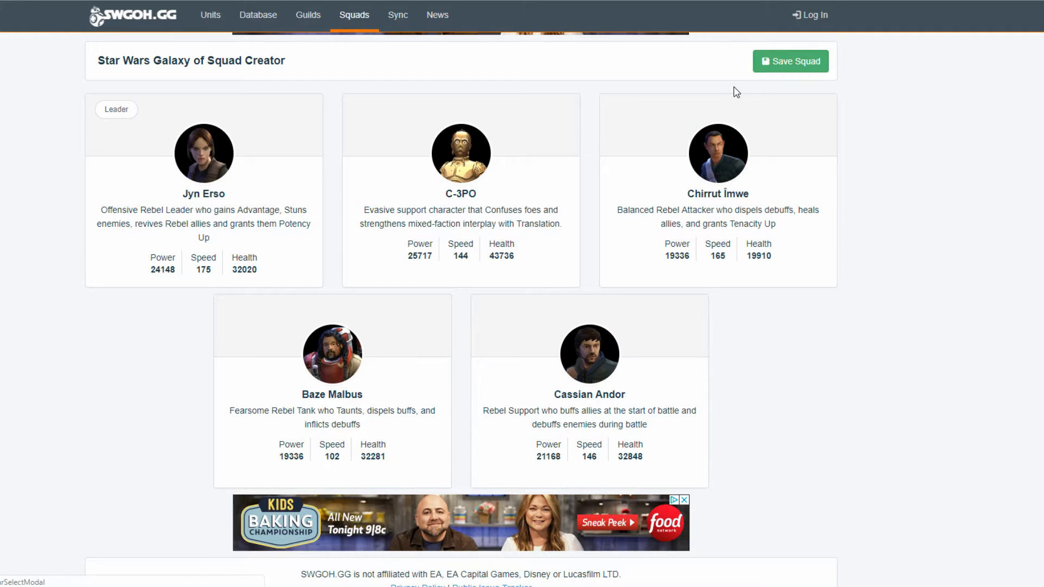
mouse_move(685, 142)
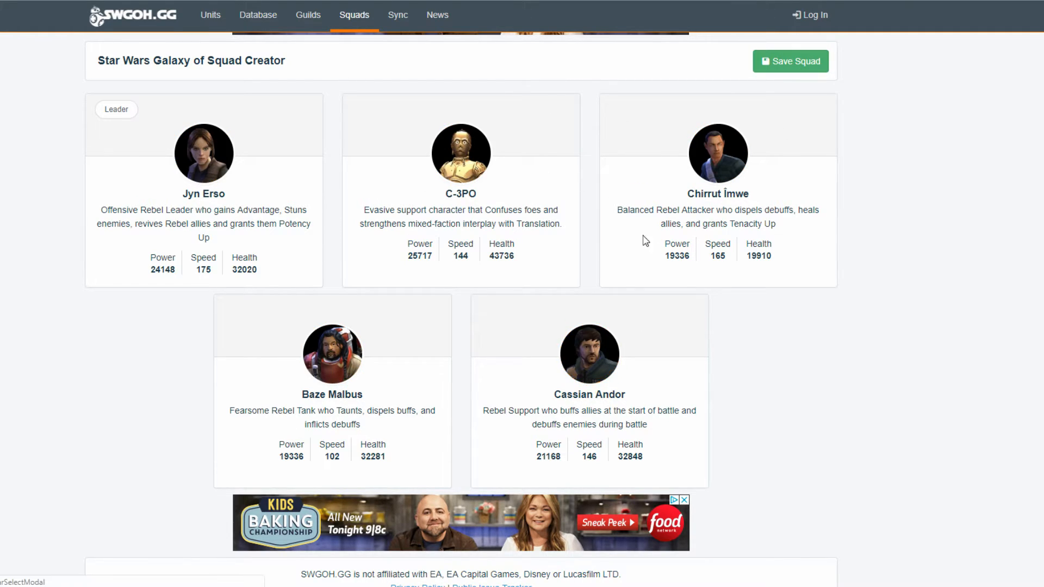
mouse_move(628, 298)
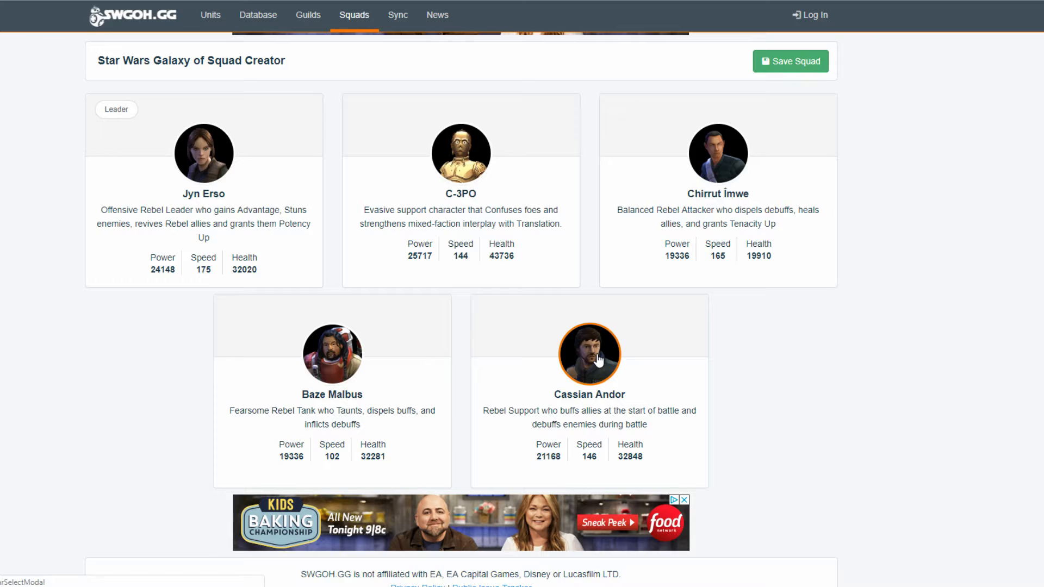
mouse_move(466, 240)
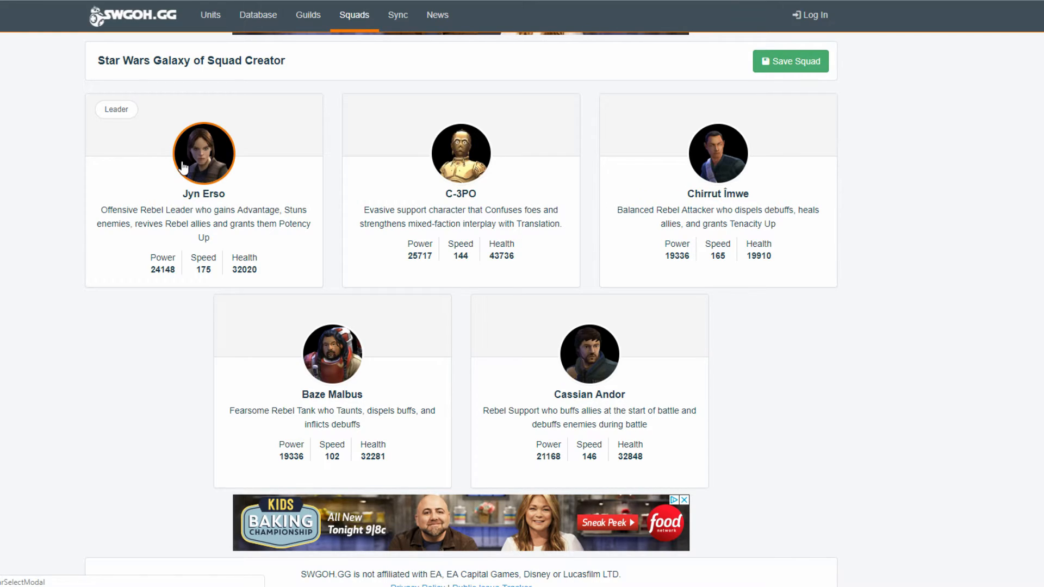
mouse_move(365, 144)
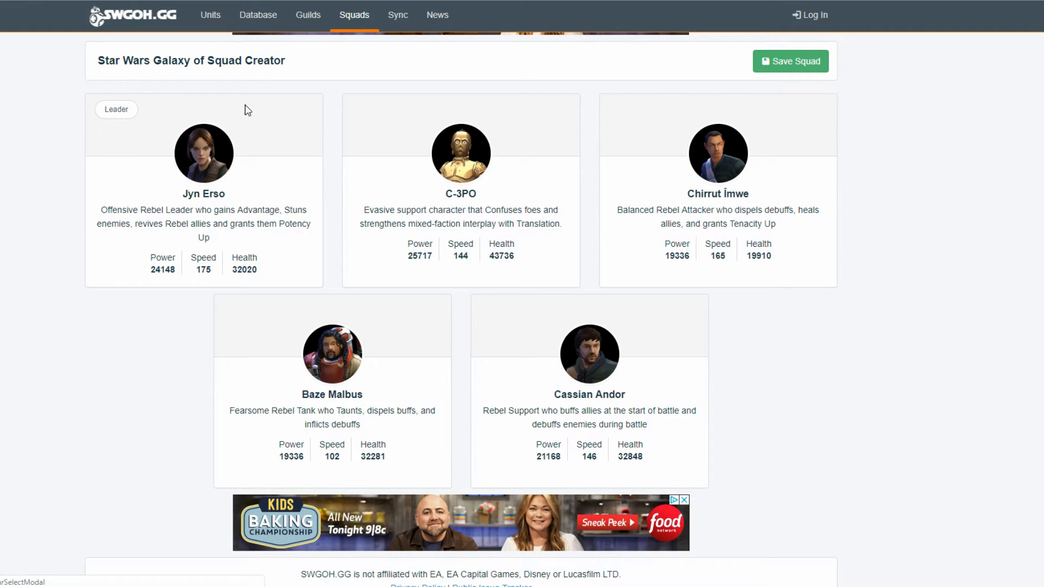
mouse_move(282, 190)
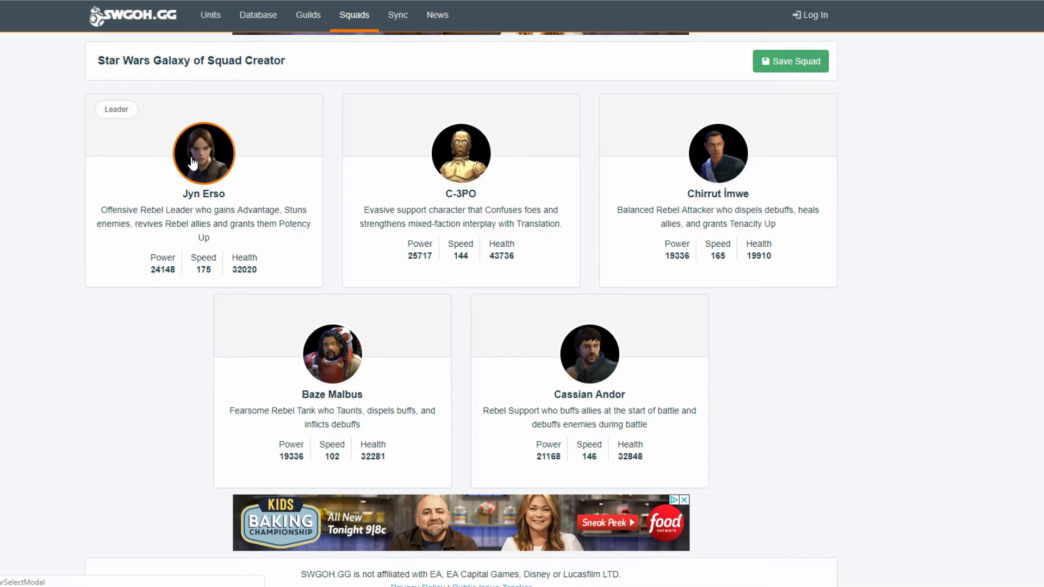
mouse_move(533, 145)
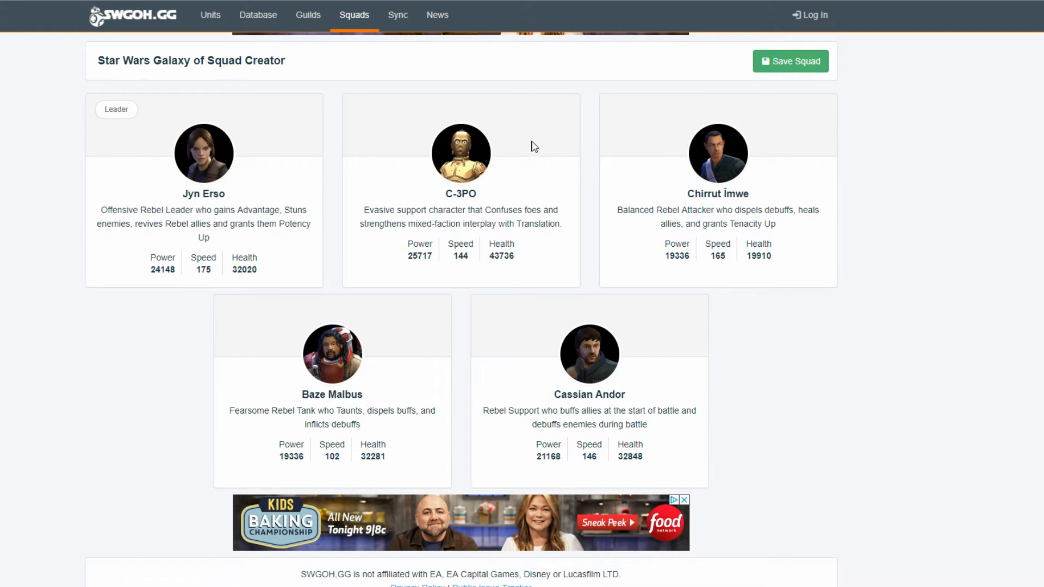
mouse_move(558, 326)
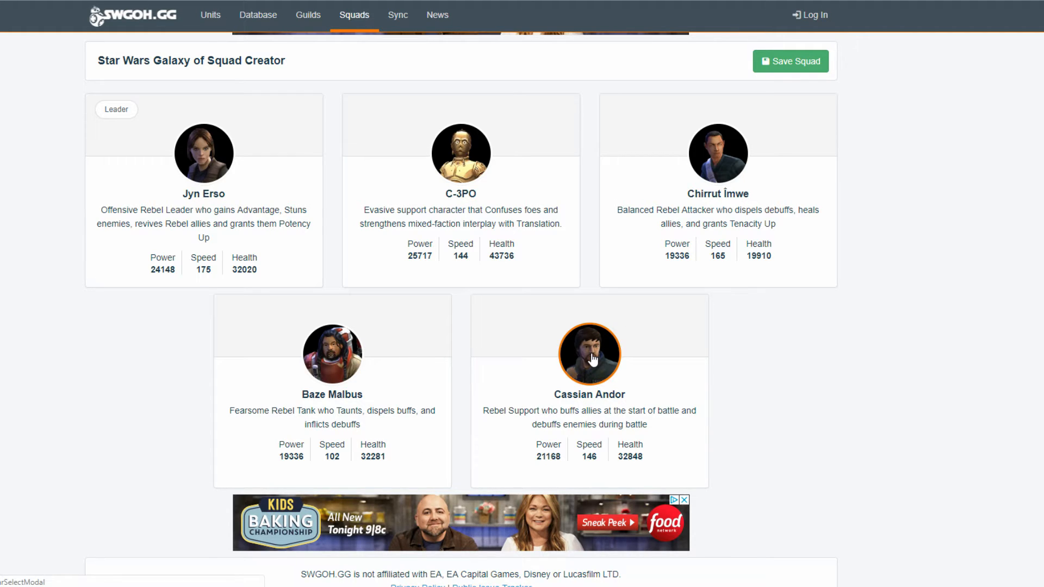
mouse_move(718, 155)
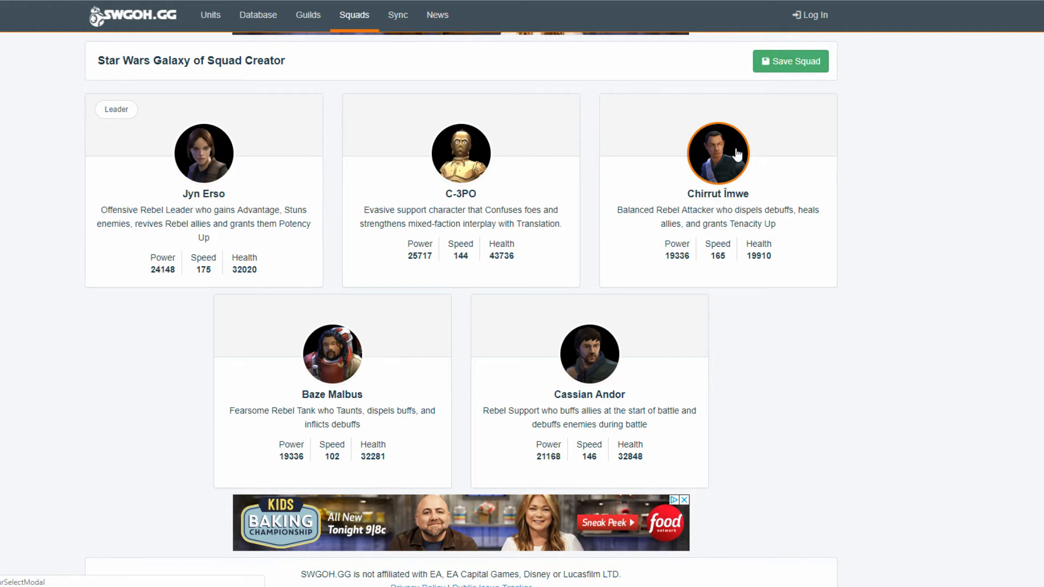
mouse_move(333, 354)
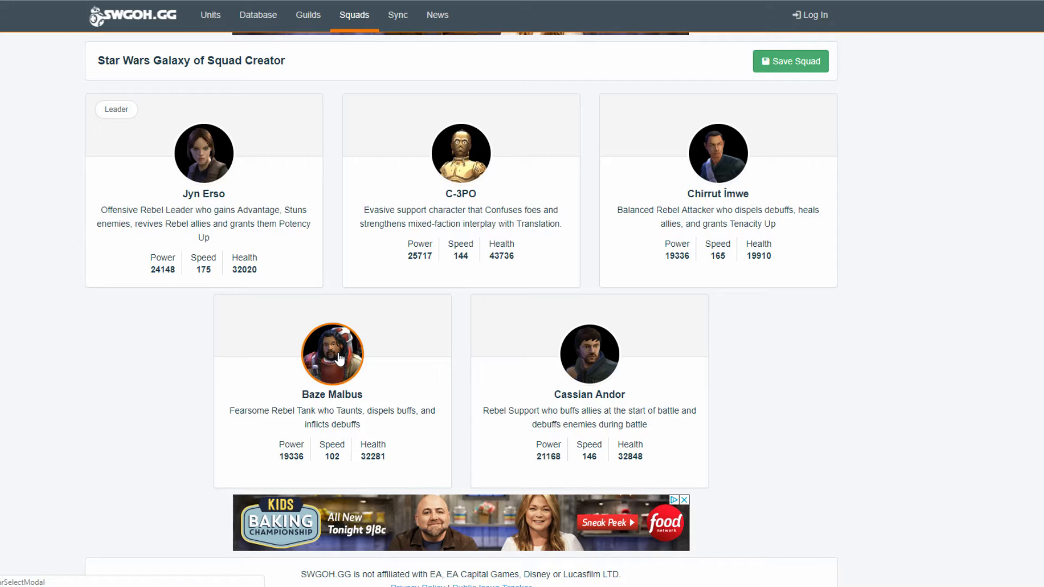
mouse_move(718, 154)
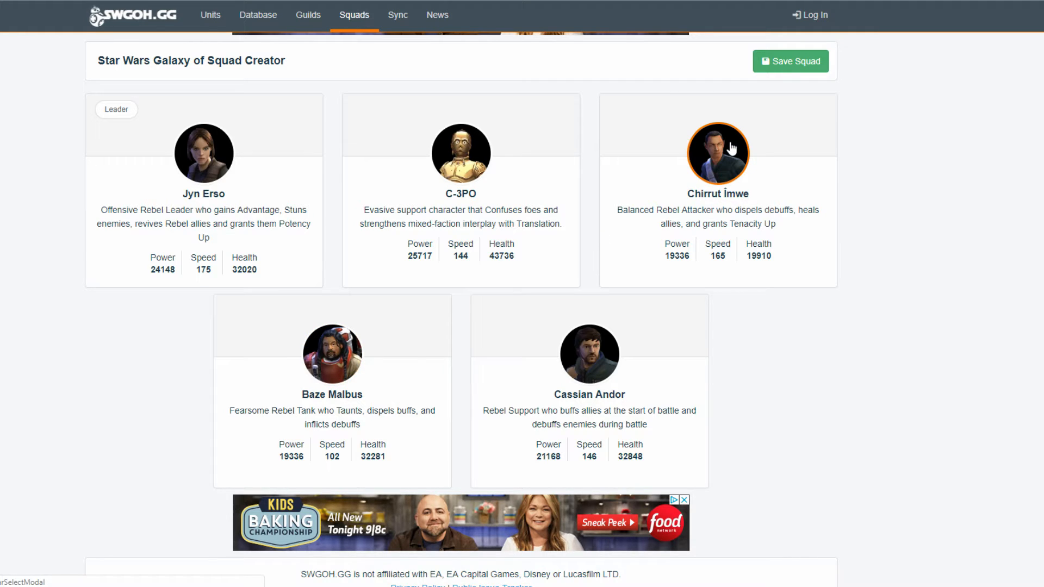
mouse_move(718, 174)
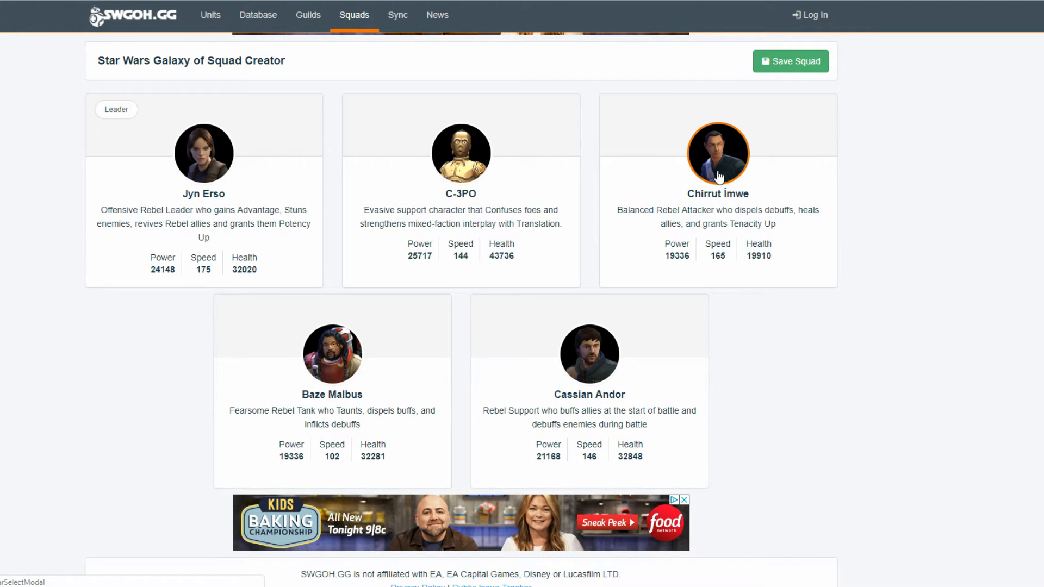
mouse_move(729, 149)
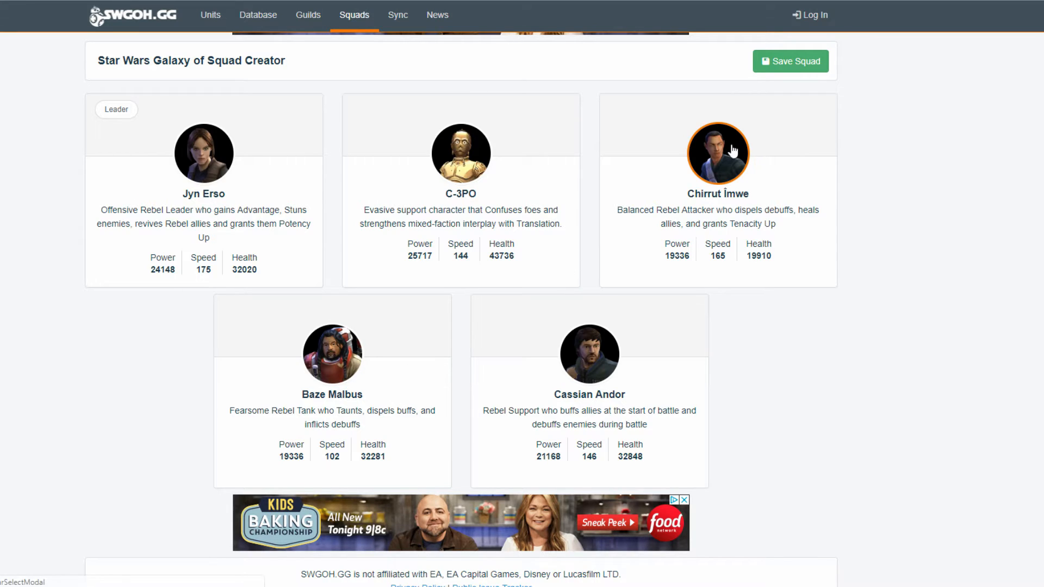
mouse_move(729, 153)
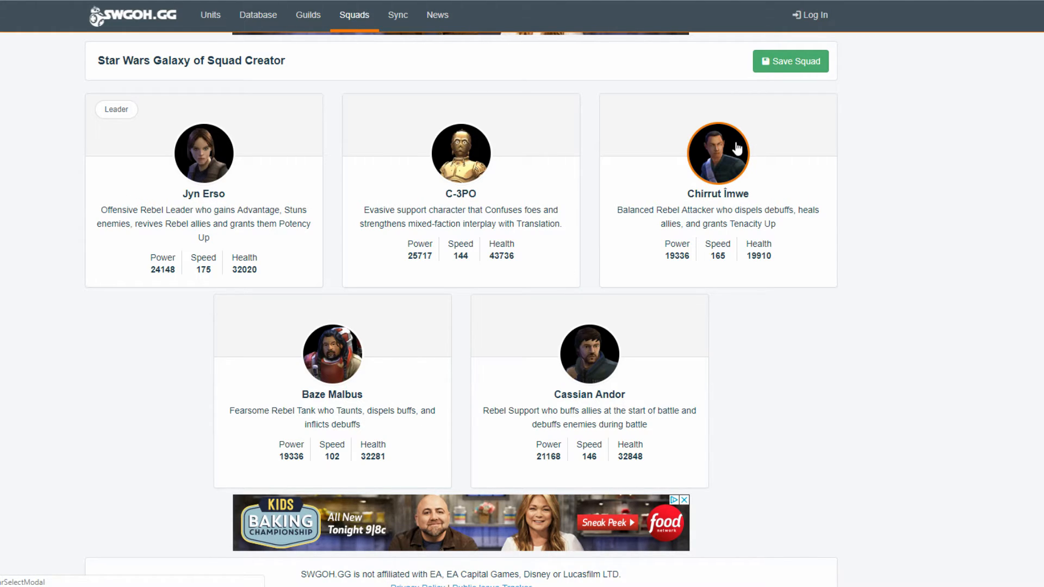
mouse_move(720, 150)
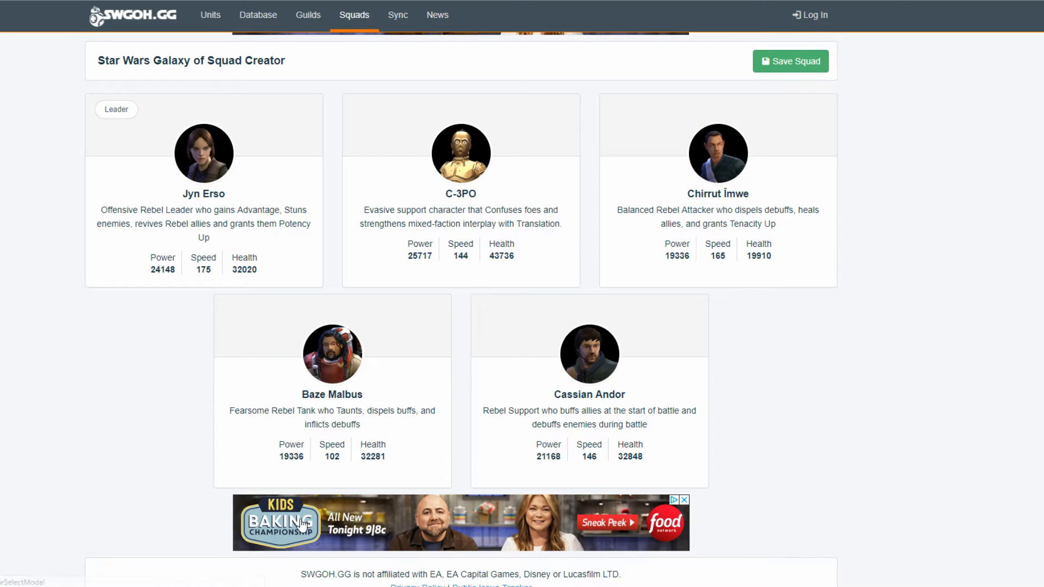
mouse_move(589, 353)
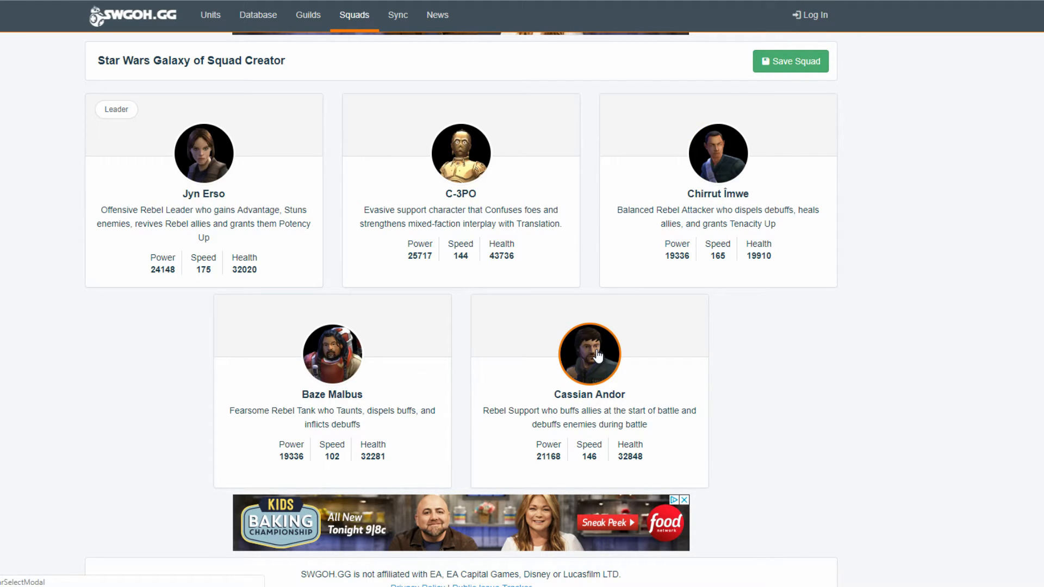
mouse_move(561, 379)
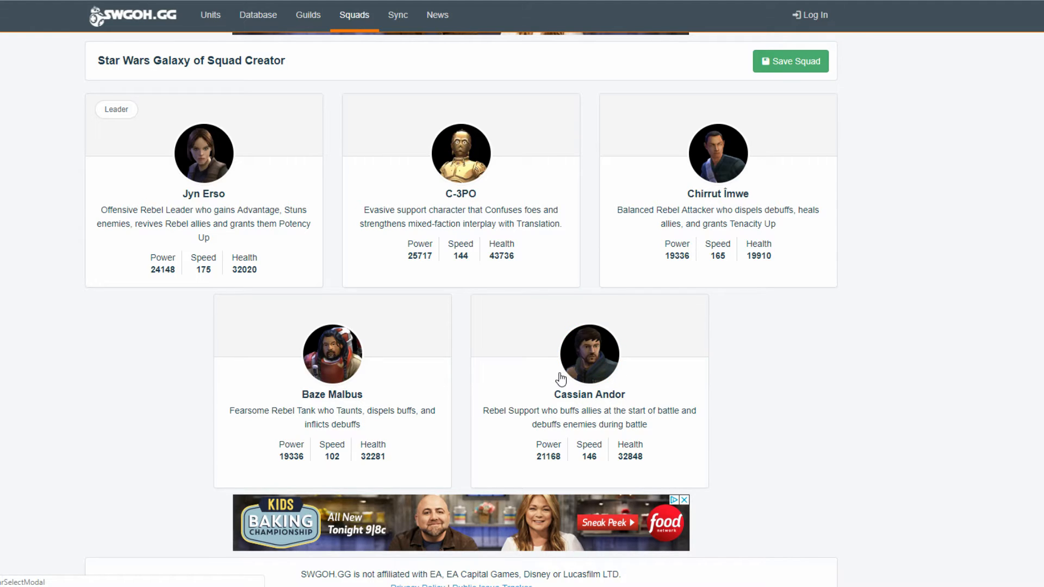
mouse_move(538, 480)
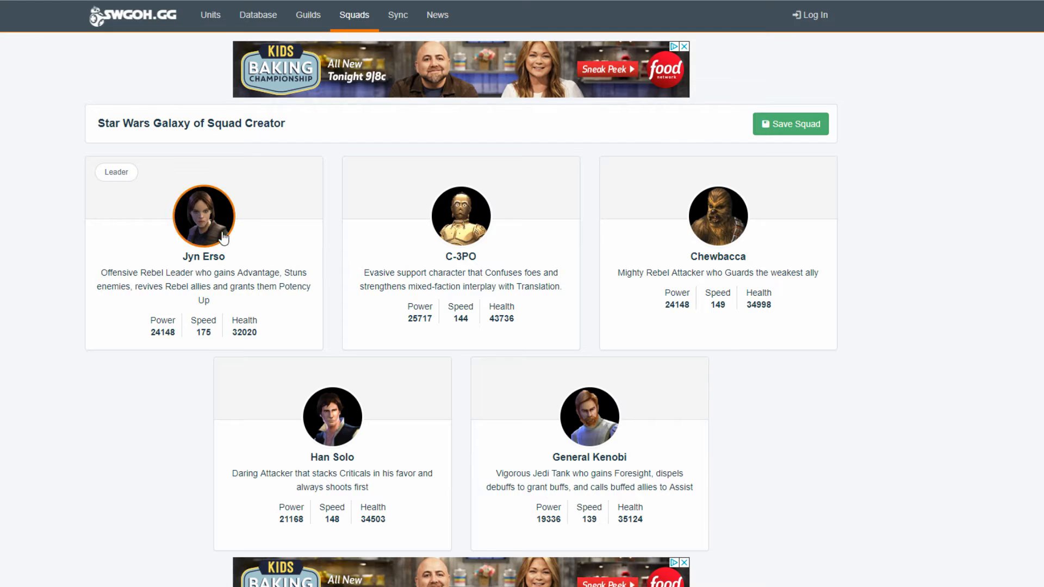
mouse_move(589, 417)
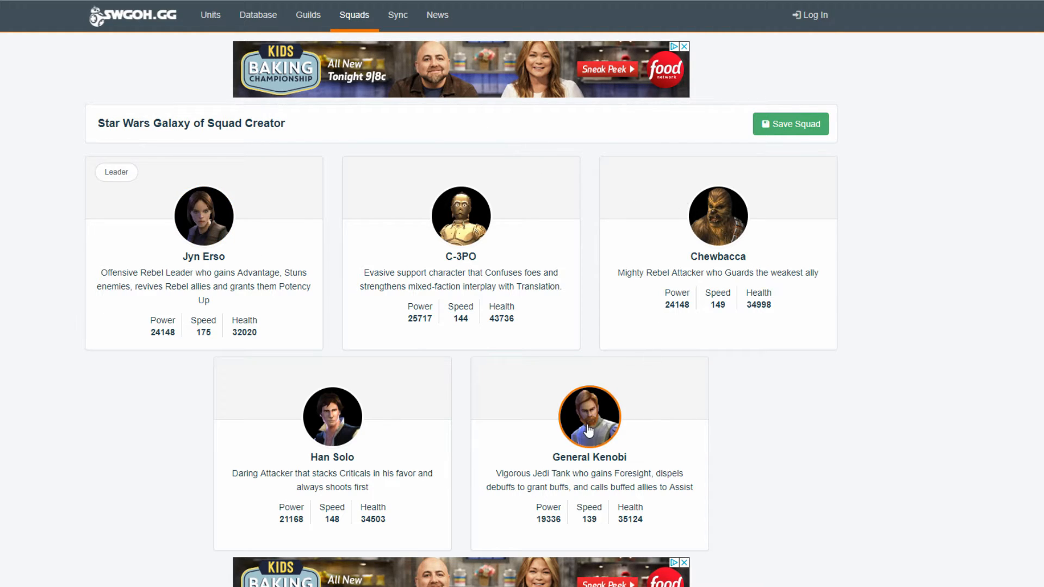
mouse_move(333, 417)
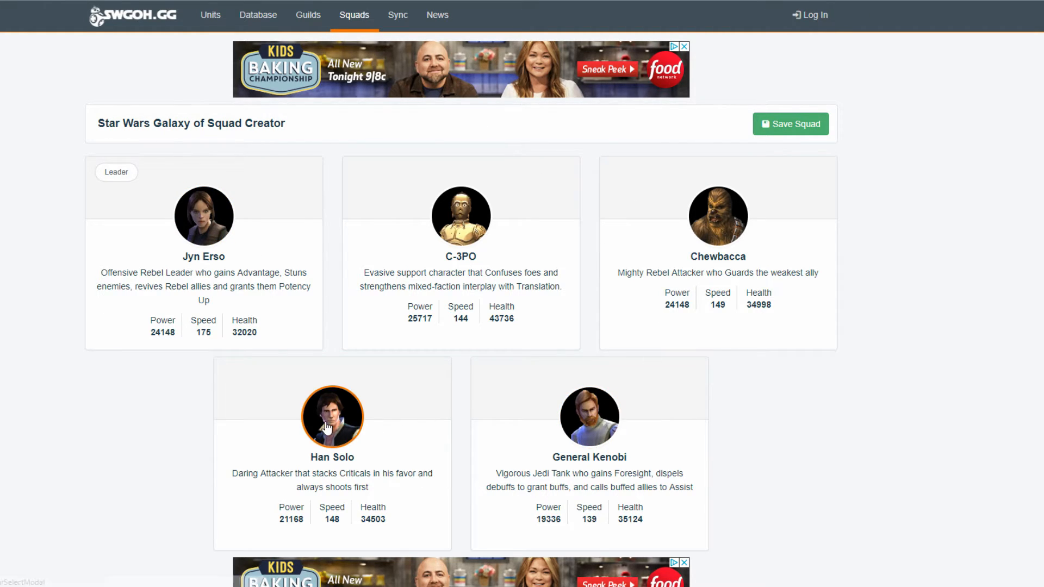
mouse_move(552, 313)
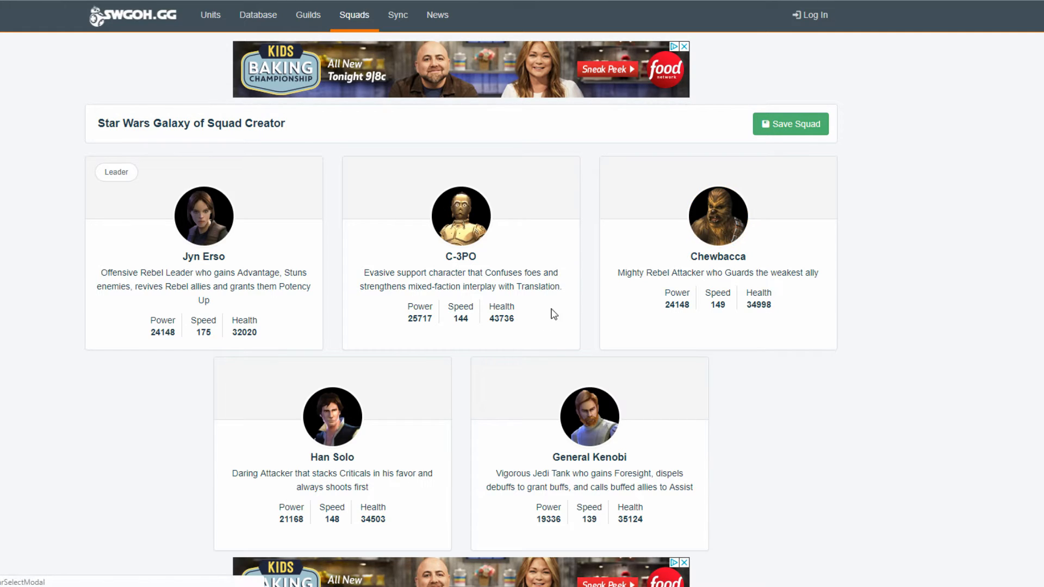
mouse_move(718, 216)
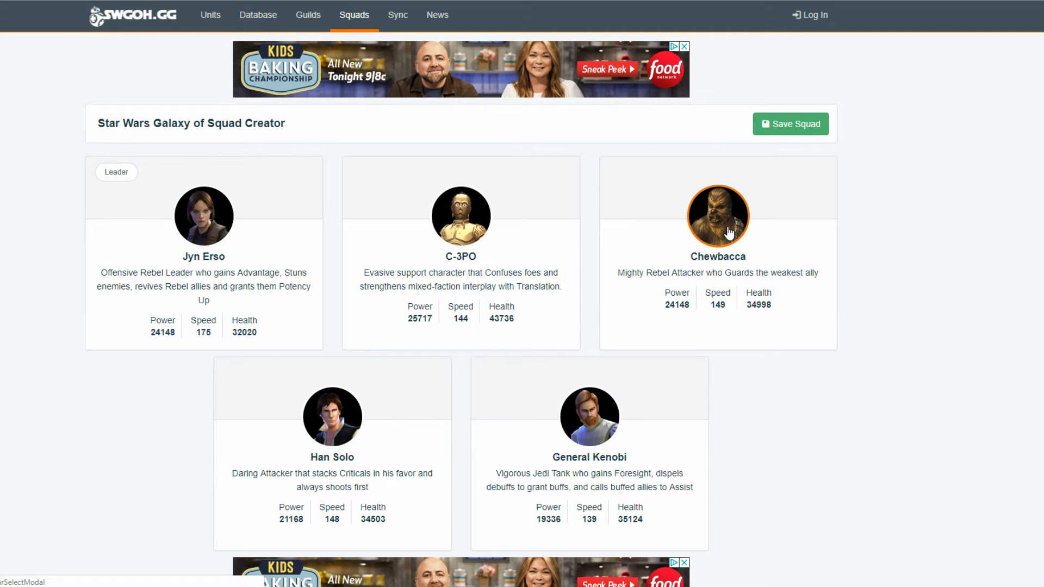
mouse_move(658, 224)
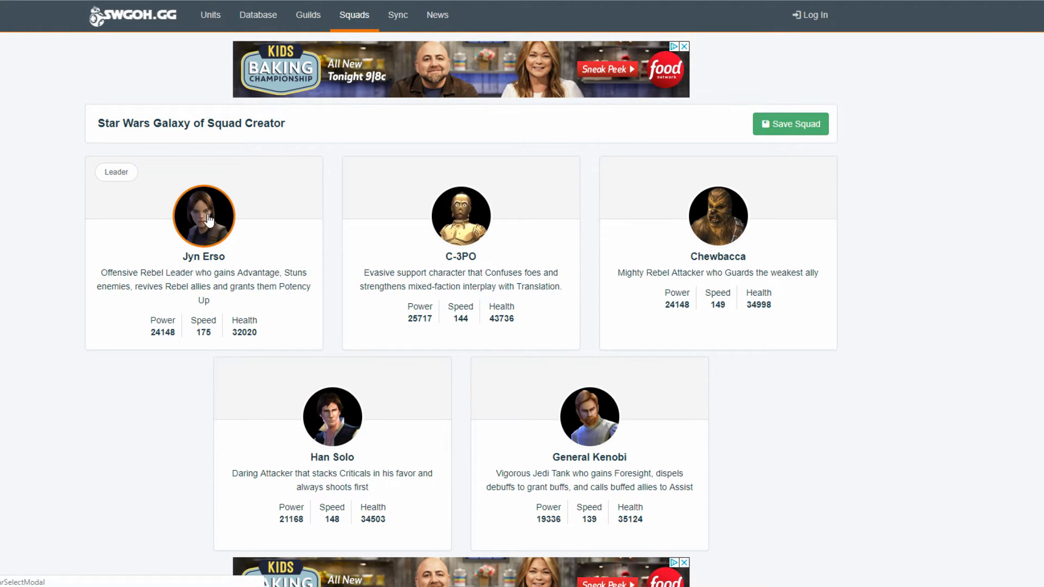
mouse_move(209, 215)
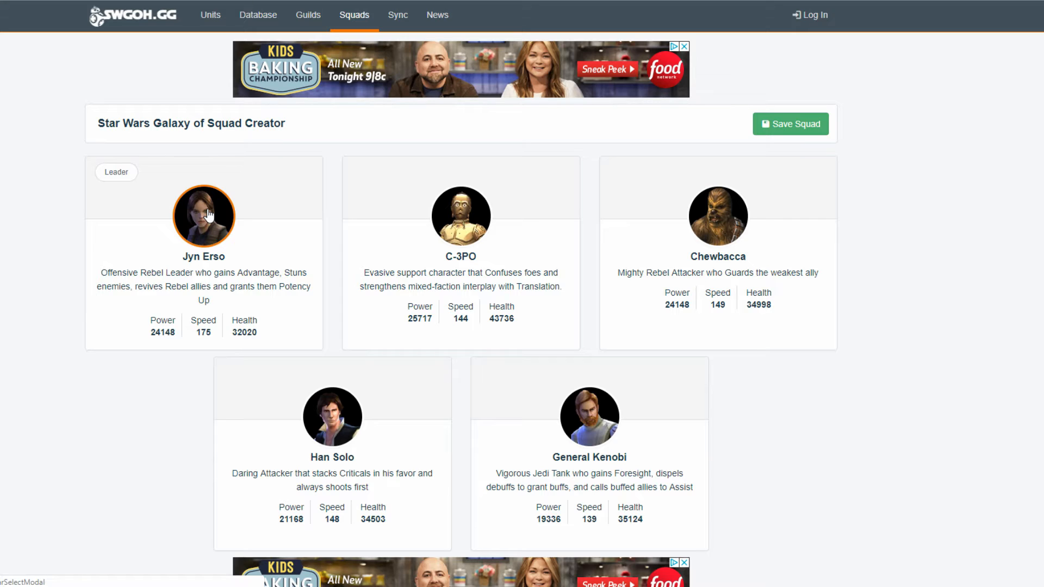
mouse_move(731, 305)
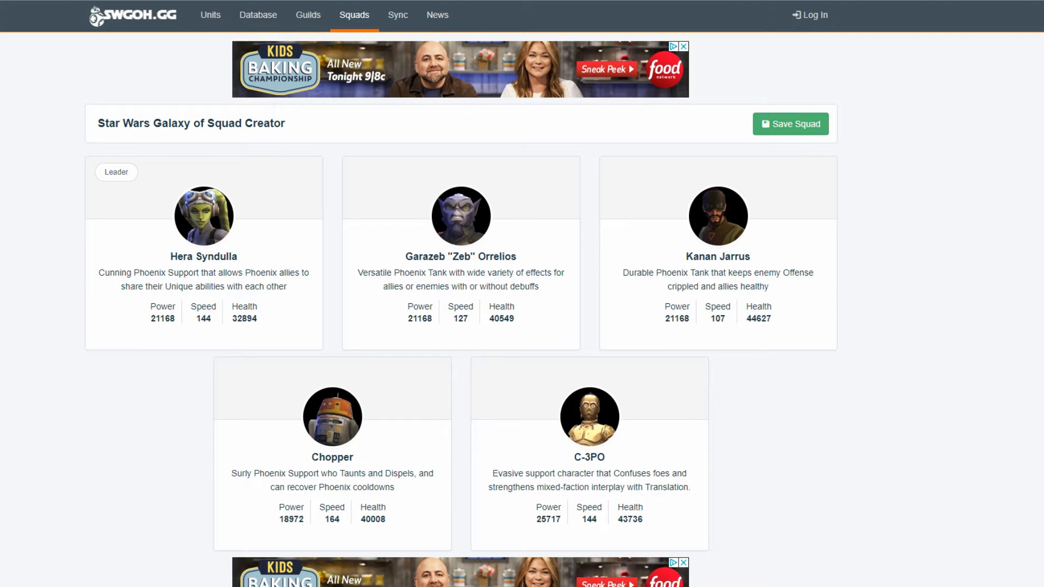
mouse_move(718, 215)
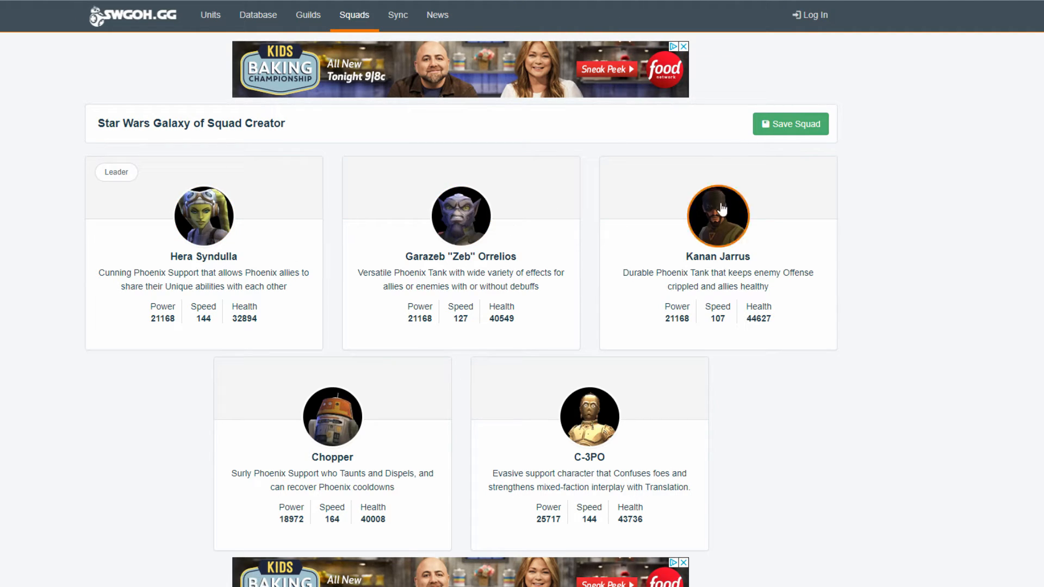
mouse_move(649, 351)
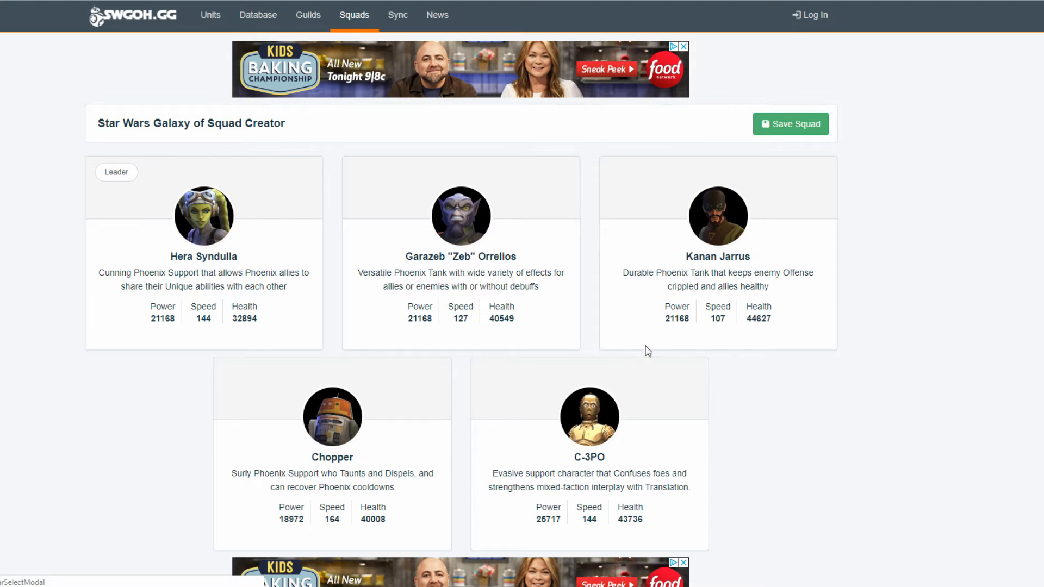
mouse_move(292, 223)
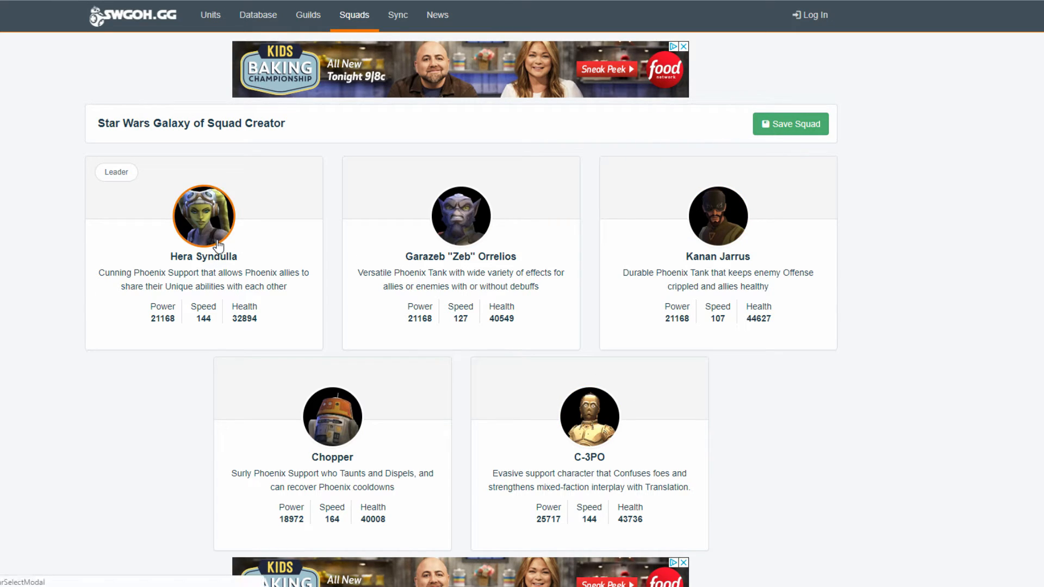
mouse_move(683, 191)
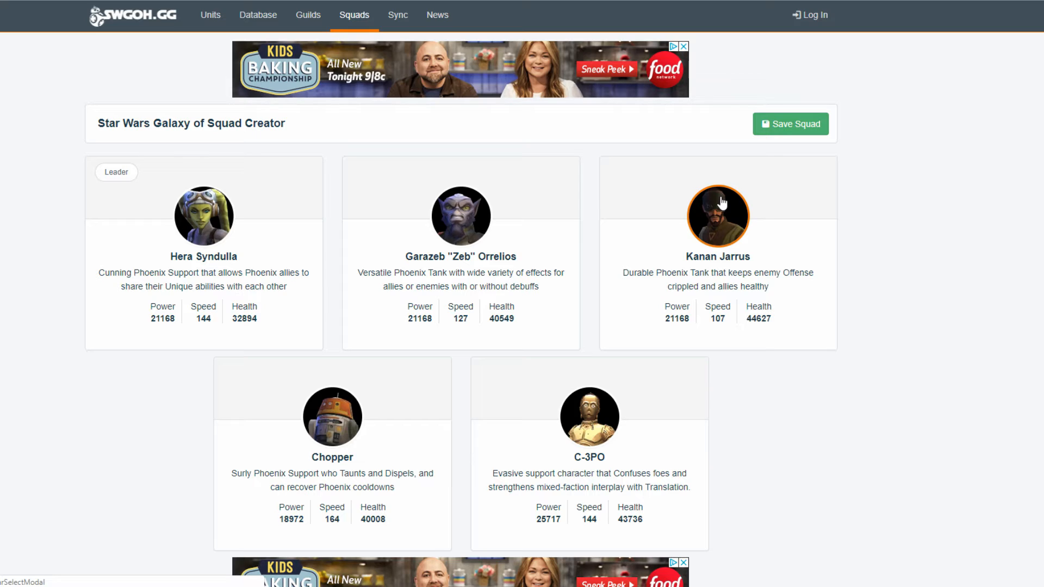
mouse_move(693, 234)
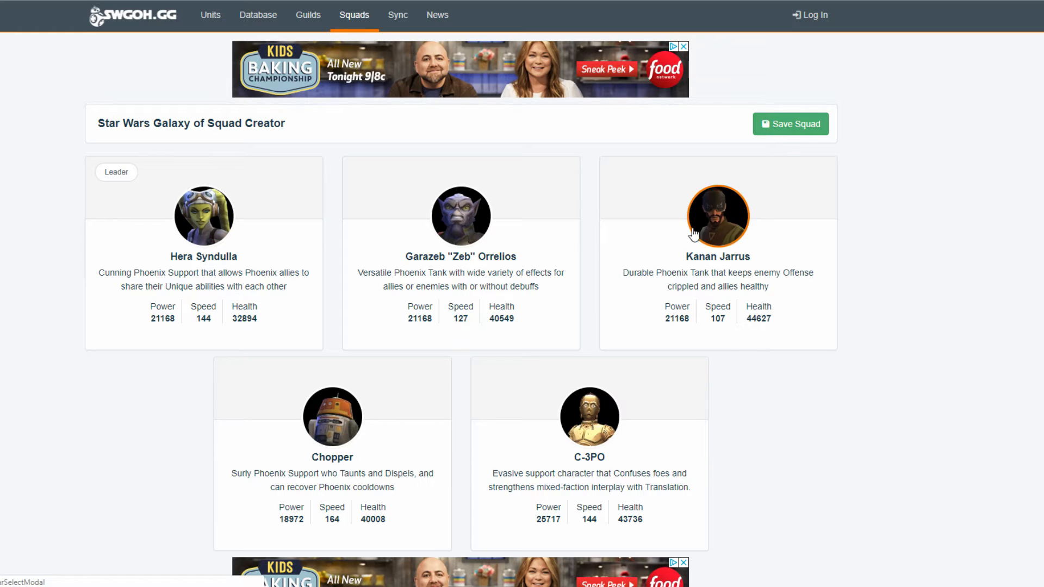
mouse_move(588, 418)
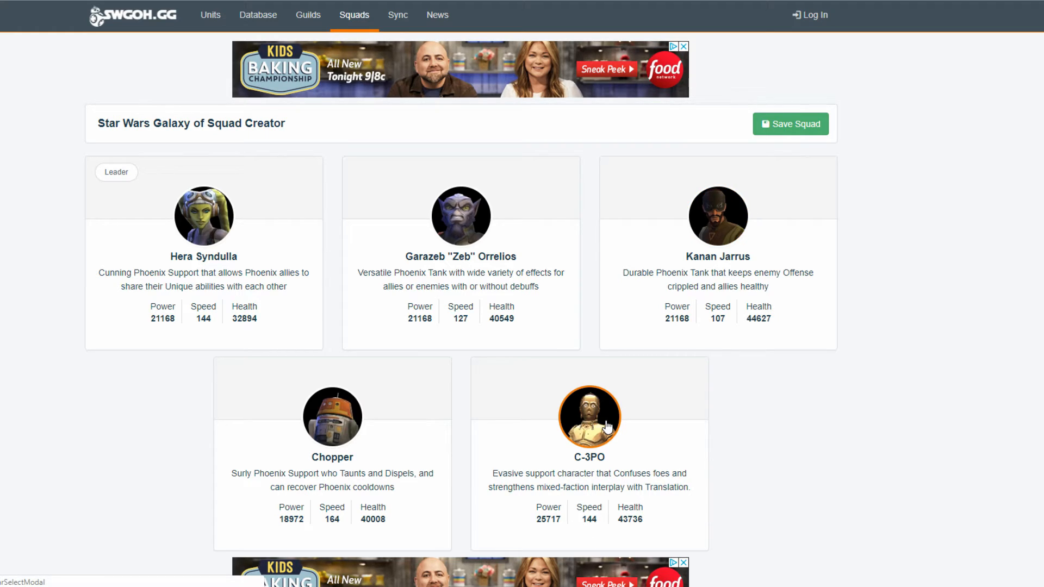
mouse_move(393, 325)
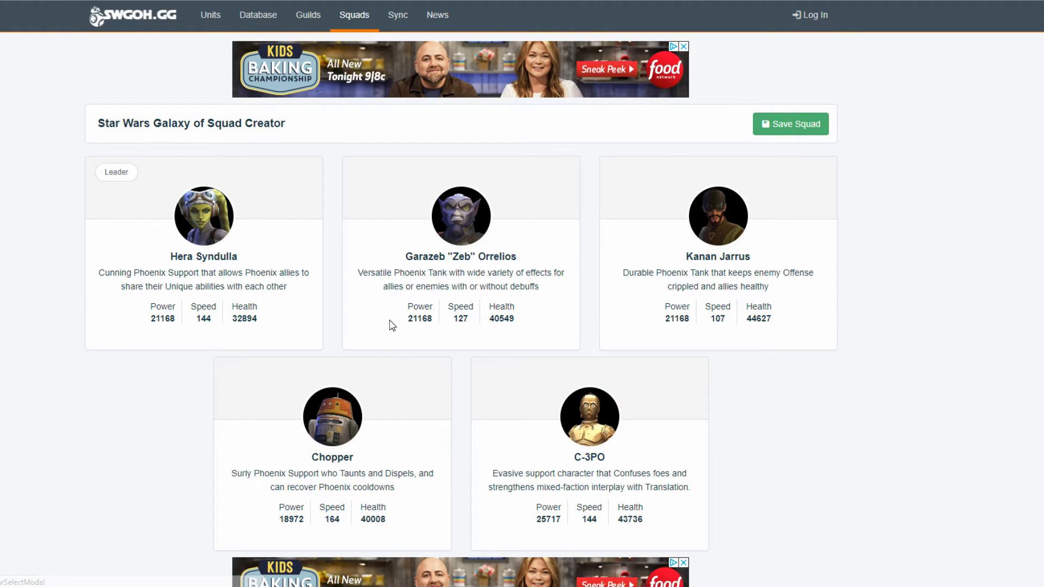
mouse_move(203, 216)
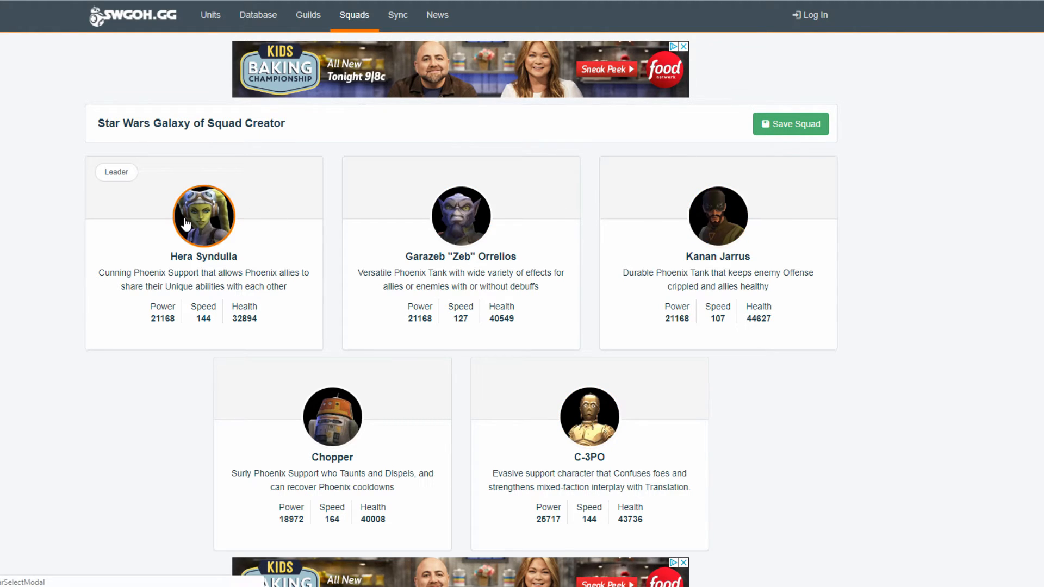
mouse_move(718, 215)
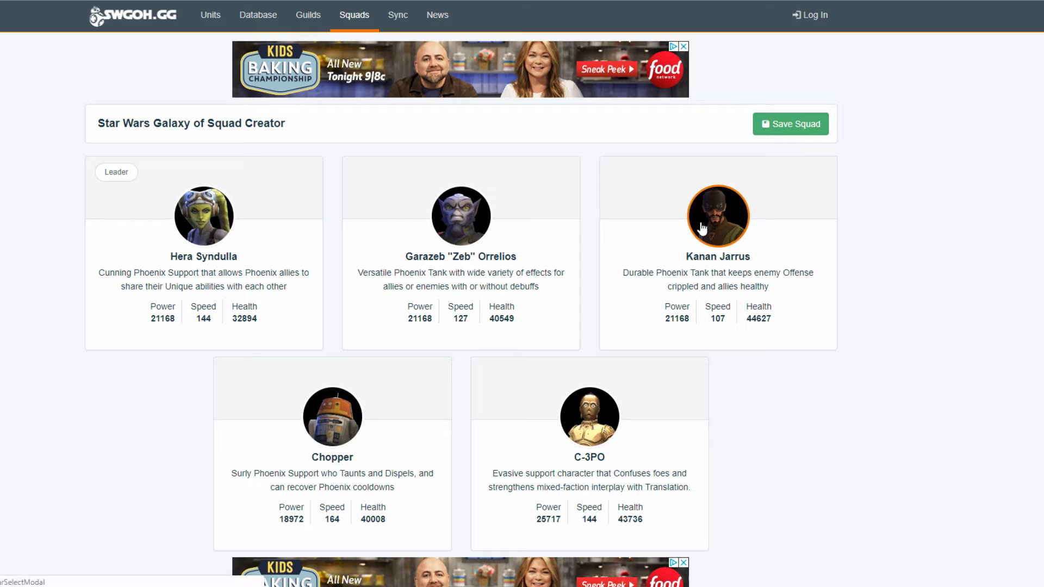
mouse_move(204, 215)
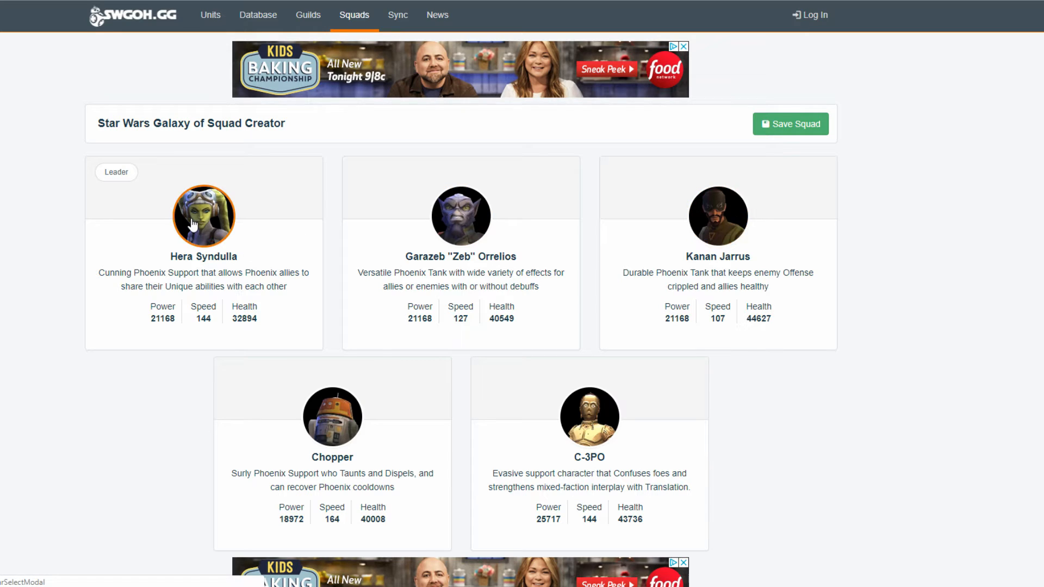
mouse_move(233, 200)
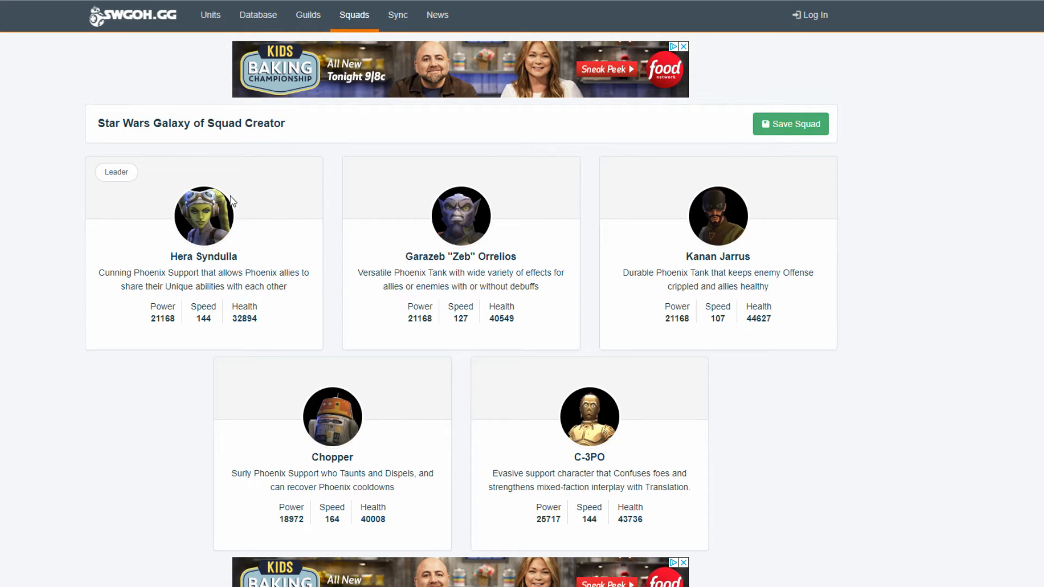
mouse_move(178, 254)
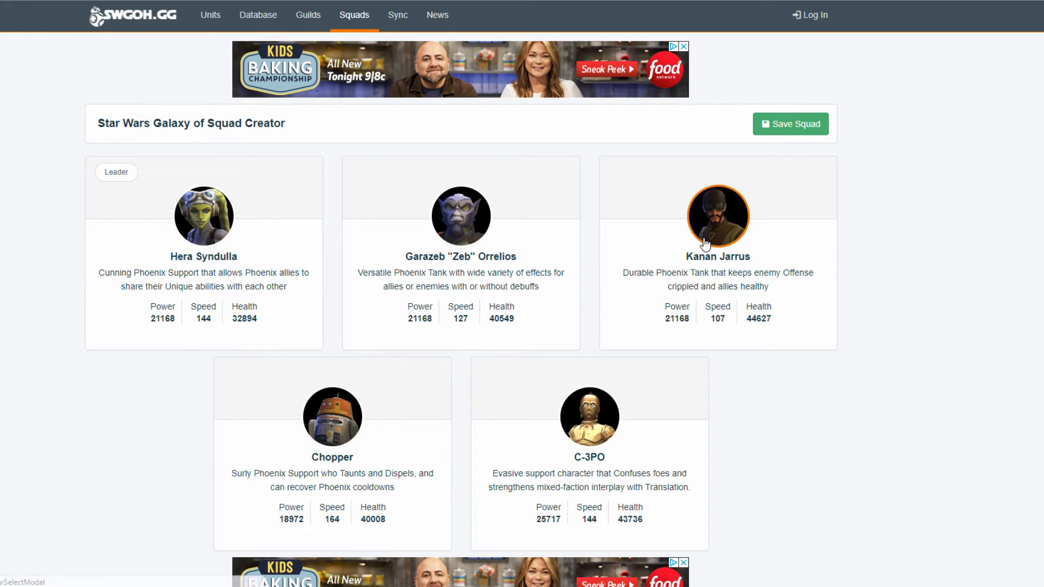
mouse_move(460, 216)
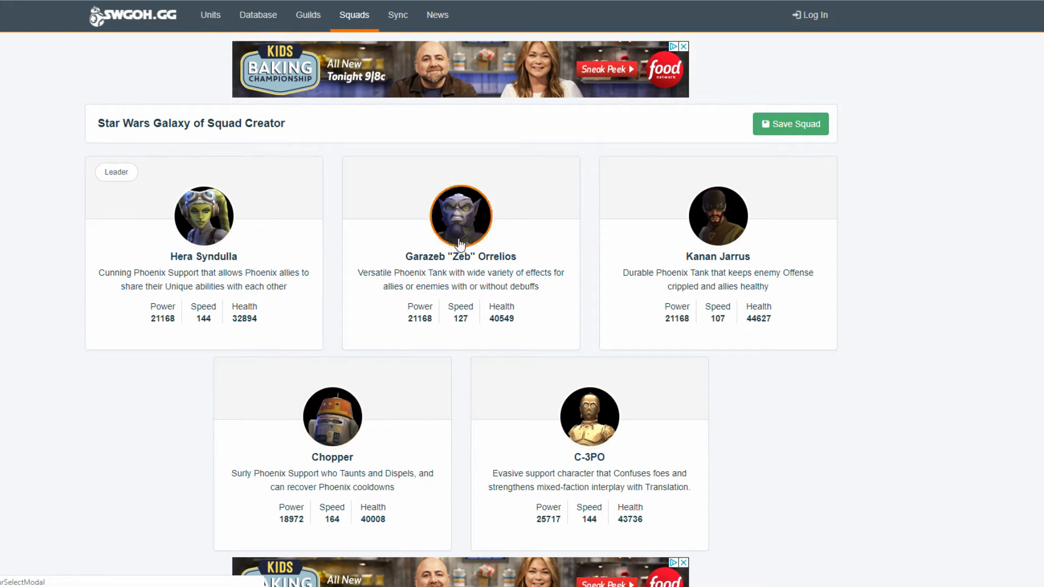
mouse_move(332, 417)
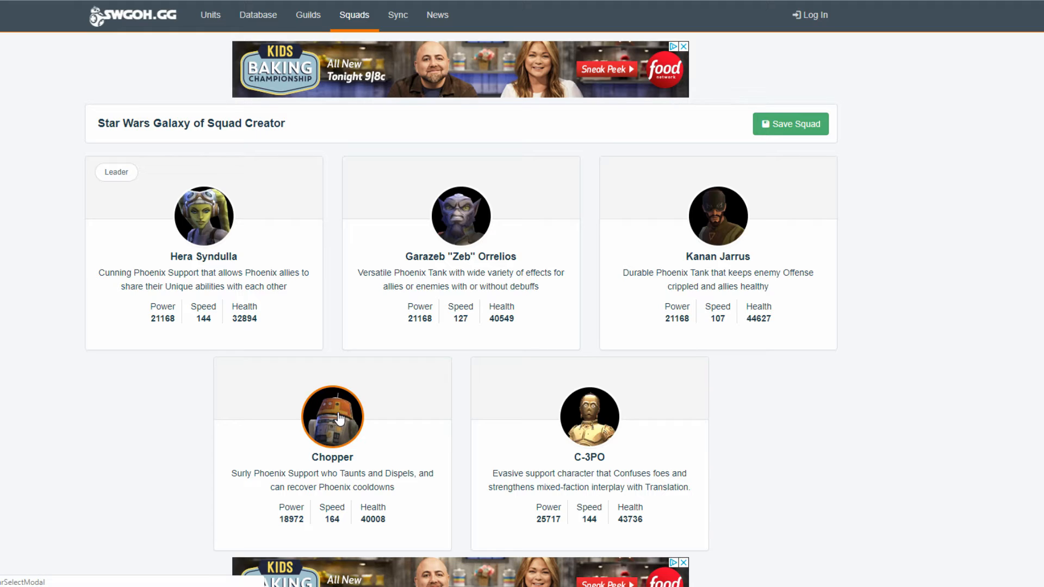
mouse_move(509, 435)
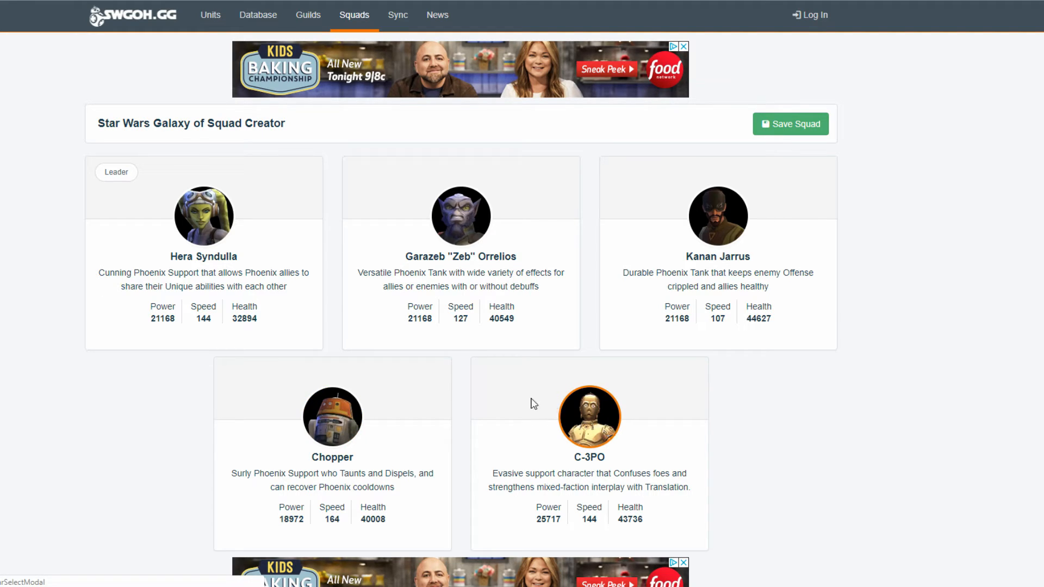
mouse_move(333, 416)
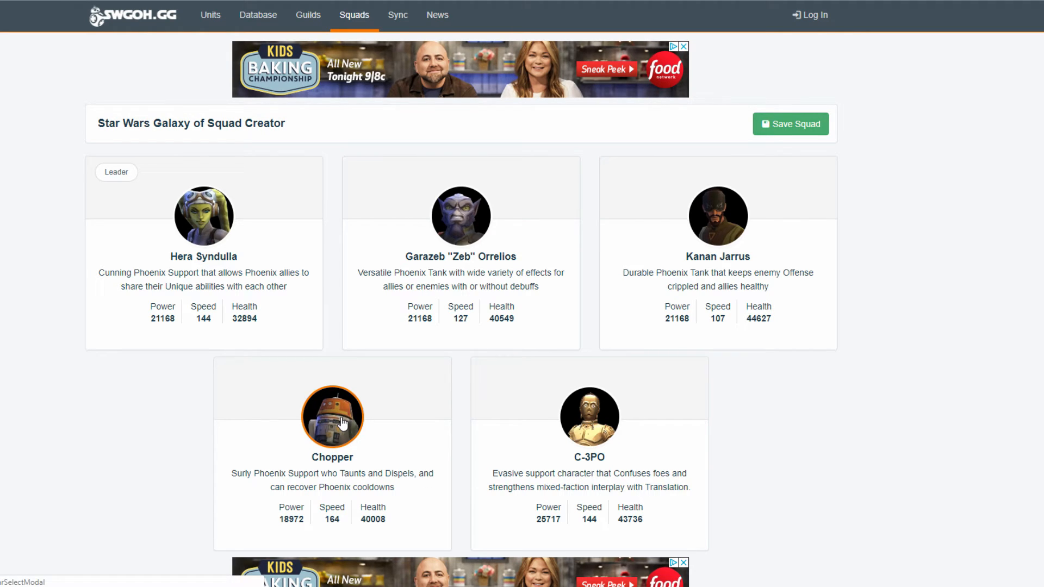
mouse_move(588, 417)
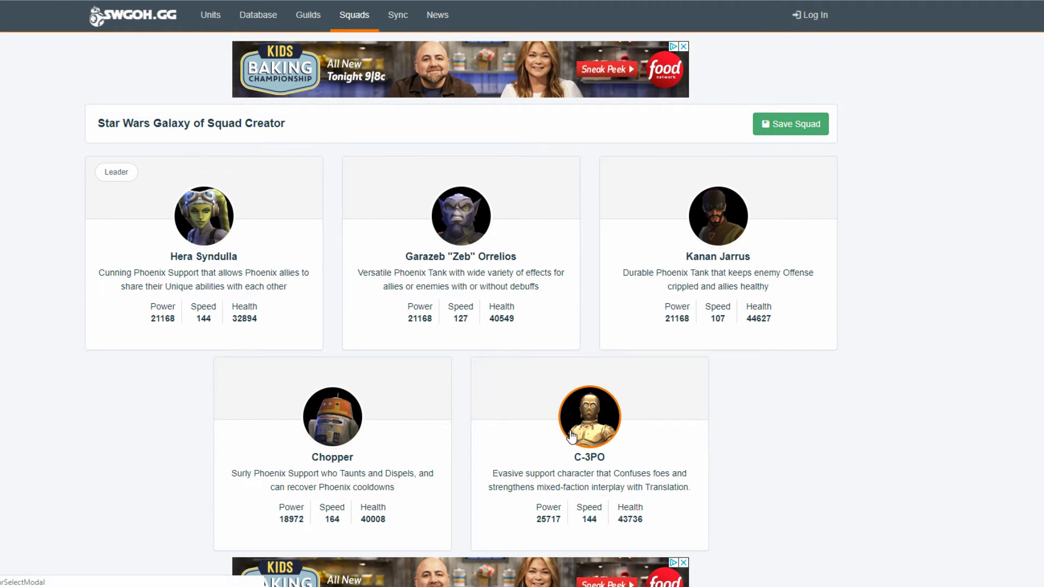
mouse_move(346, 387)
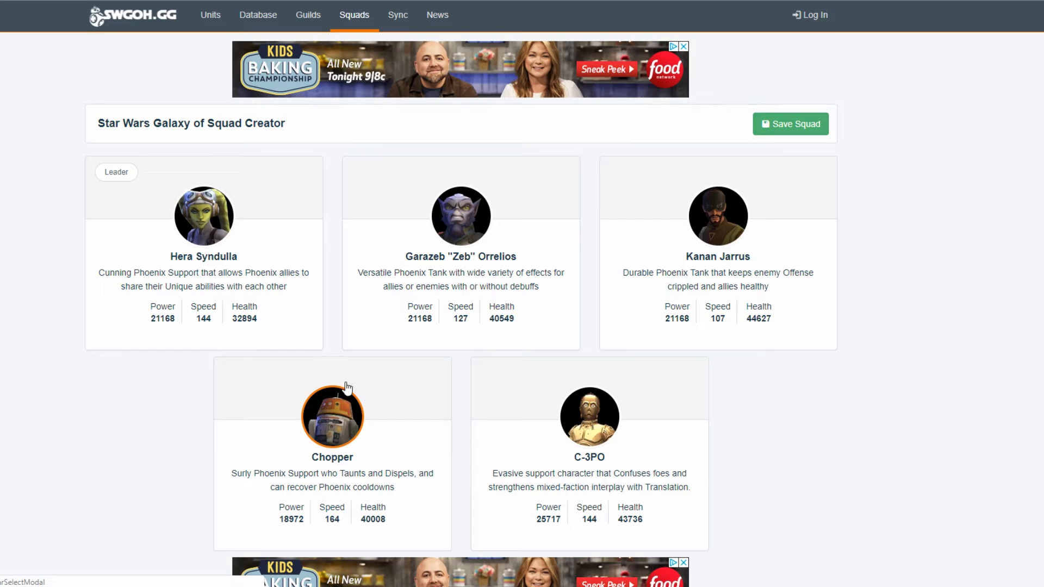
Dismiss the ad banner above the Hera Syndulla-led Phoenix squad with C-3PO
left_click(682, 46)
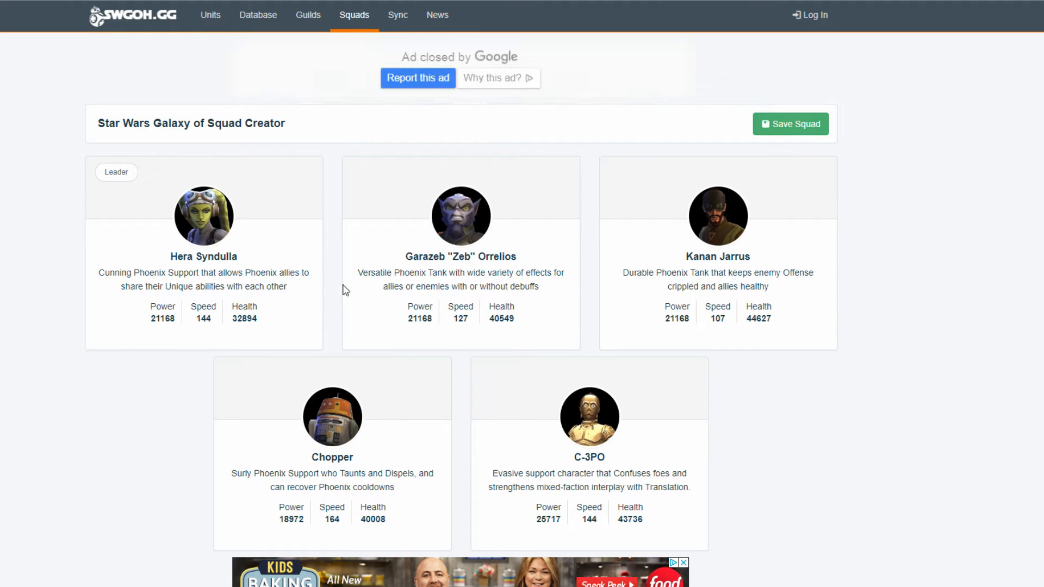
mouse_move(304, 447)
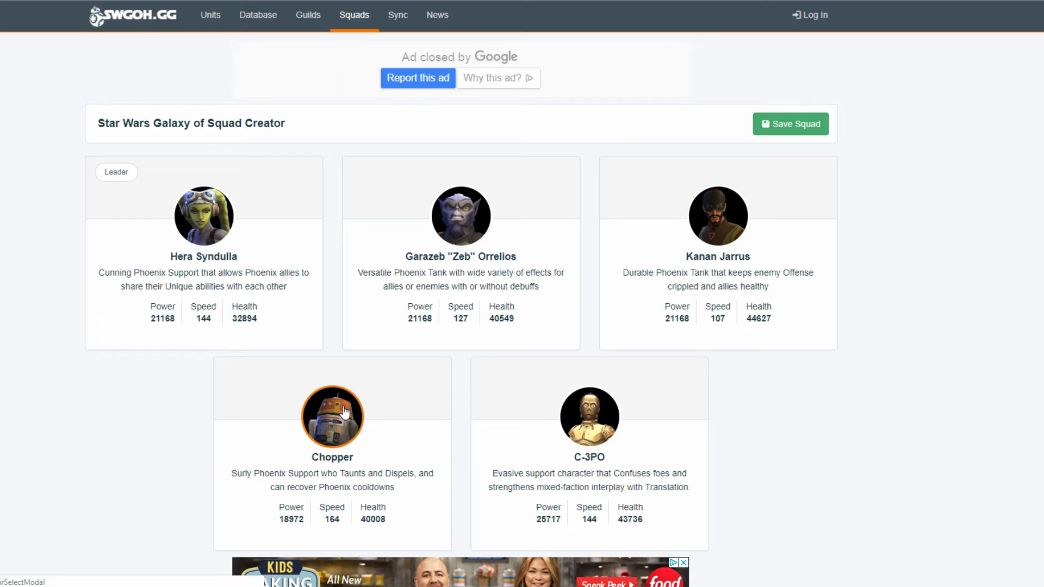
mouse_move(718, 216)
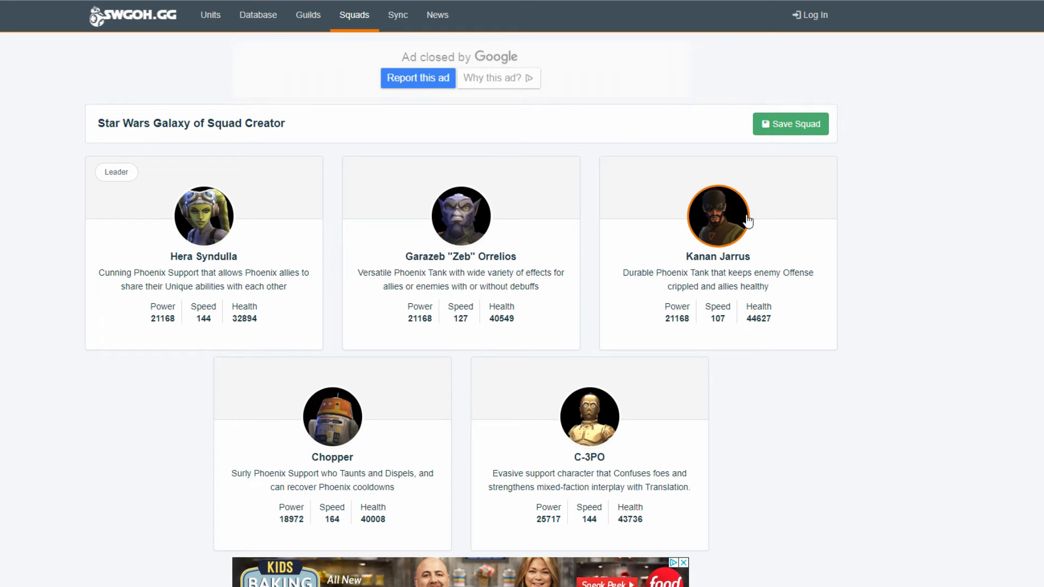
mouse_move(373, 417)
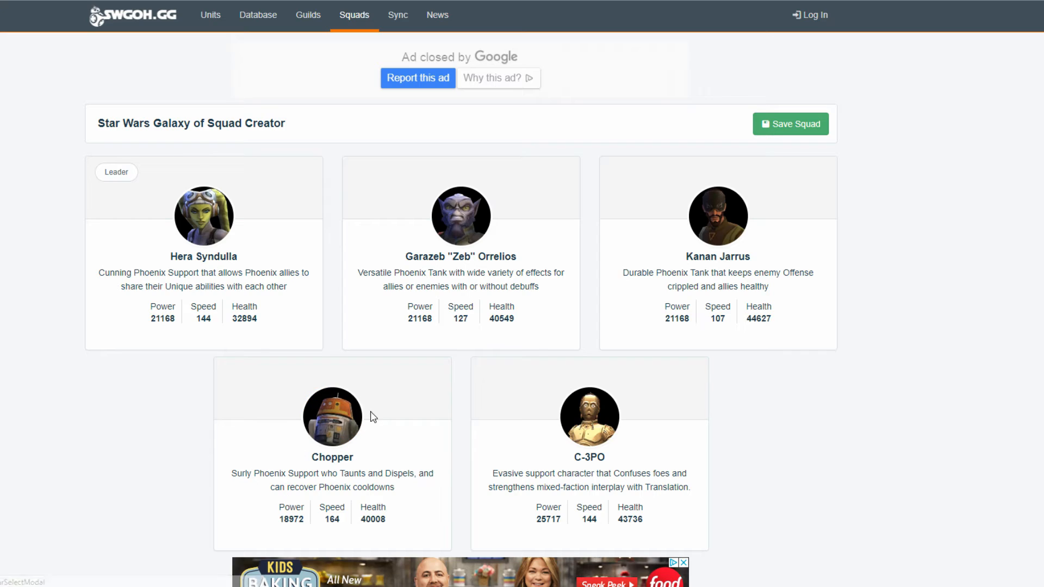
mouse_move(333, 417)
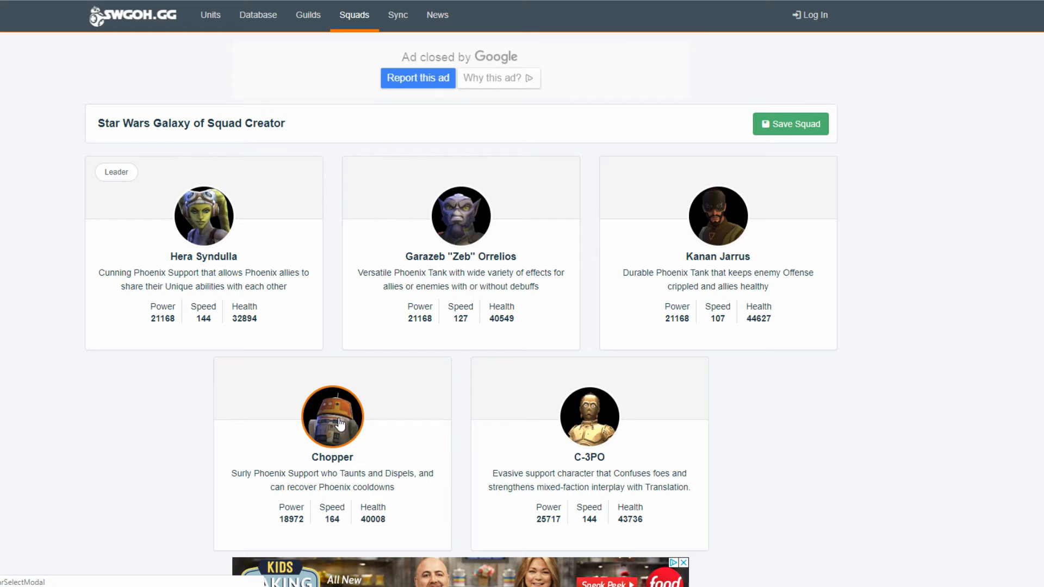
mouse_move(589, 416)
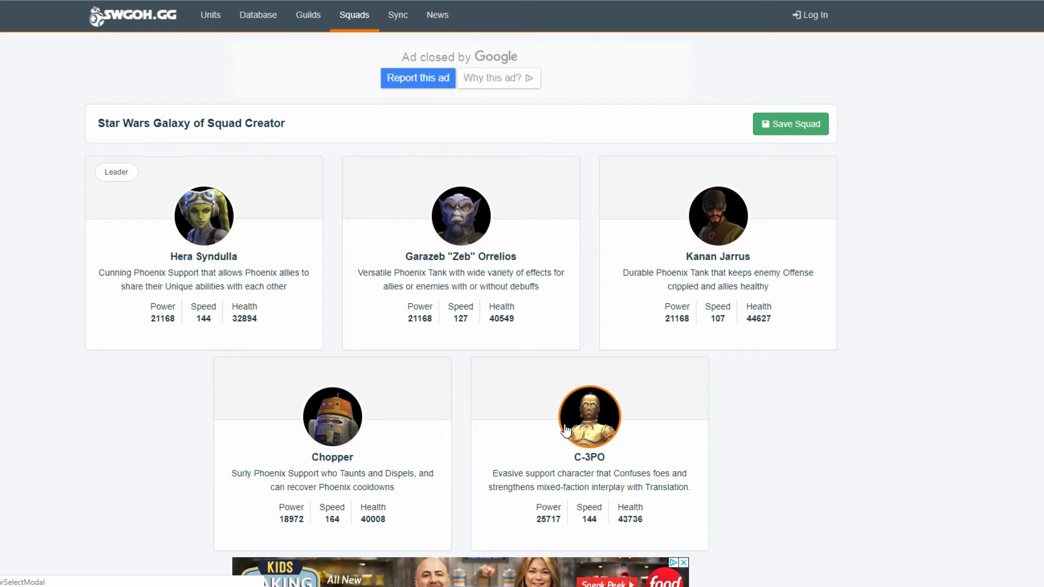
mouse_move(265, 408)
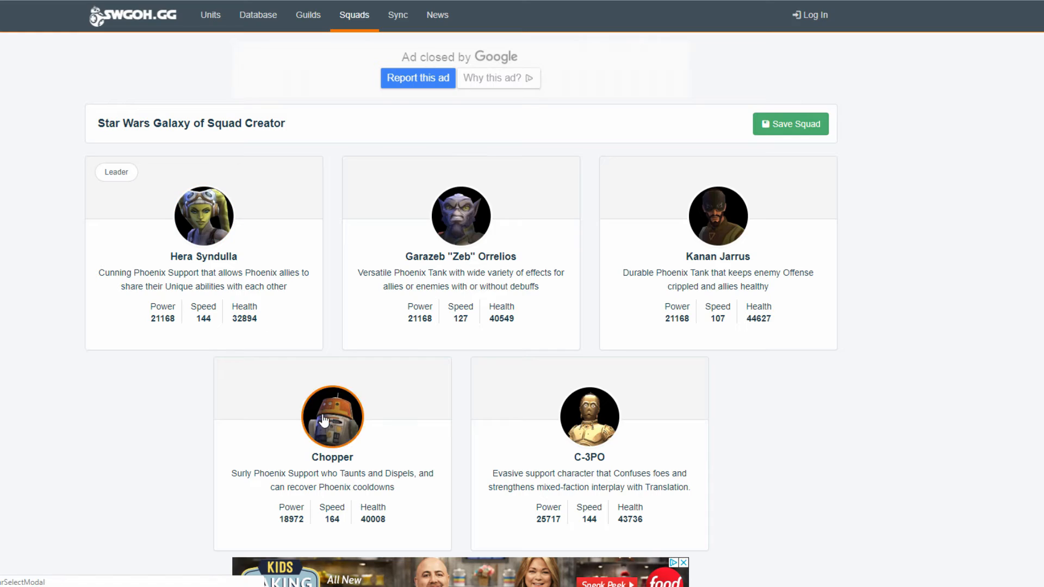
mouse_move(322, 424)
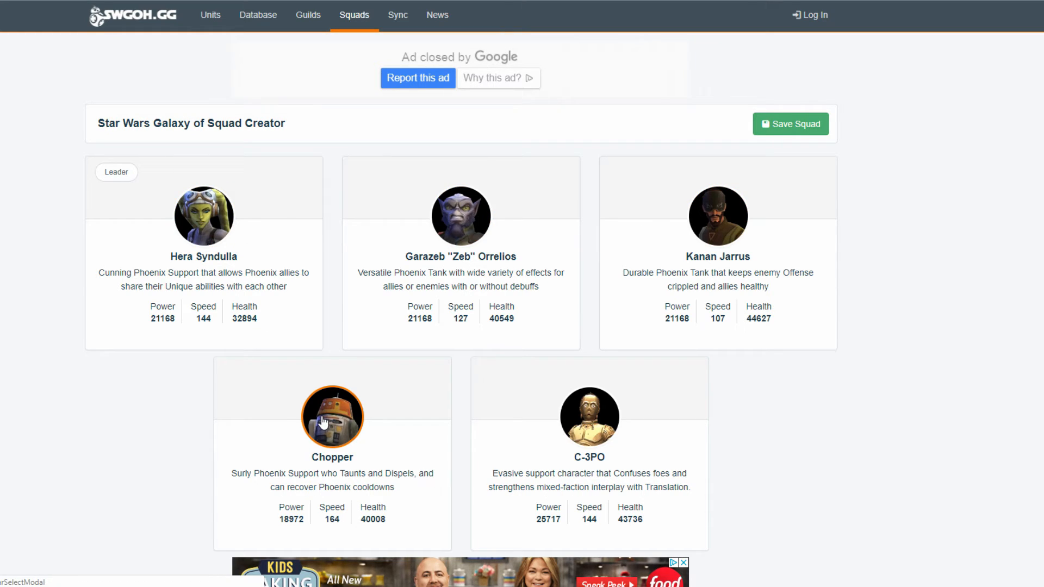
mouse_move(203, 216)
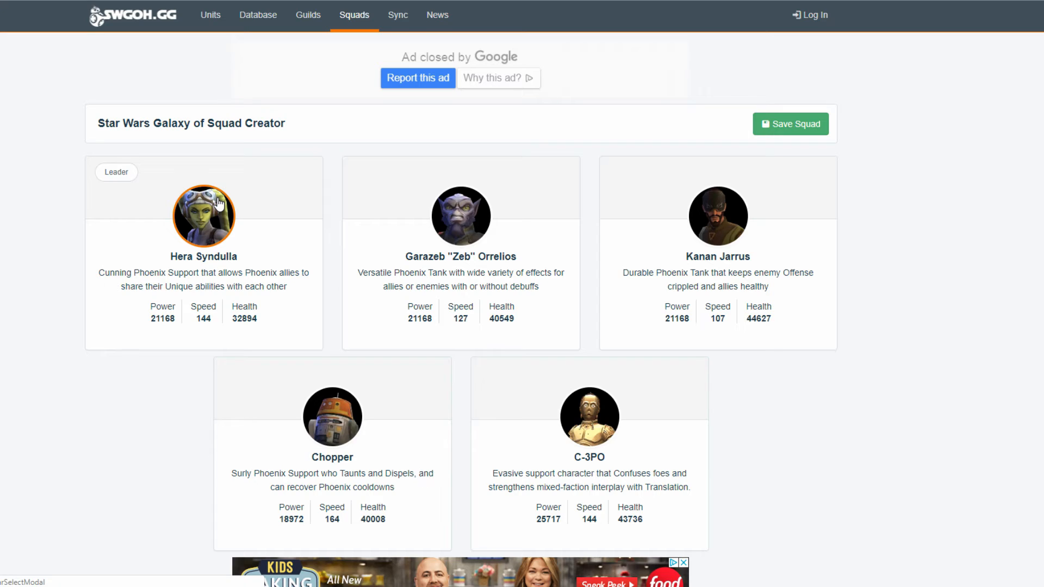
mouse_move(588, 417)
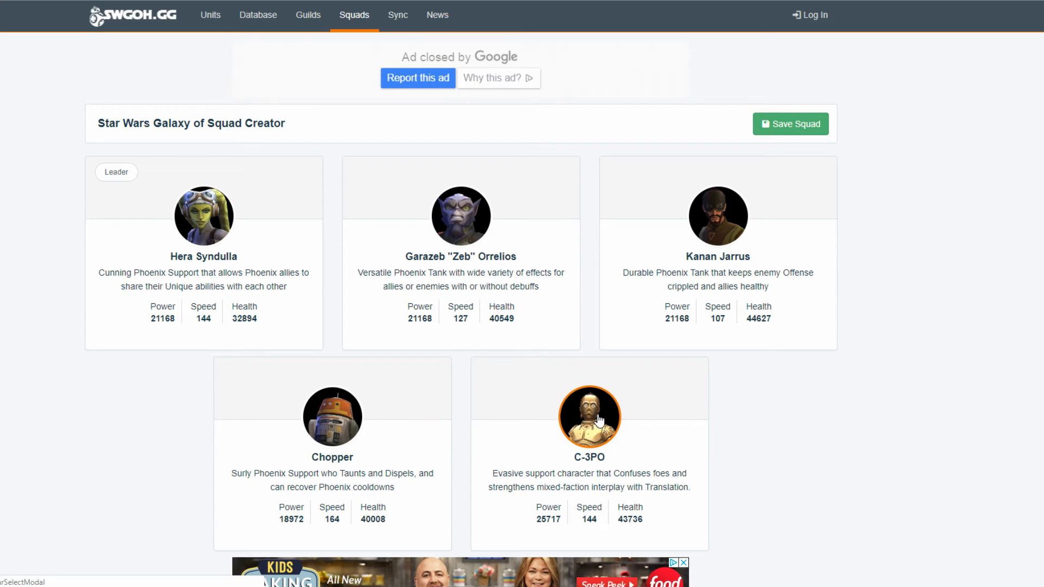
mouse_move(203, 216)
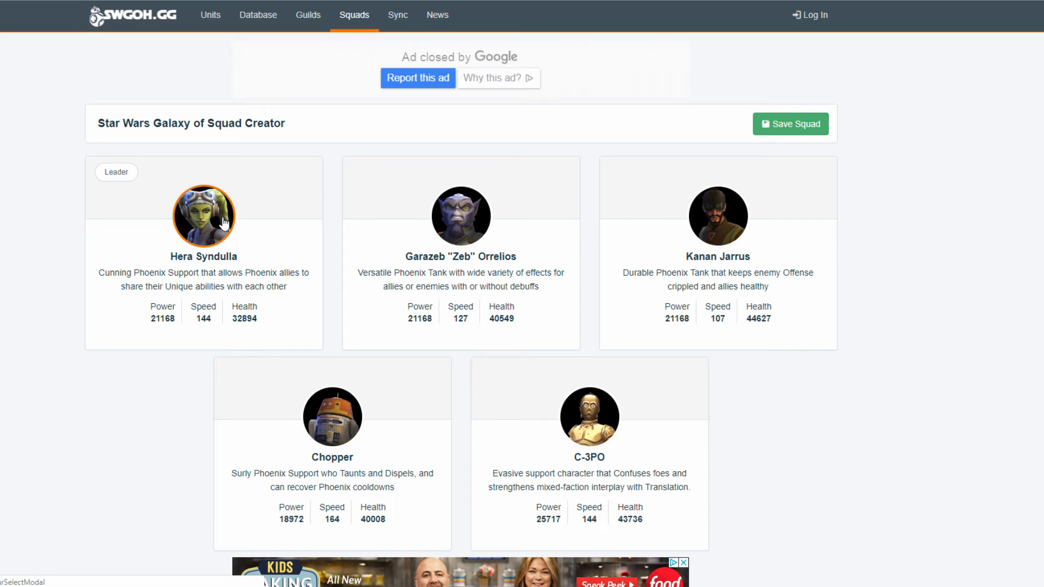
mouse_move(589, 416)
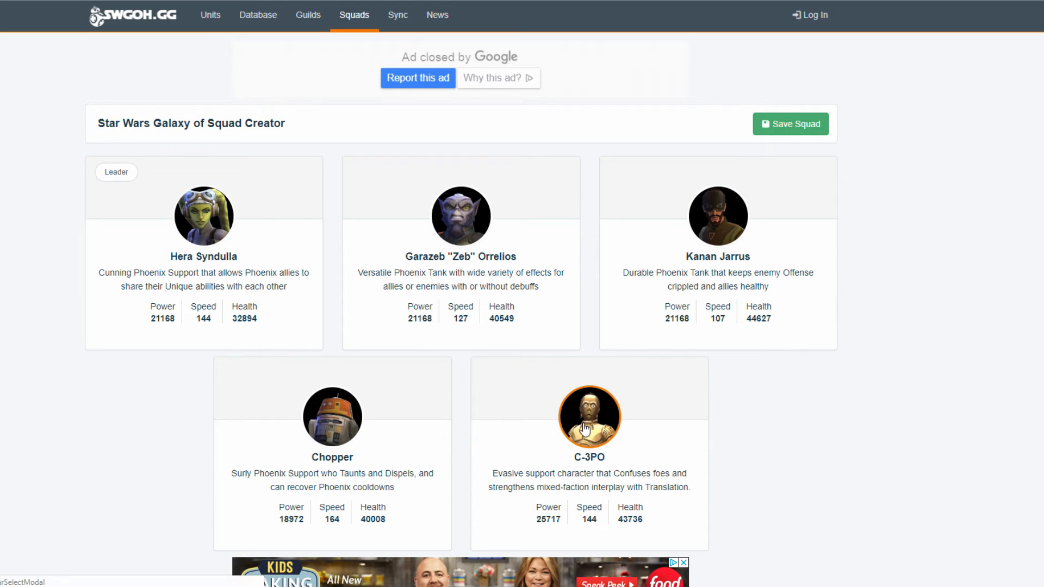
mouse_move(204, 215)
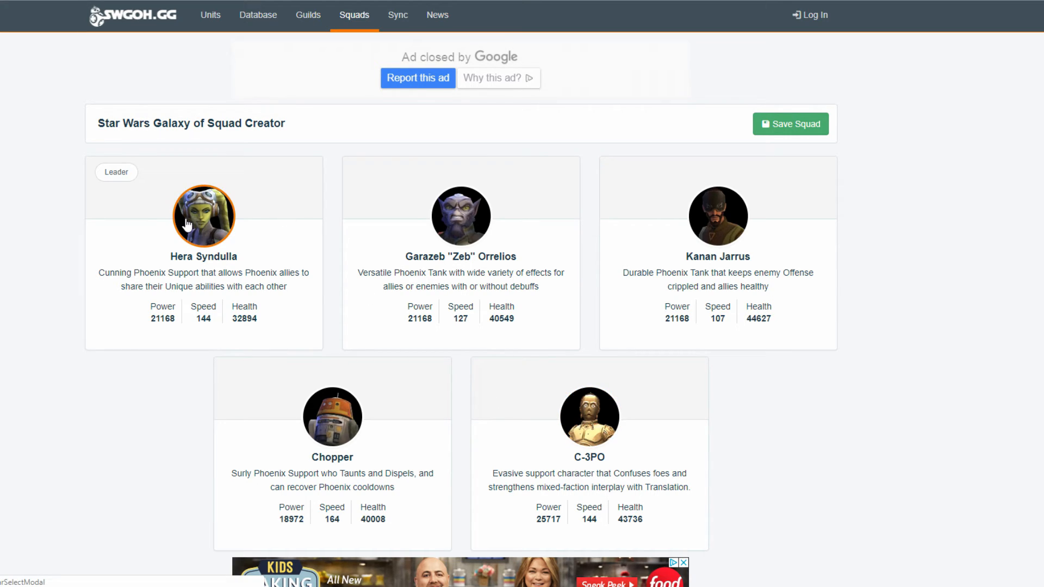
mouse_move(503, 305)
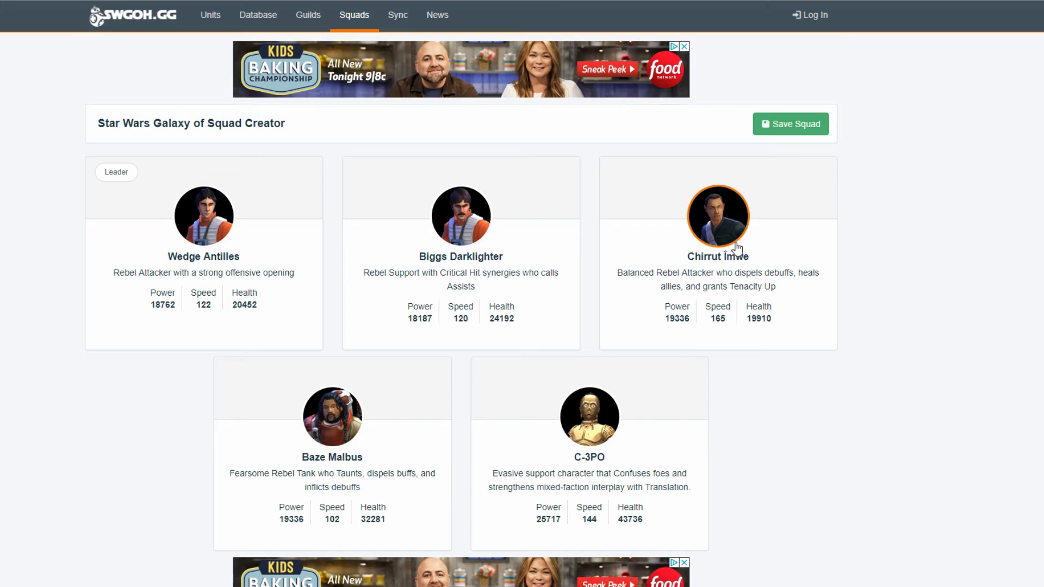
mouse_move(549, 431)
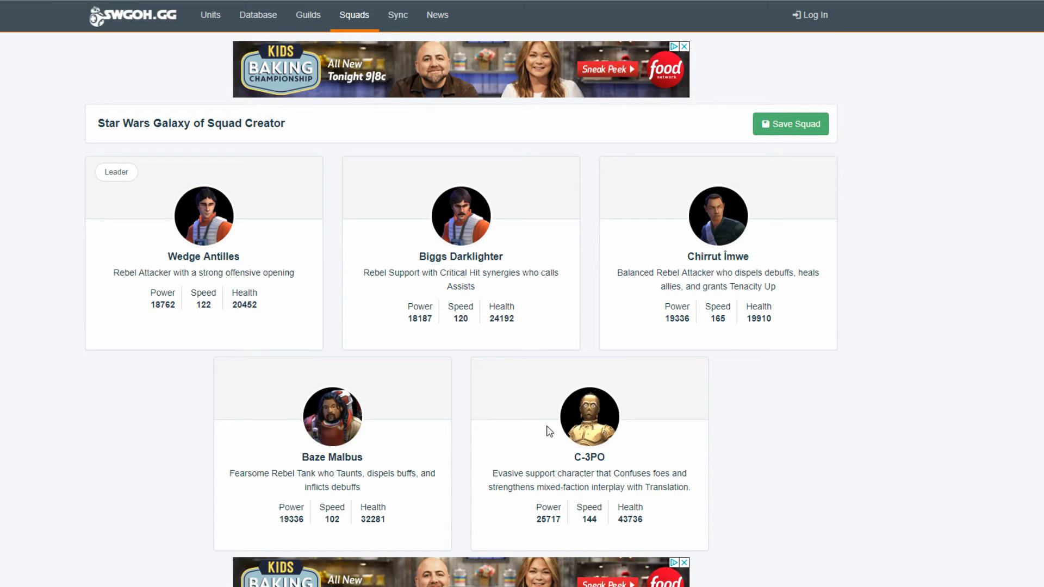
mouse_move(333, 416)
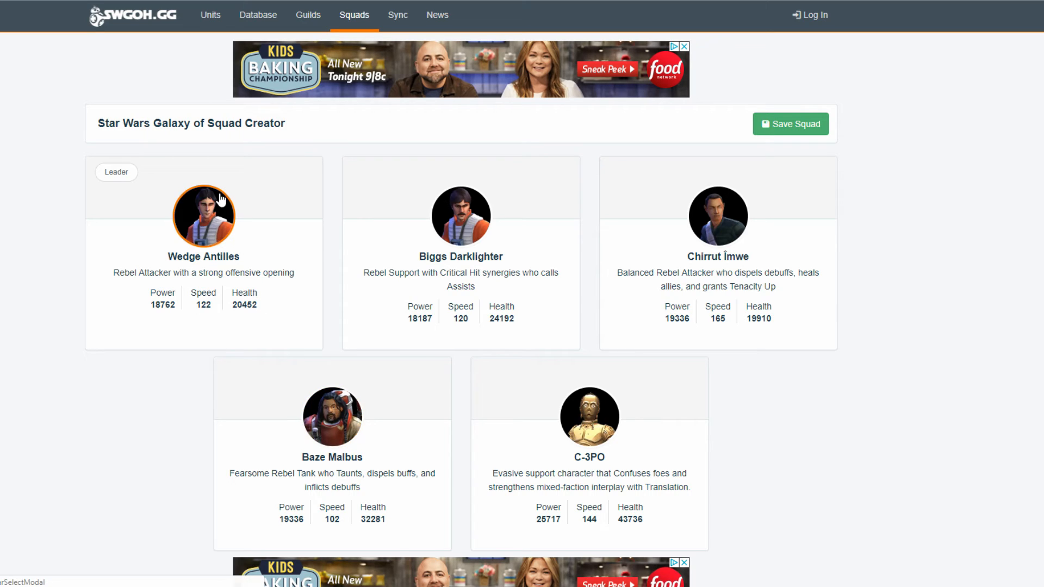
mouse_move(410, 220)
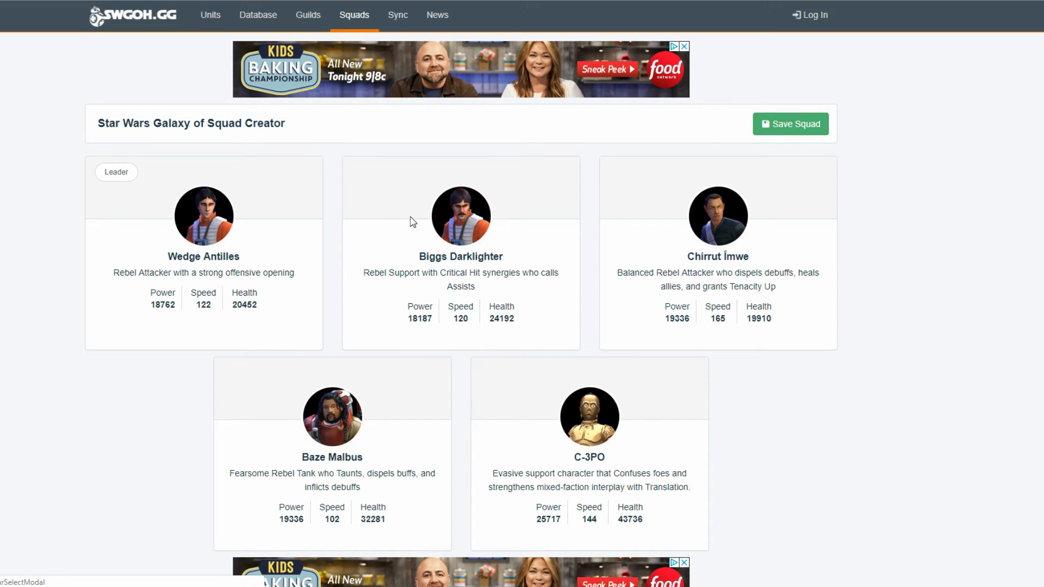
mouse_move(461, 215)
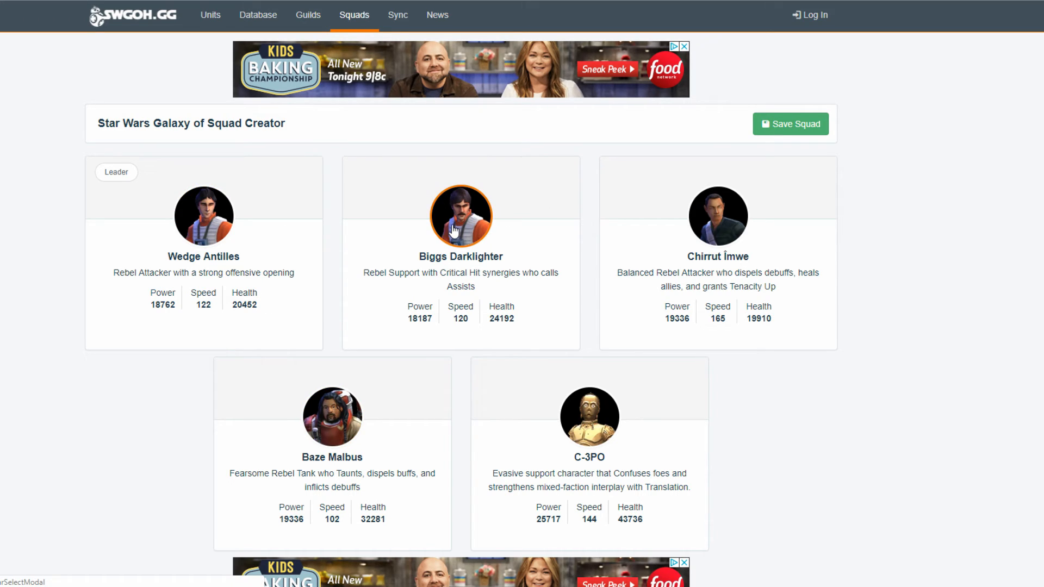
mouse_move(470, 219)
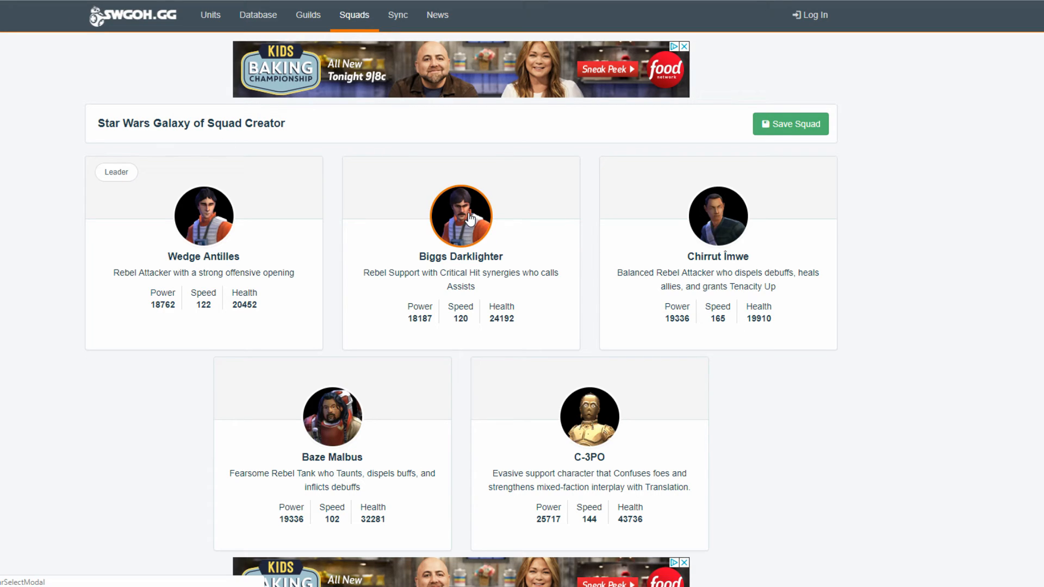
mouse_move(423, 296)
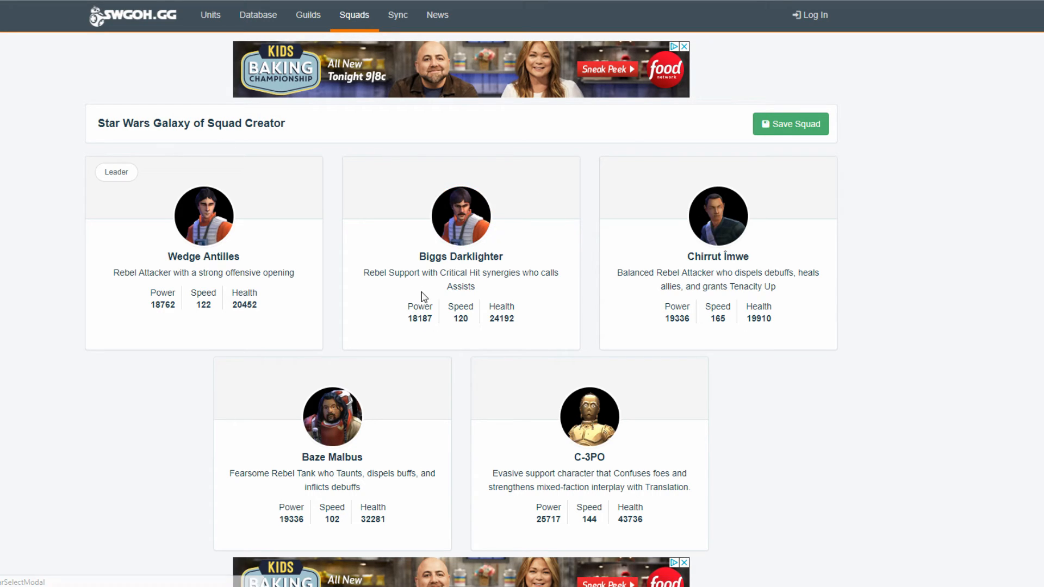
mouse_move(289, 463)
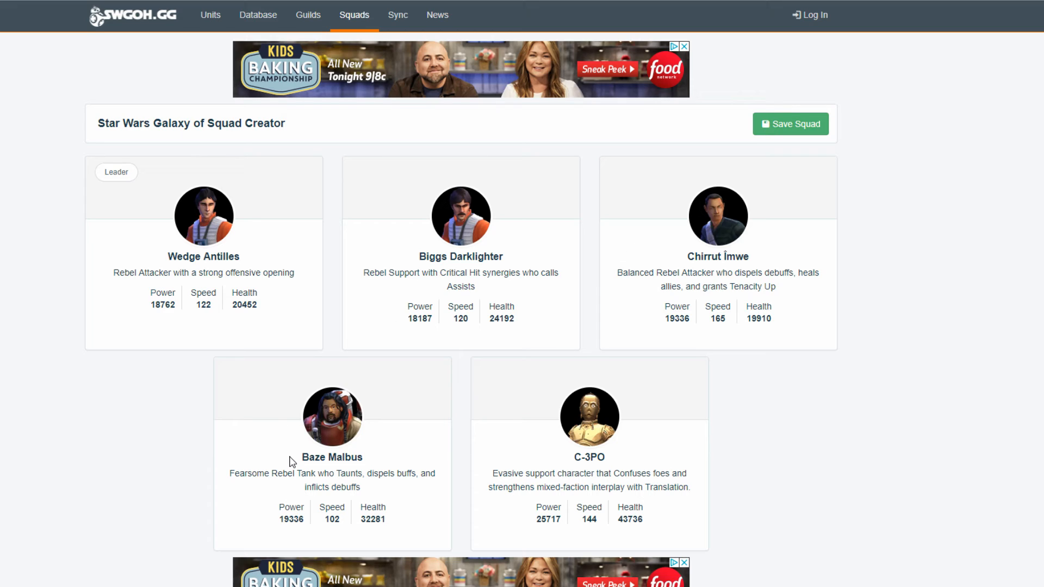
mouse_move(371, 295)
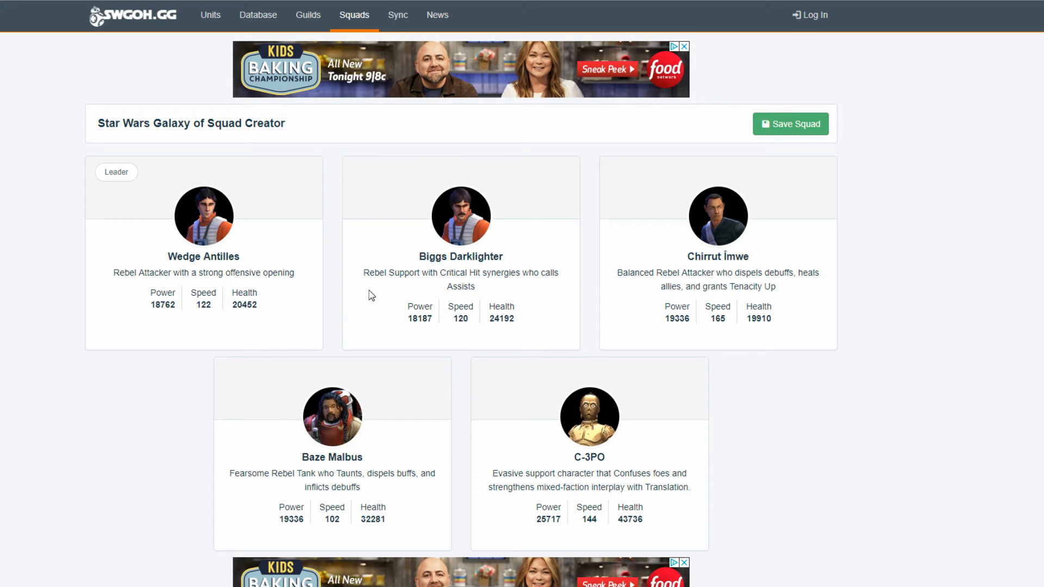
mouse_move(650, 222)
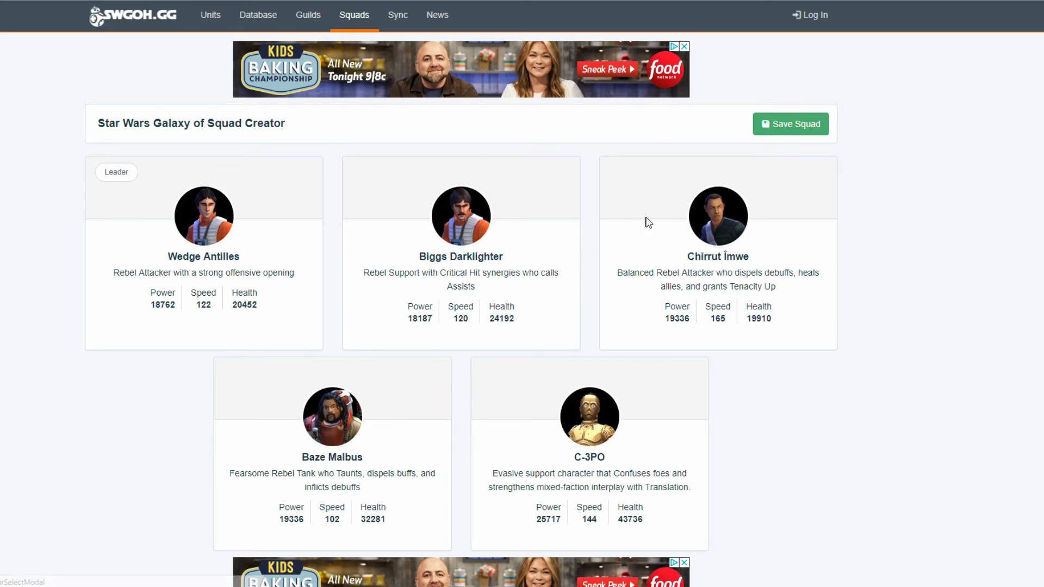
mouse_move(461, 214)
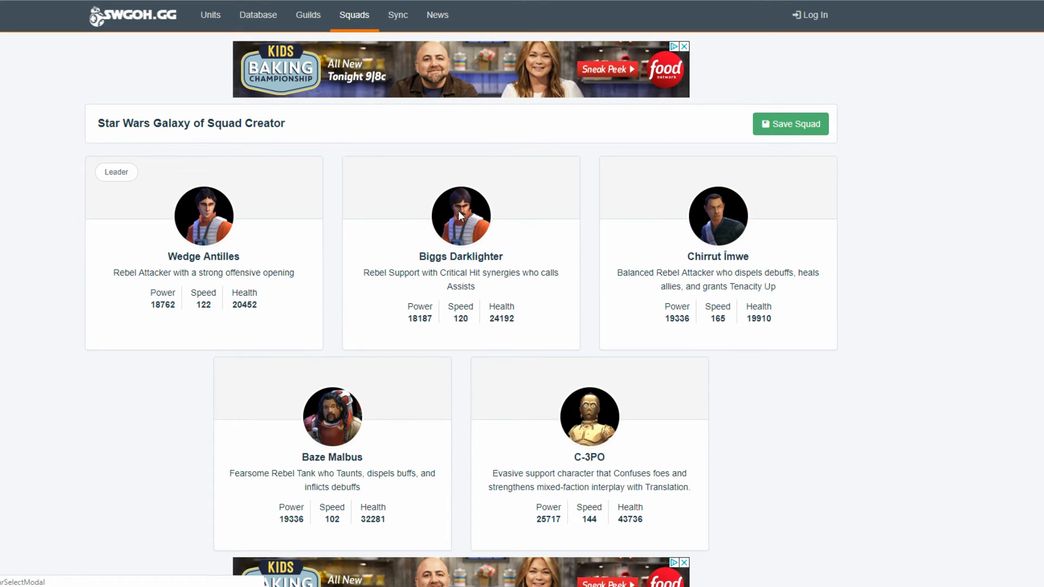
mouse_move(793, 235)
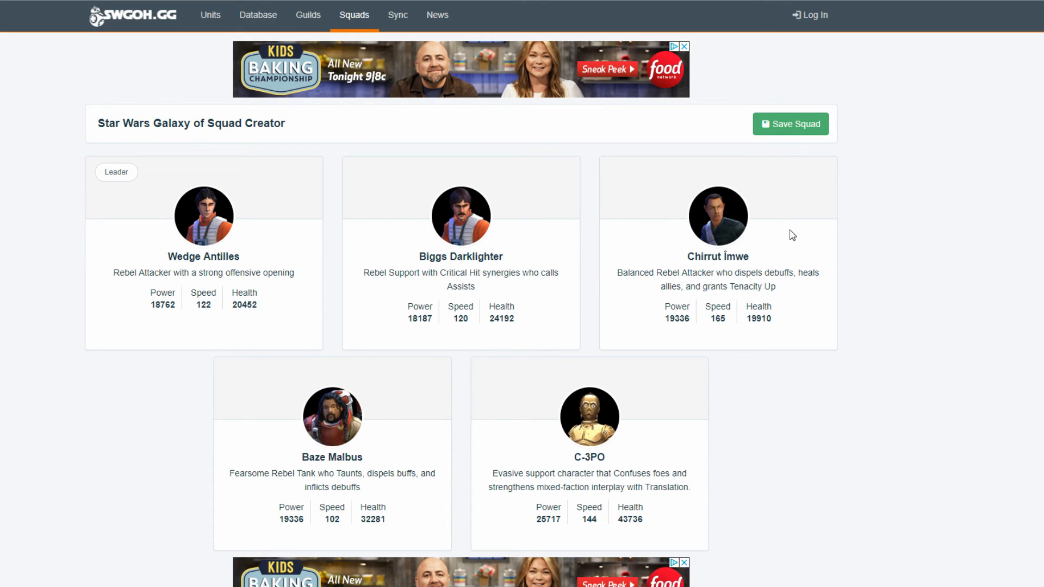
scroll("down", 3)
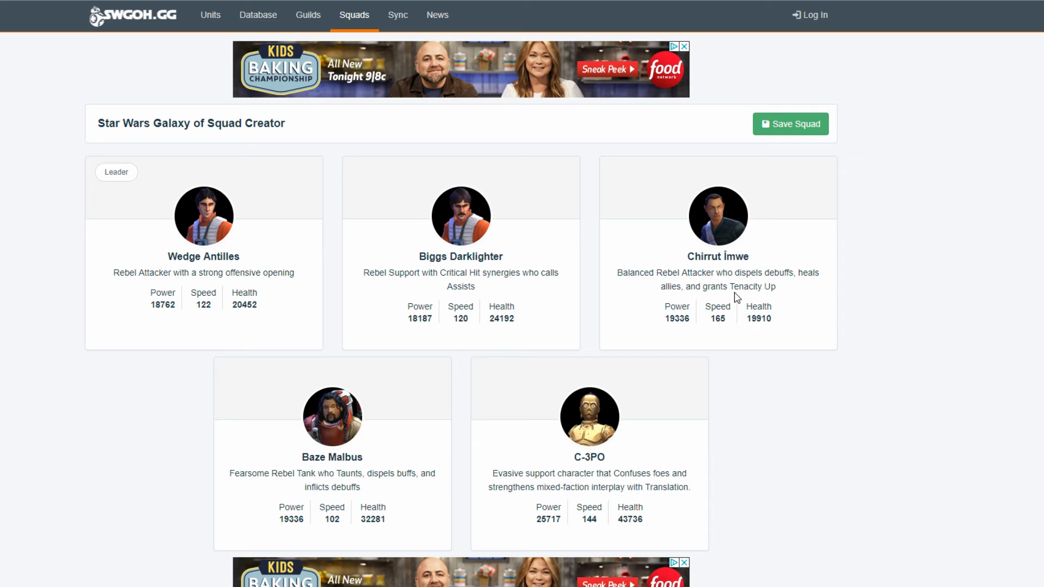
mouse_move(546, 236)
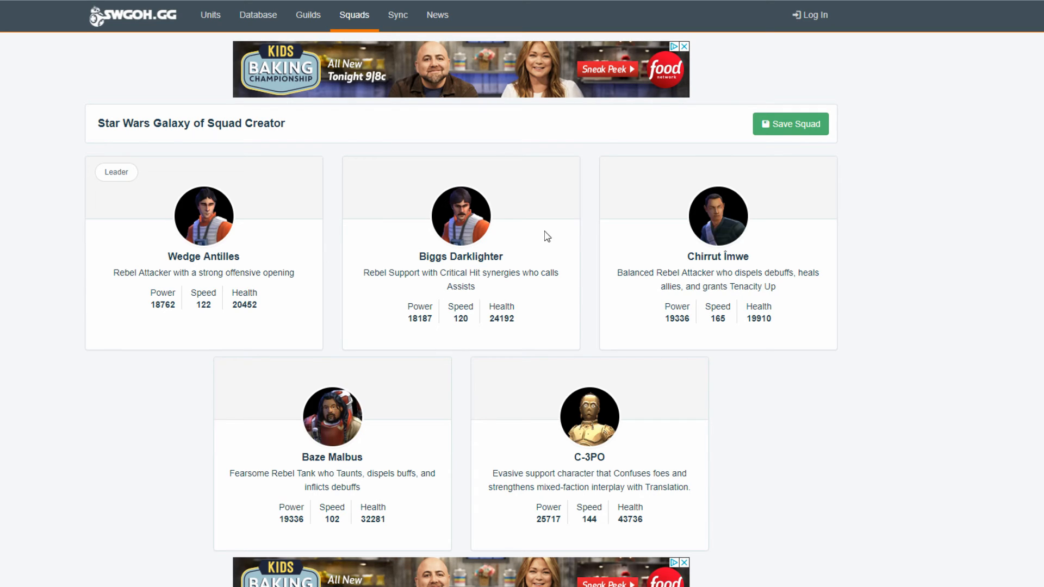
mouse_move(597, 373)
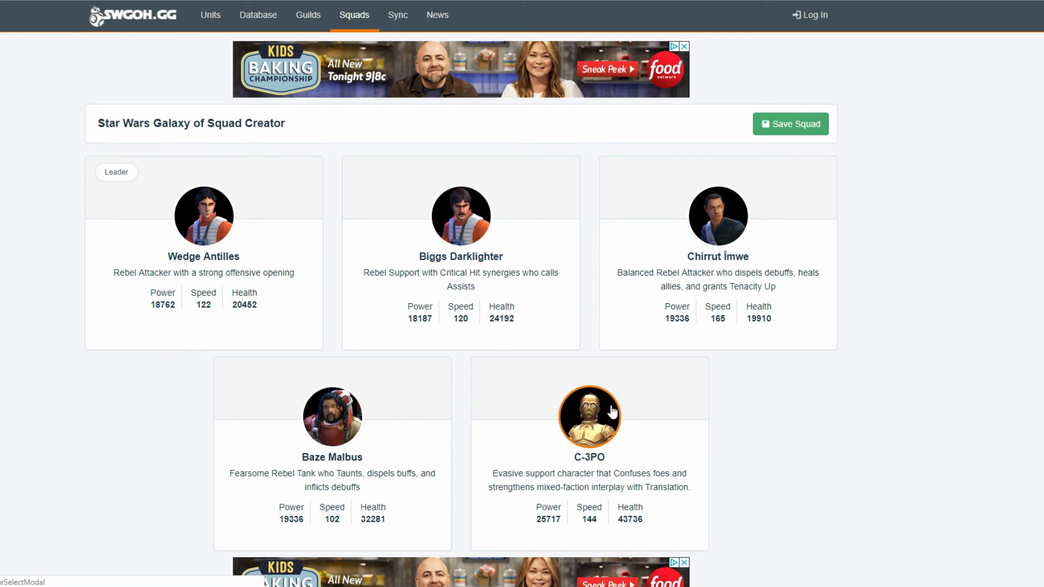
mouse_move(683, 50)
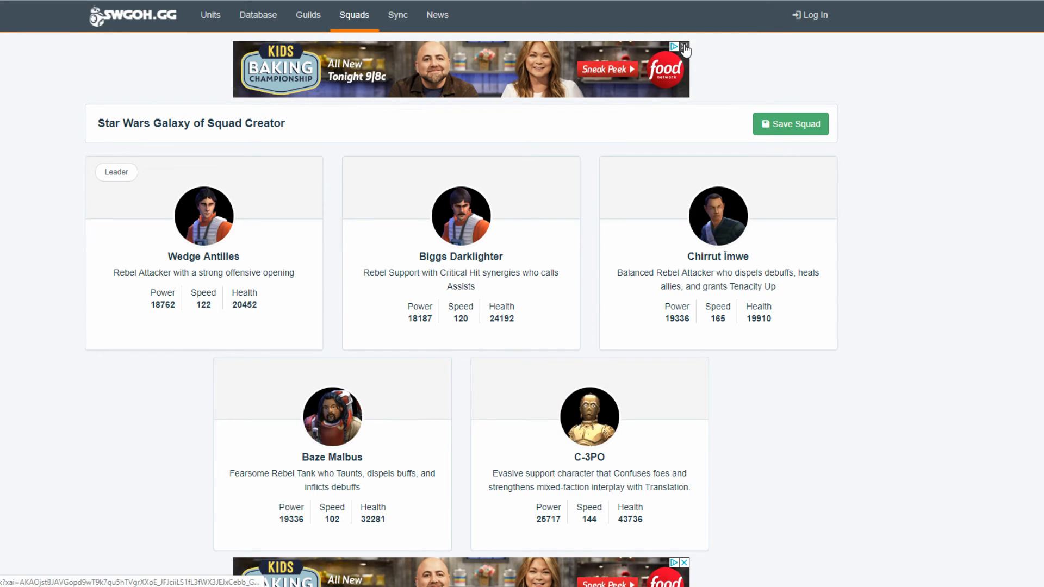
Close the Google ad banner above the Wedge Antilles-led squad with C-3PO
left_click(684, 49)
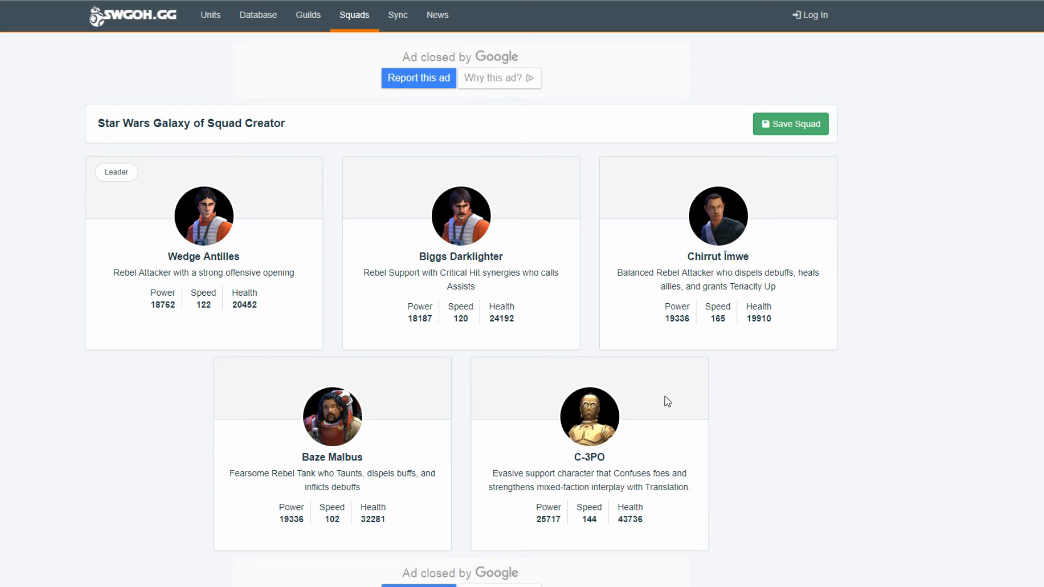
mouse_move(668, 402)
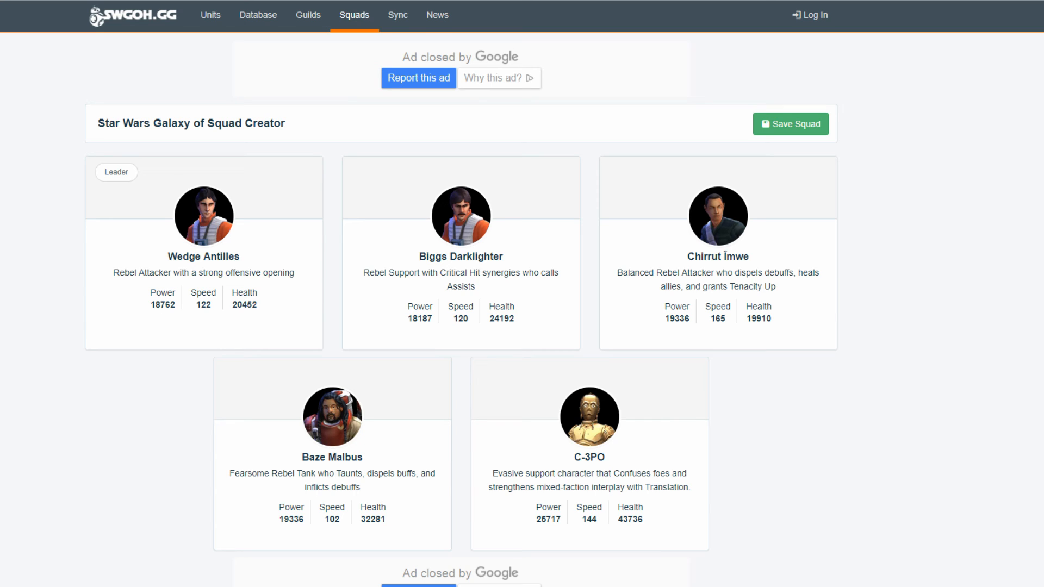
mouse_move(749, 299)
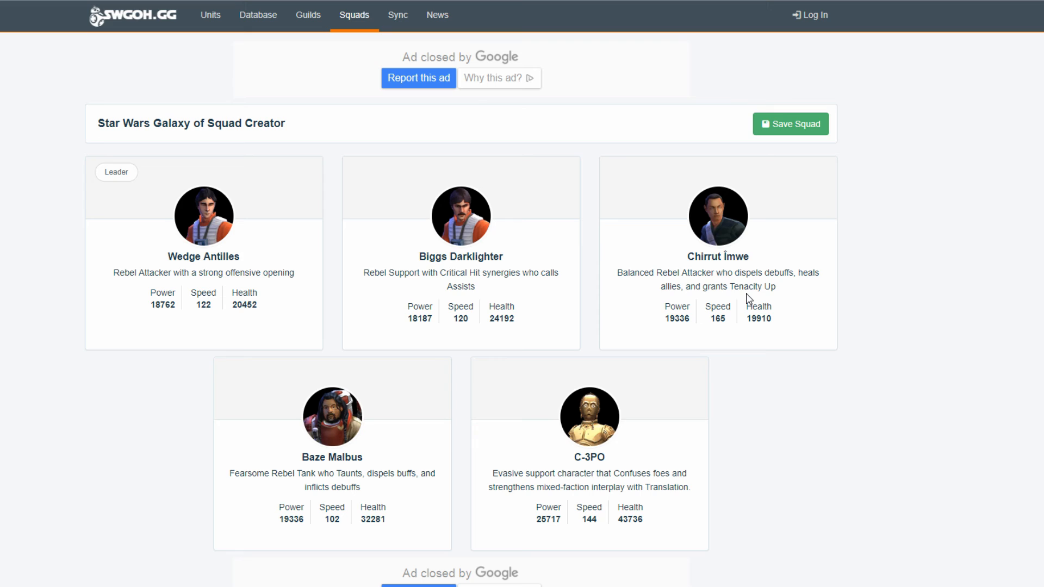
mouse_move(748, 296)
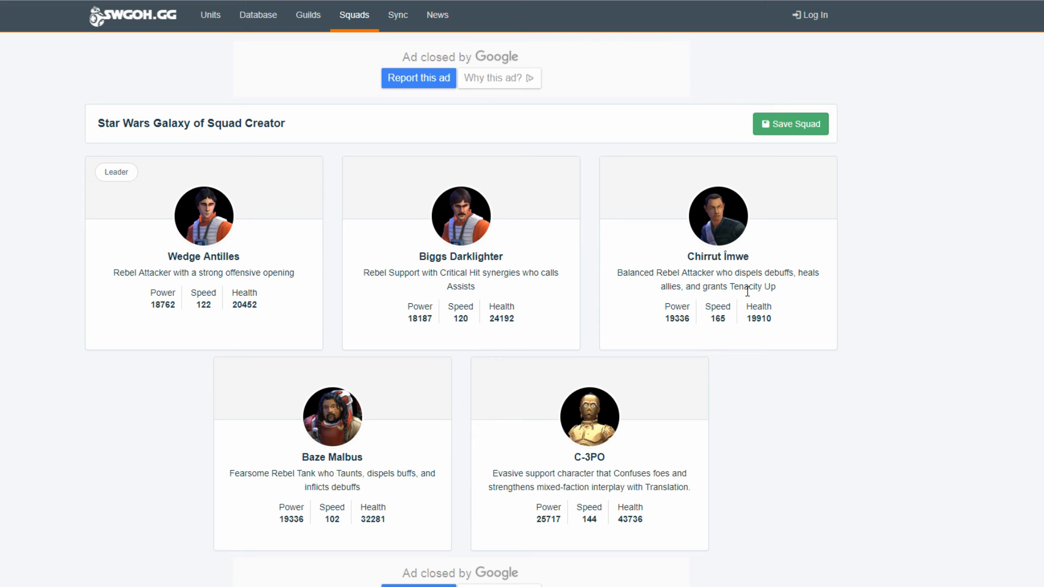
mouse_move(616, 447)
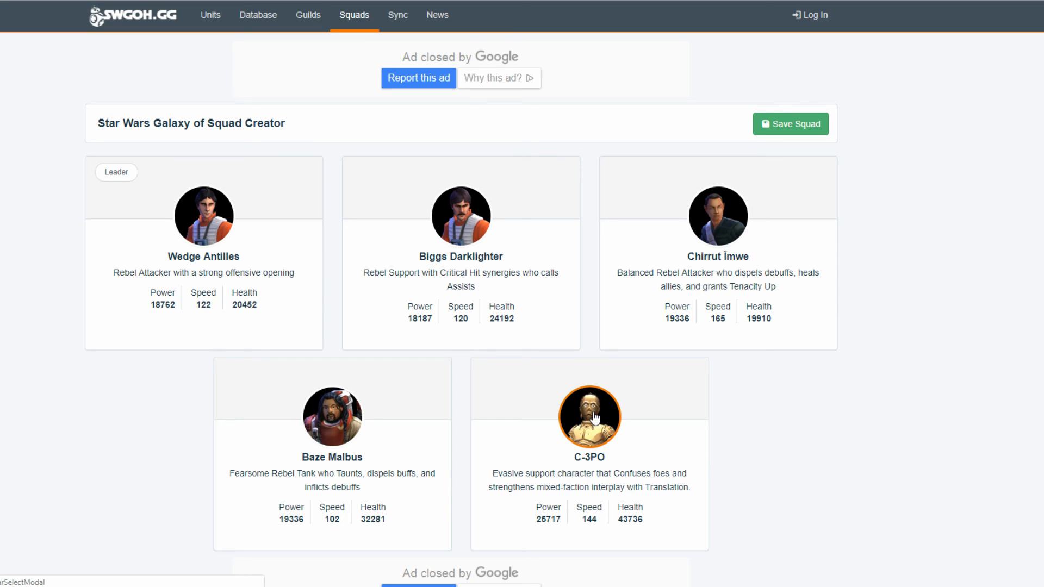
mouse_move(340, 378)
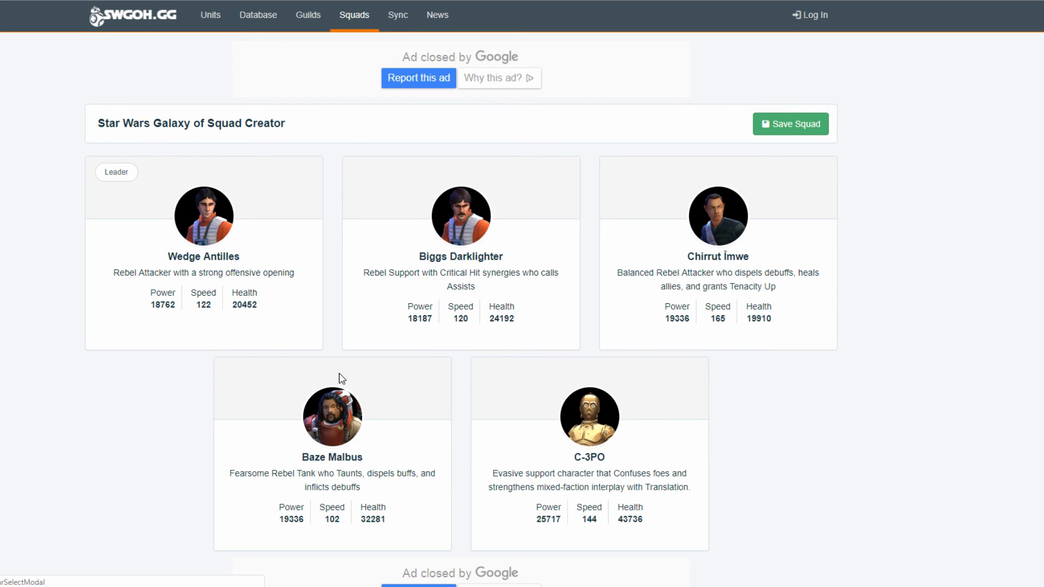
mouse_move(851, 72)
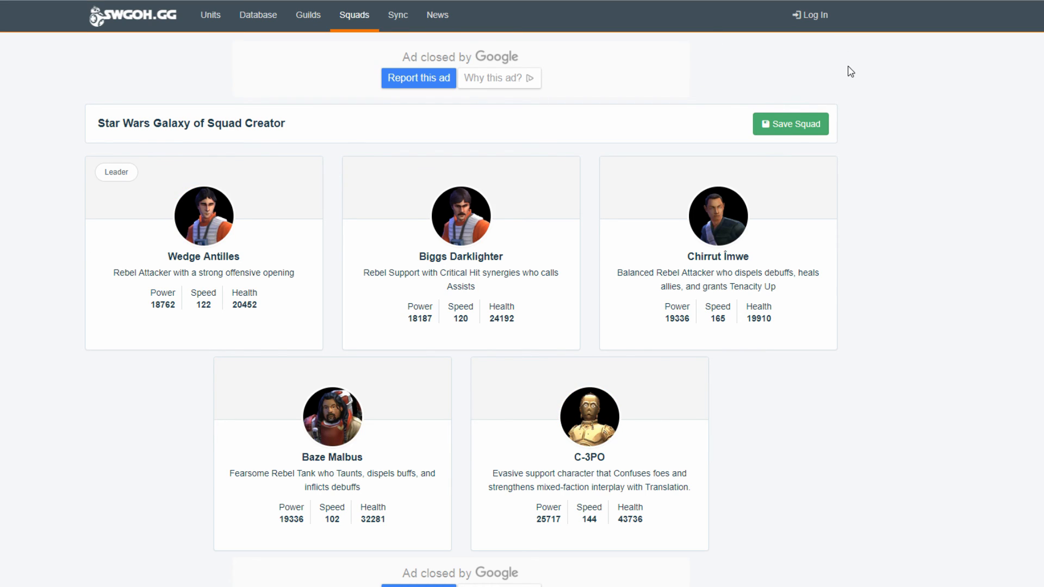
mouse_move(751, 185)
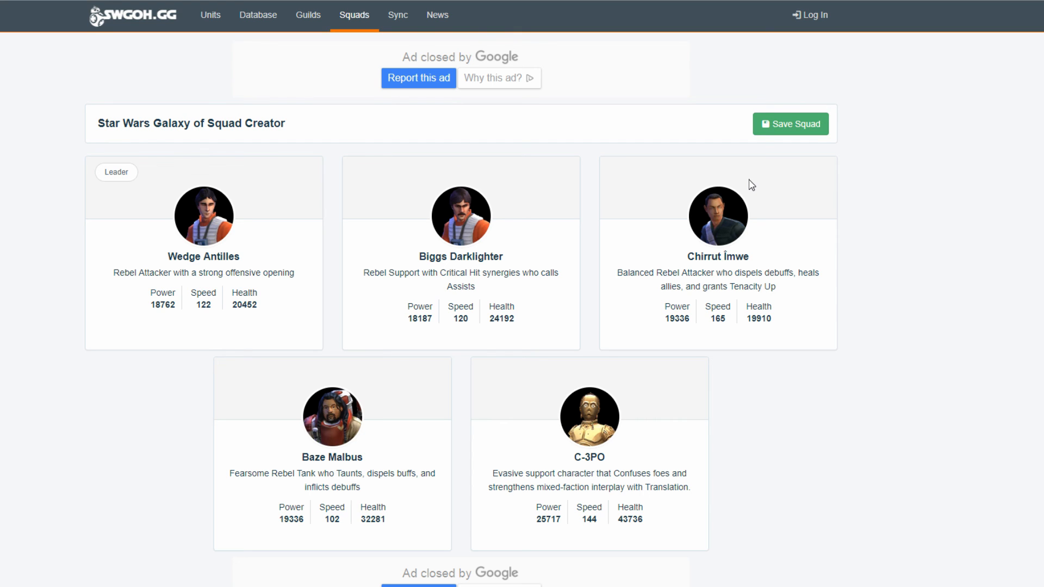
mouse_move(314, 185)
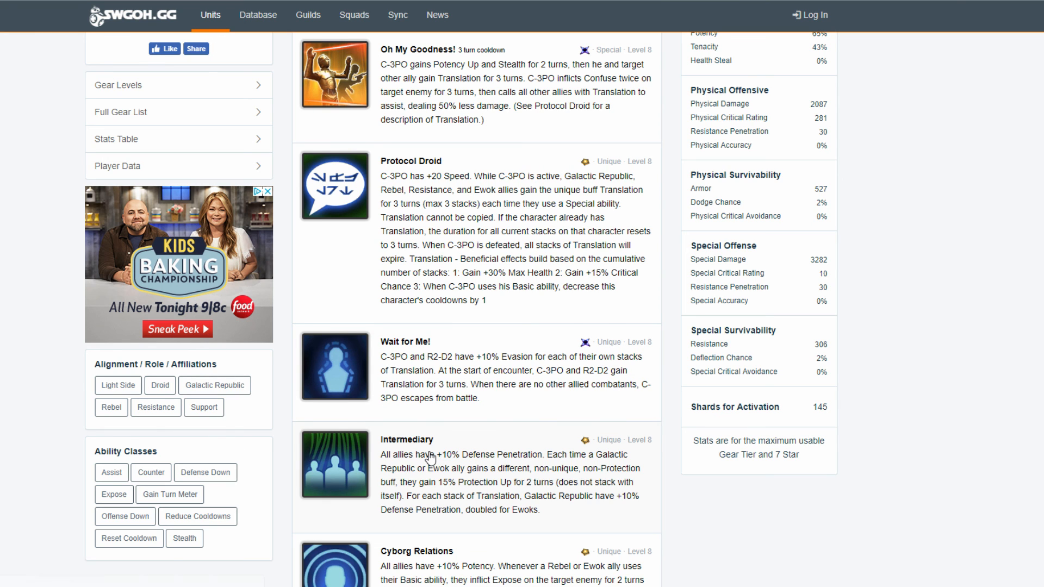
Read down C-3PO's abilities list and close the banner ad above it
scroll("down", 3)
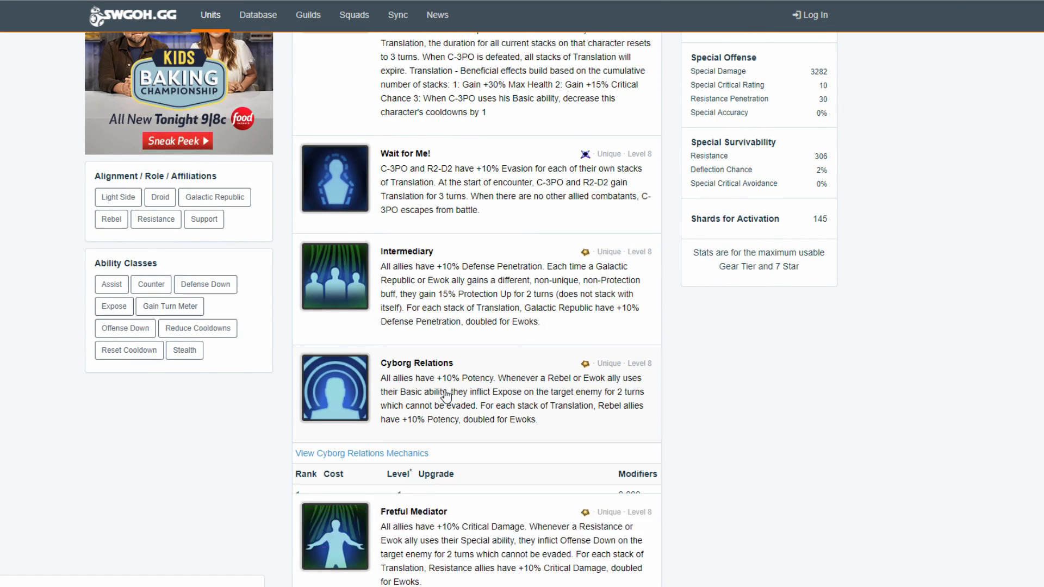
scroll("down", 3)
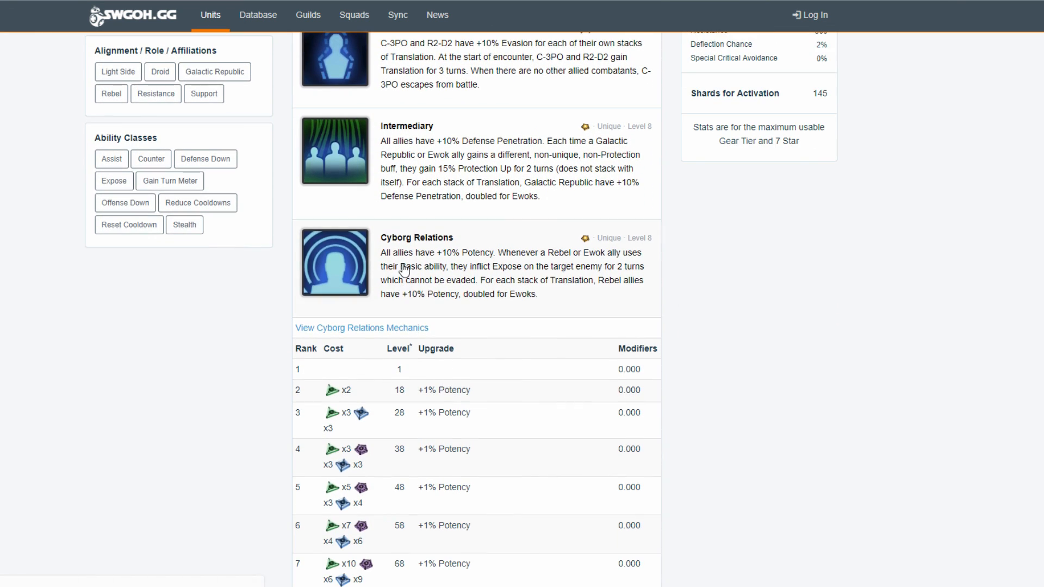
mouse_move(546, 252)
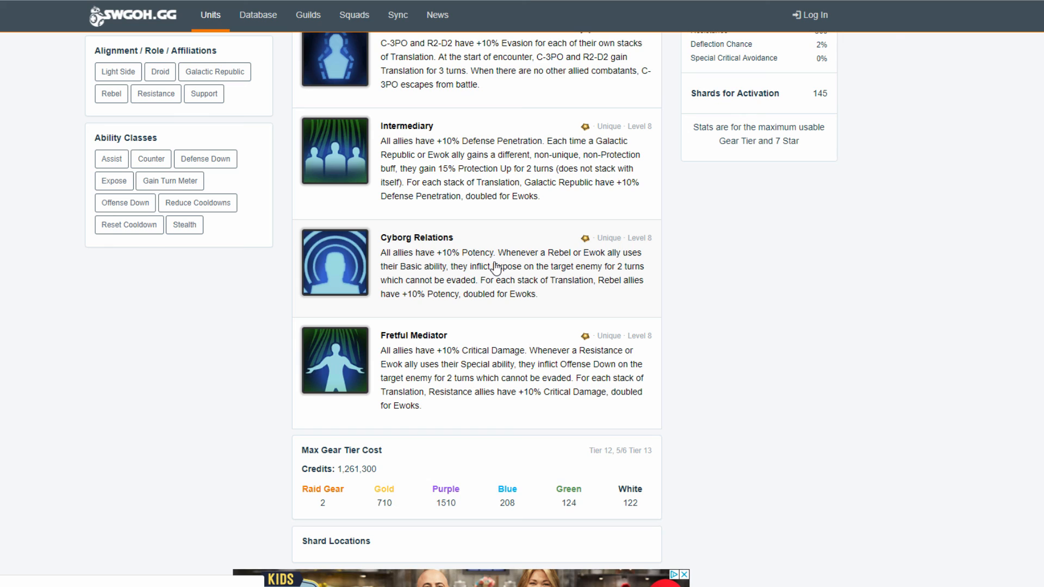
mouse_move(517, 118)
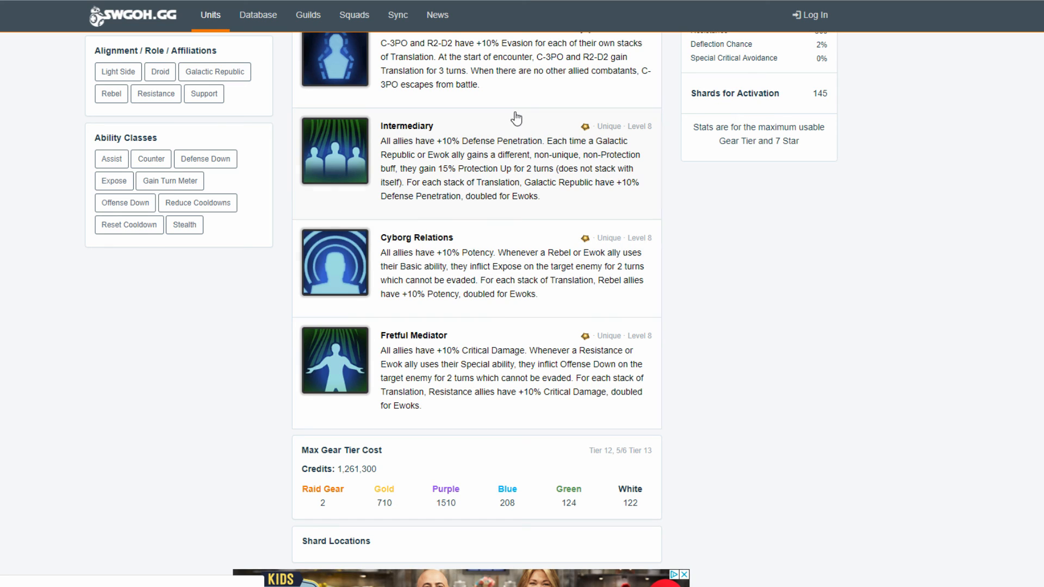
mouse_move(466, 265)
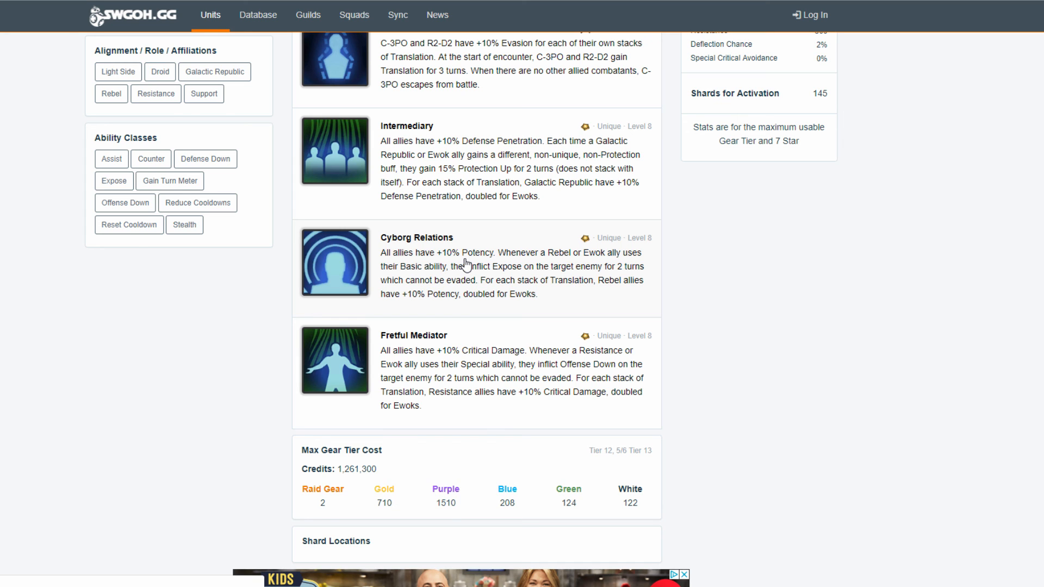
mouse_move(453, 259)
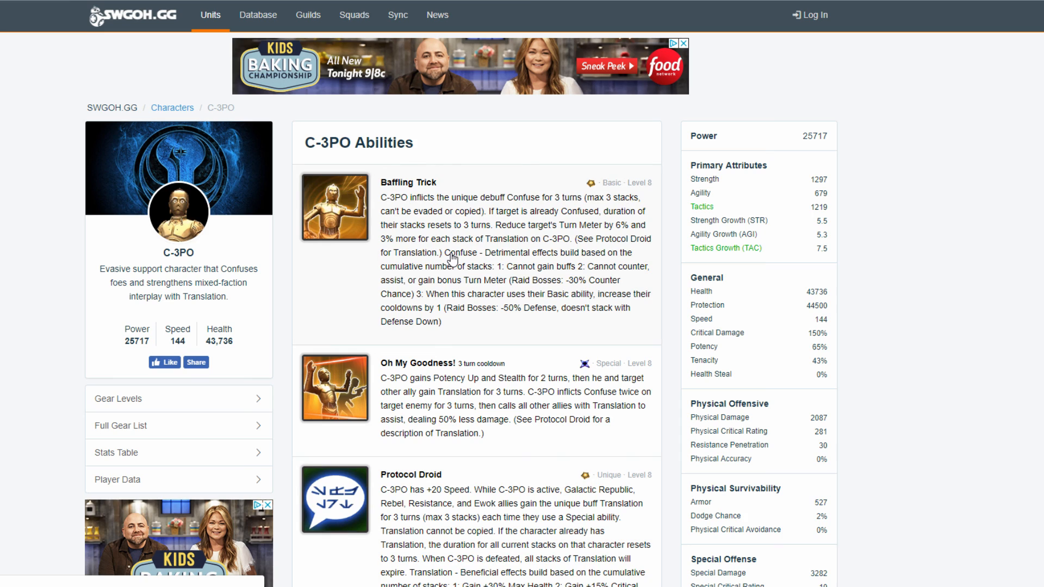
left_click(682, 43)
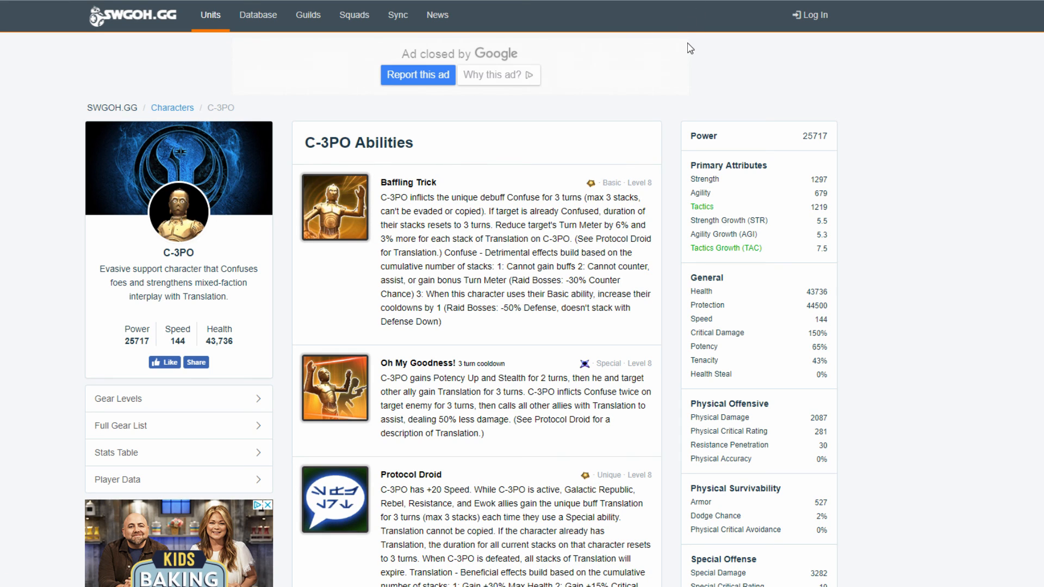